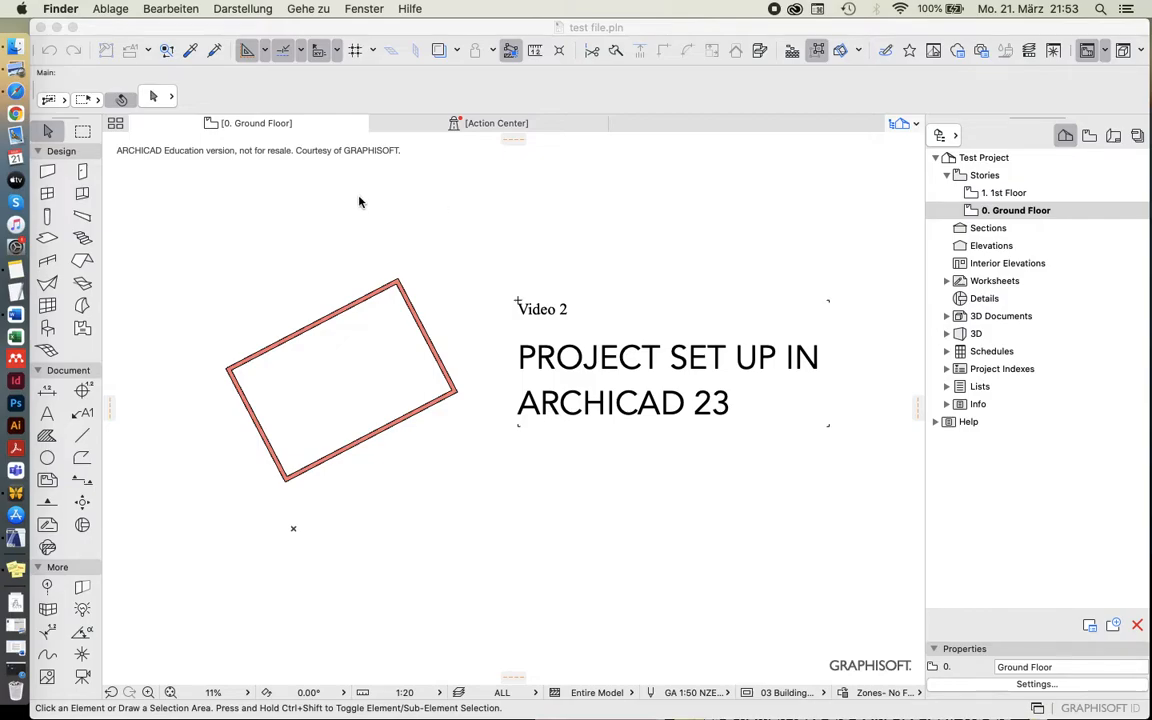
{"action": "mouse_move", "coordinate": [328, 206]}
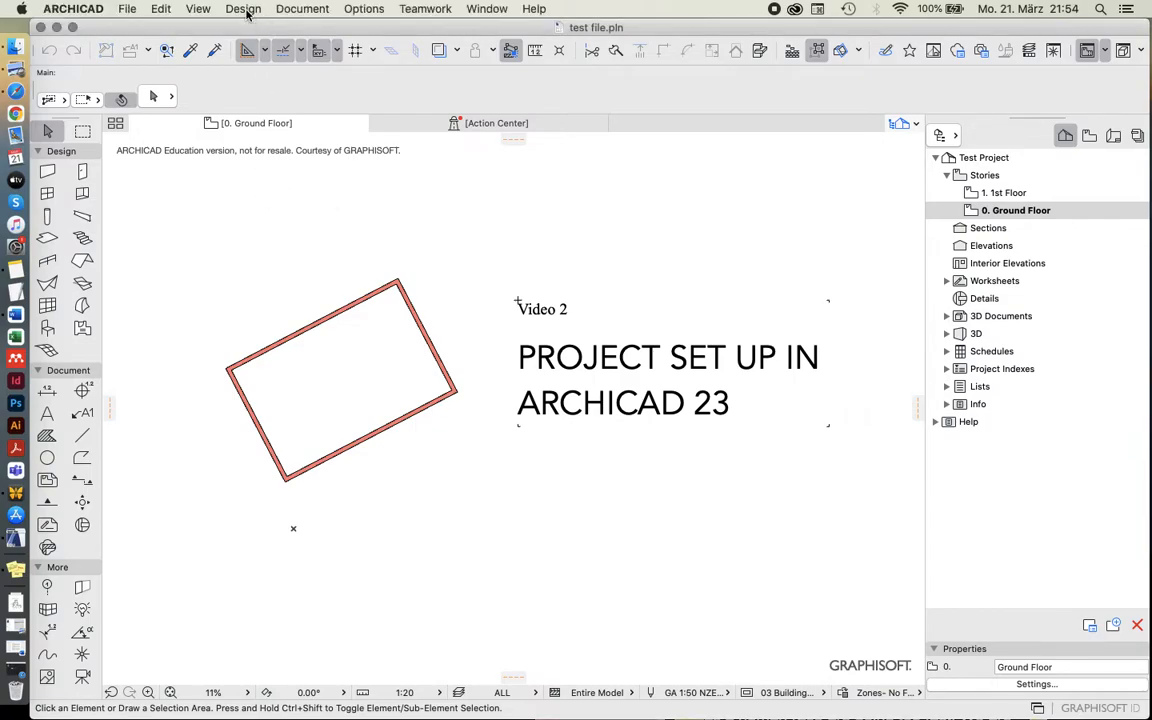
Open the Design menu to reveal Story Settings and Edit Elements by Stories
{"action": "left_click", "coordinate": [243, 8]}
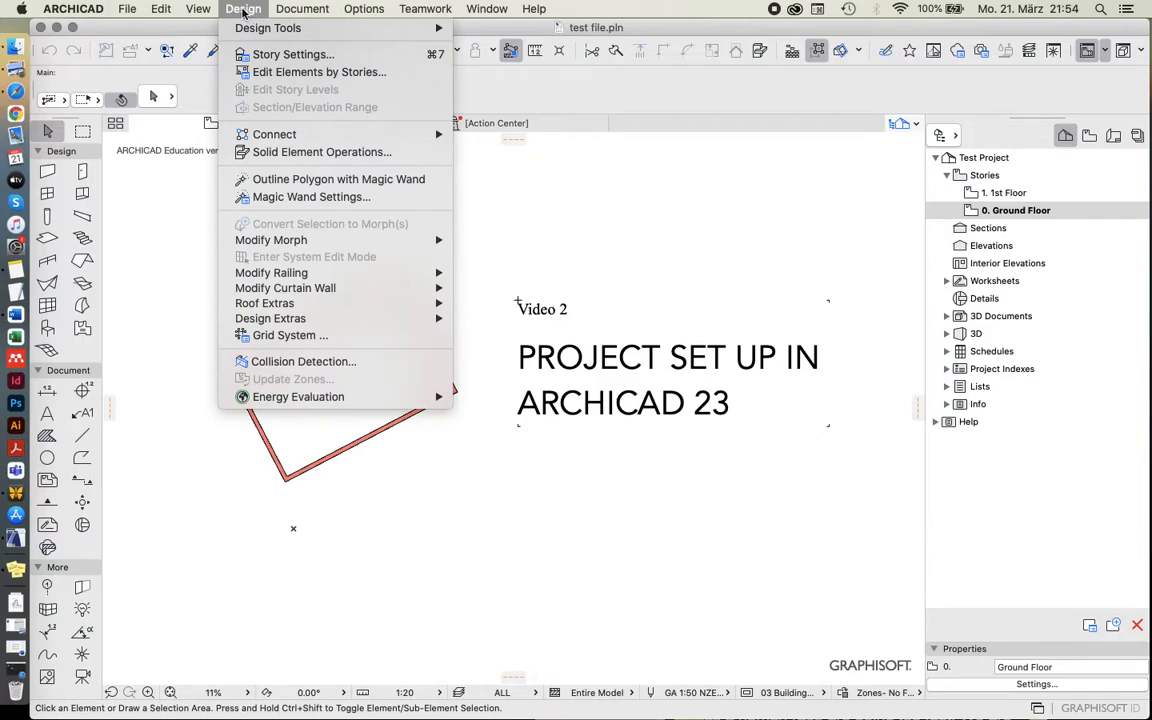
{"action": "mouse_move", "coordinate": [319, 72]}
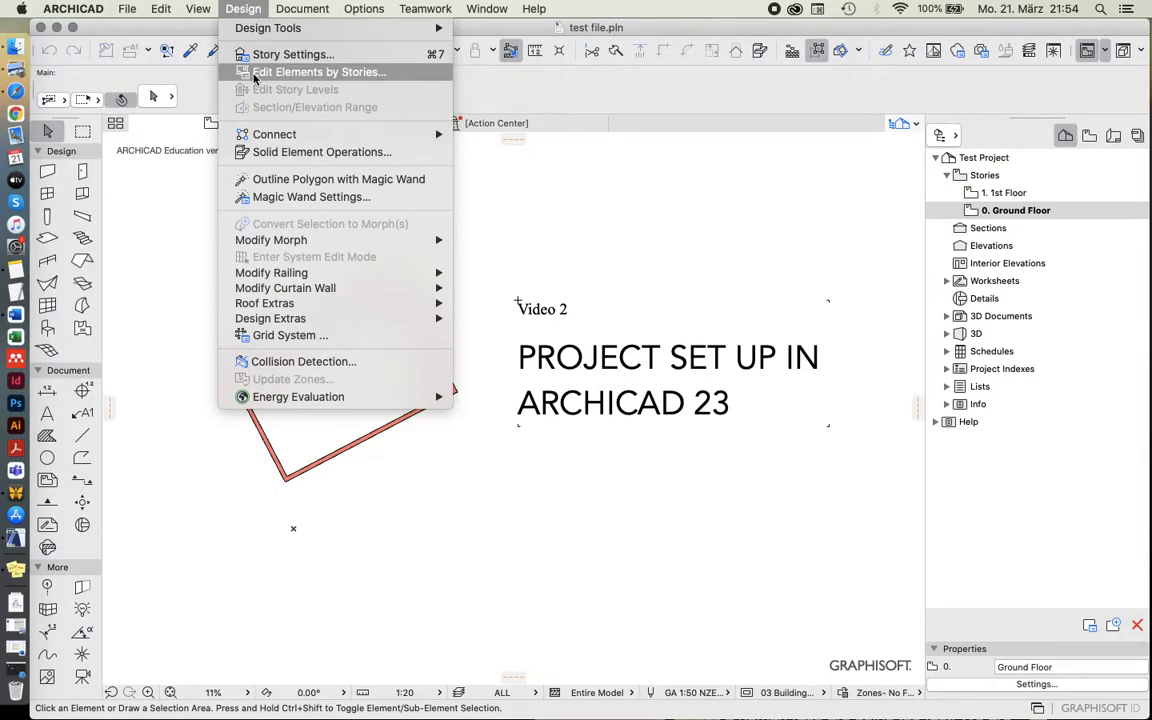
{"action": "mouse_move", "coordinate": [293, 54]}
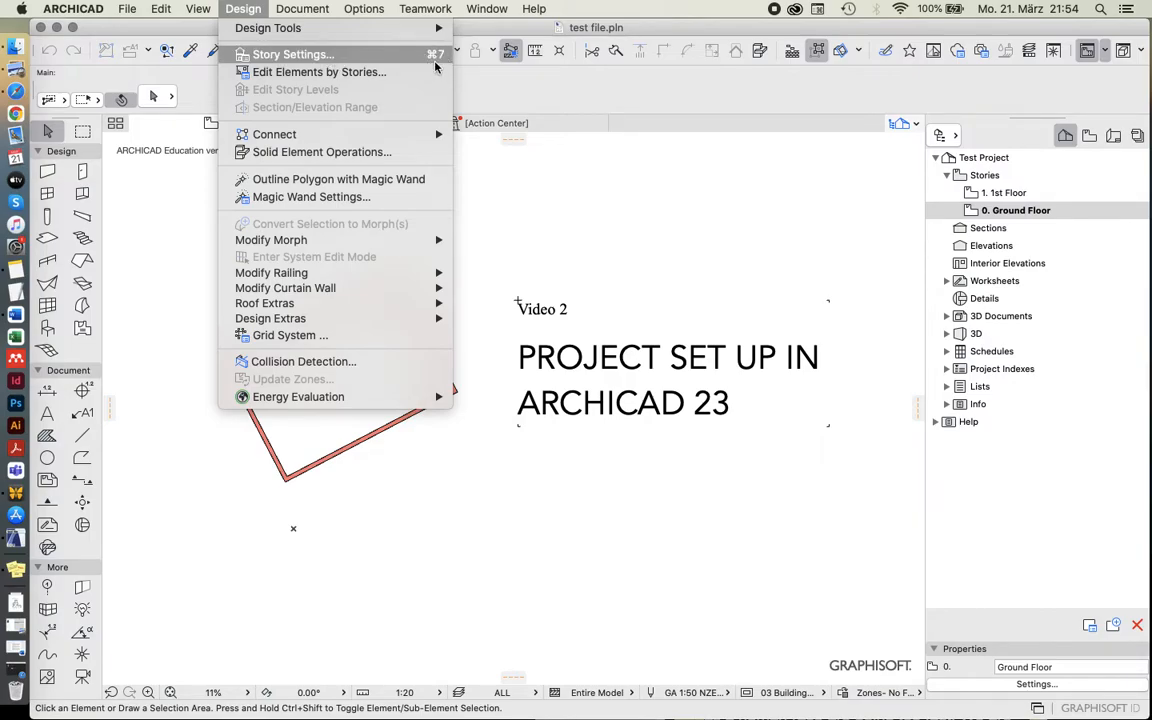
{"action": "mouse_move", "coordinate": [319, 72]}
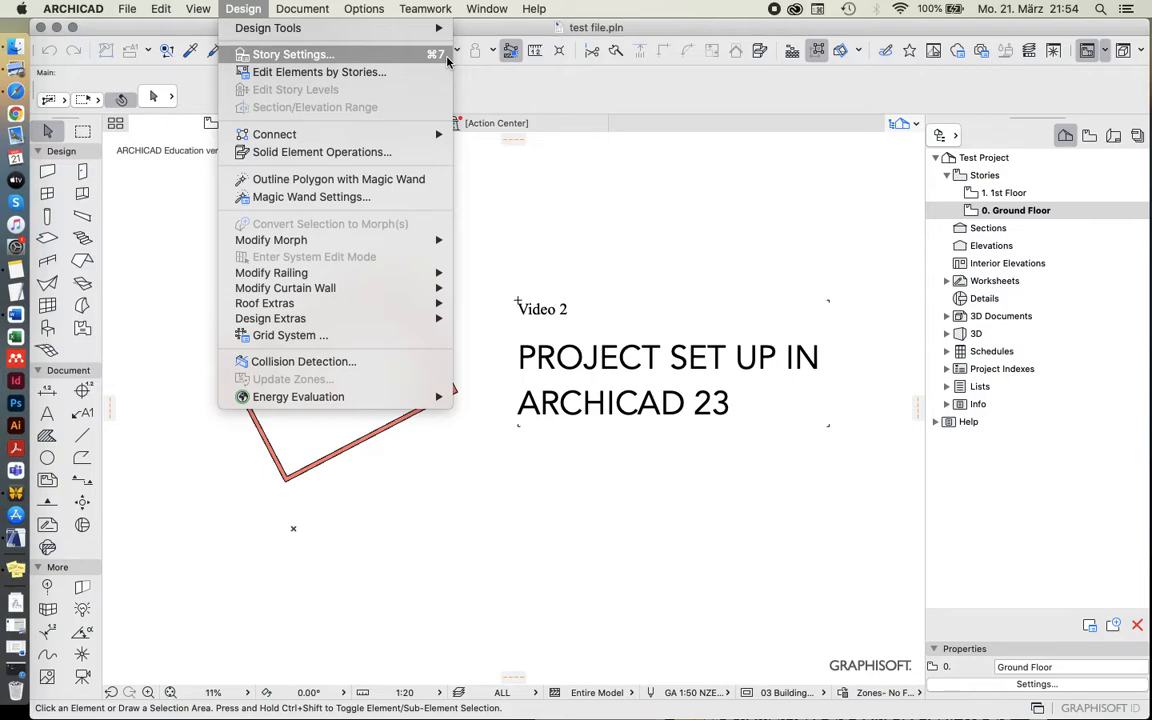
{"action": "mouse_move", "coordinate": [447, 60]}
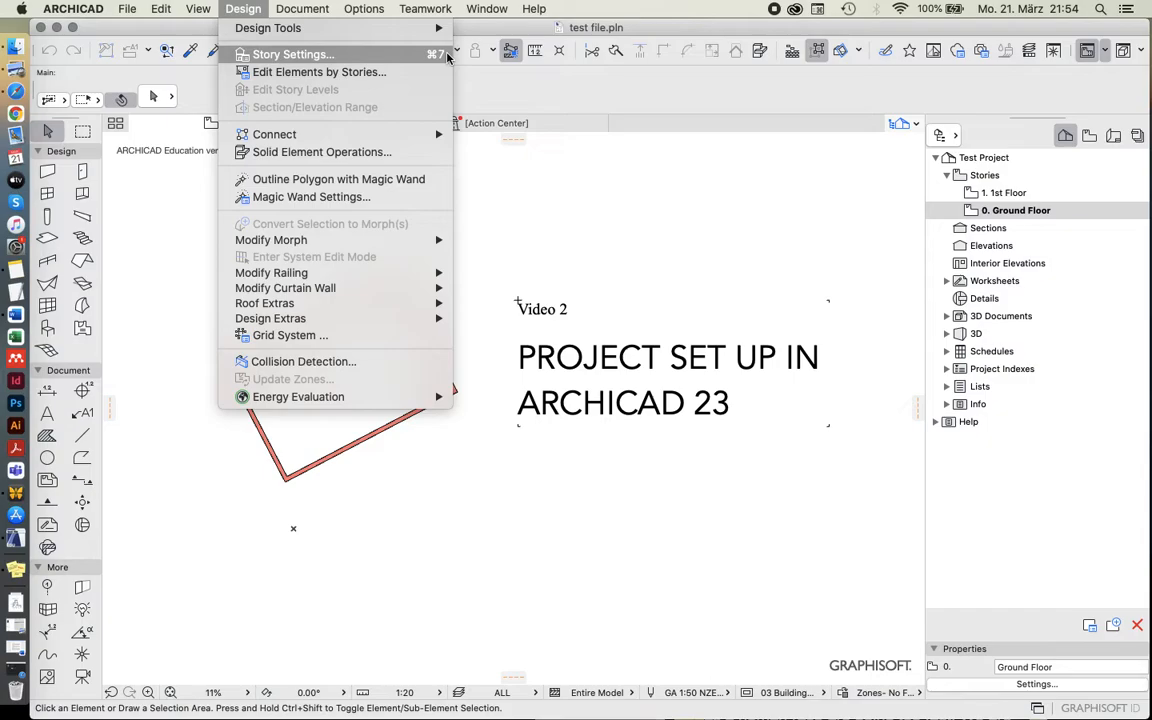
{"action": "mouse_move", "coordinate": [422, 57]}
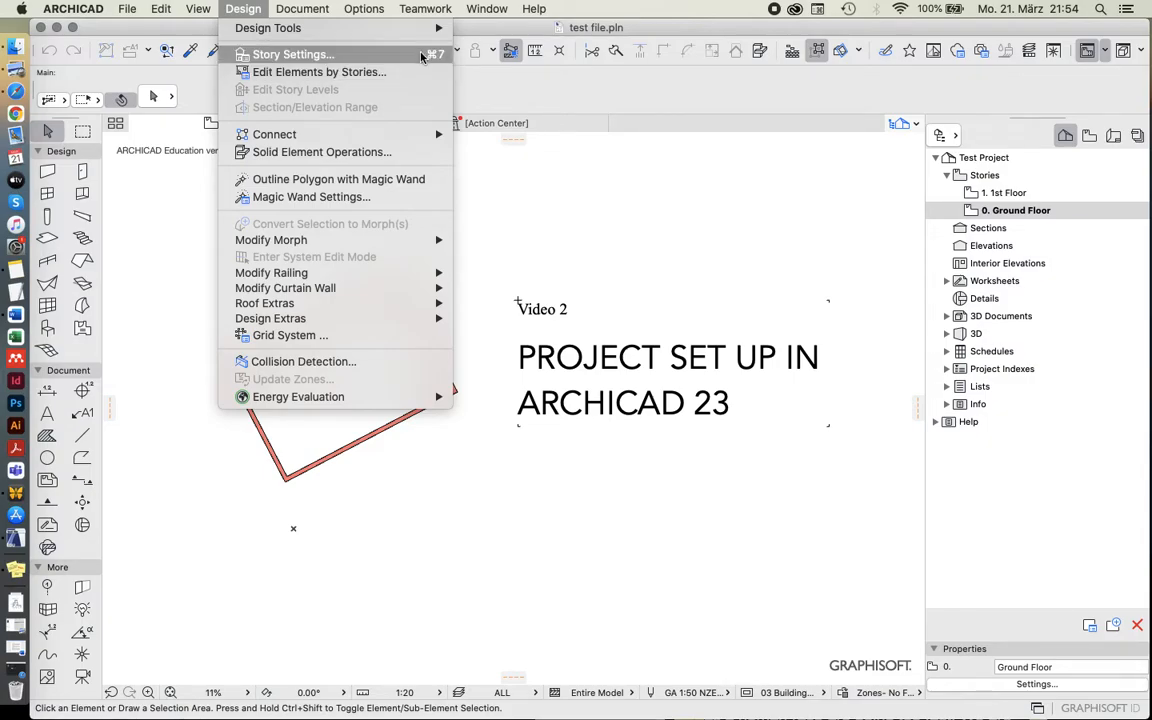
{"action": "mouse_move", "coordinate": [319, 72]}
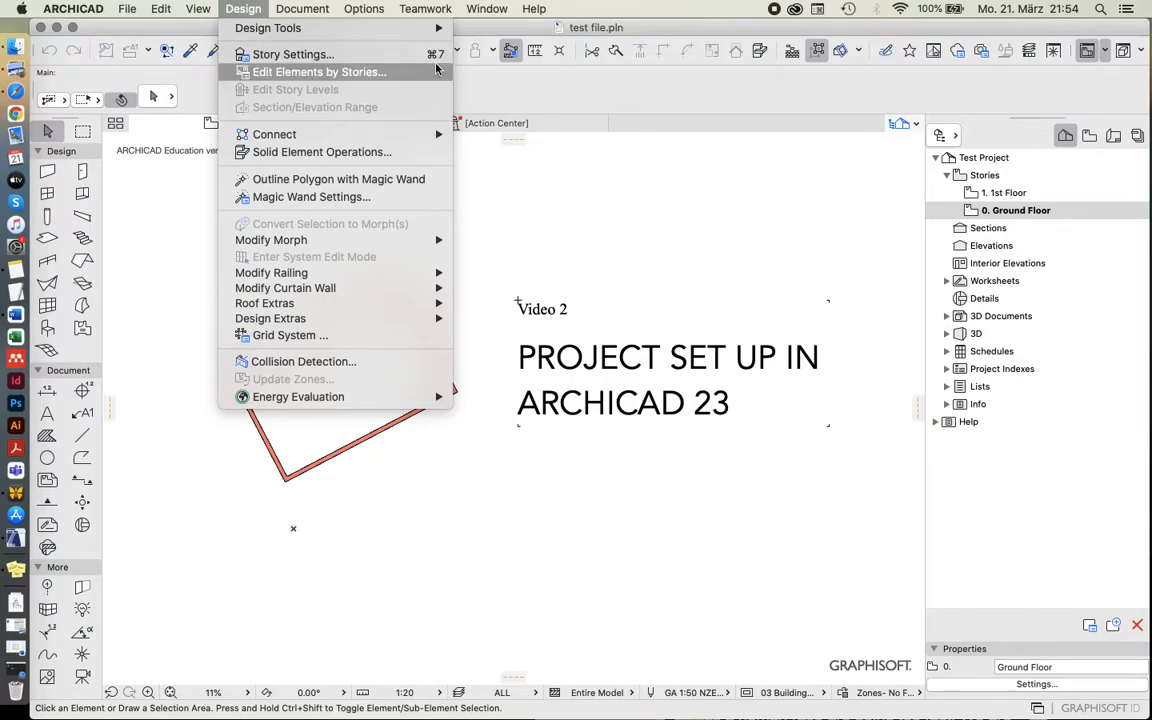
{"action": "mouse_move", "coordinate": [293, 54]}
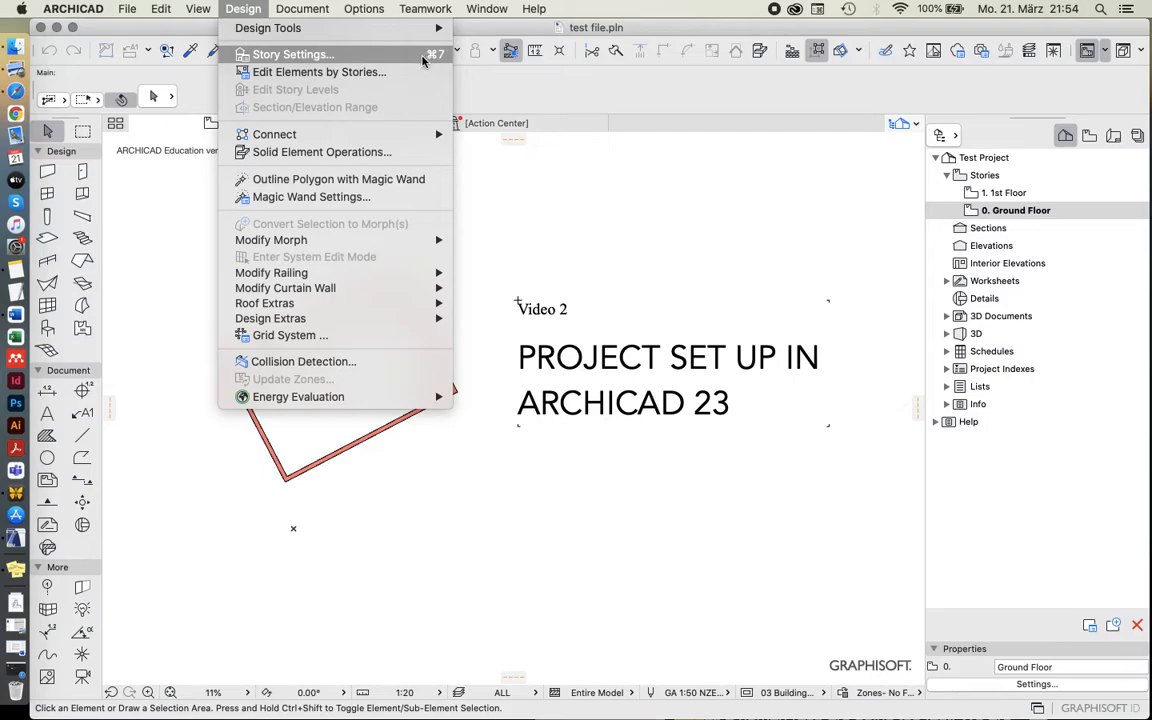
{"action": "mouse_move", "coordinate": [380, 60]}
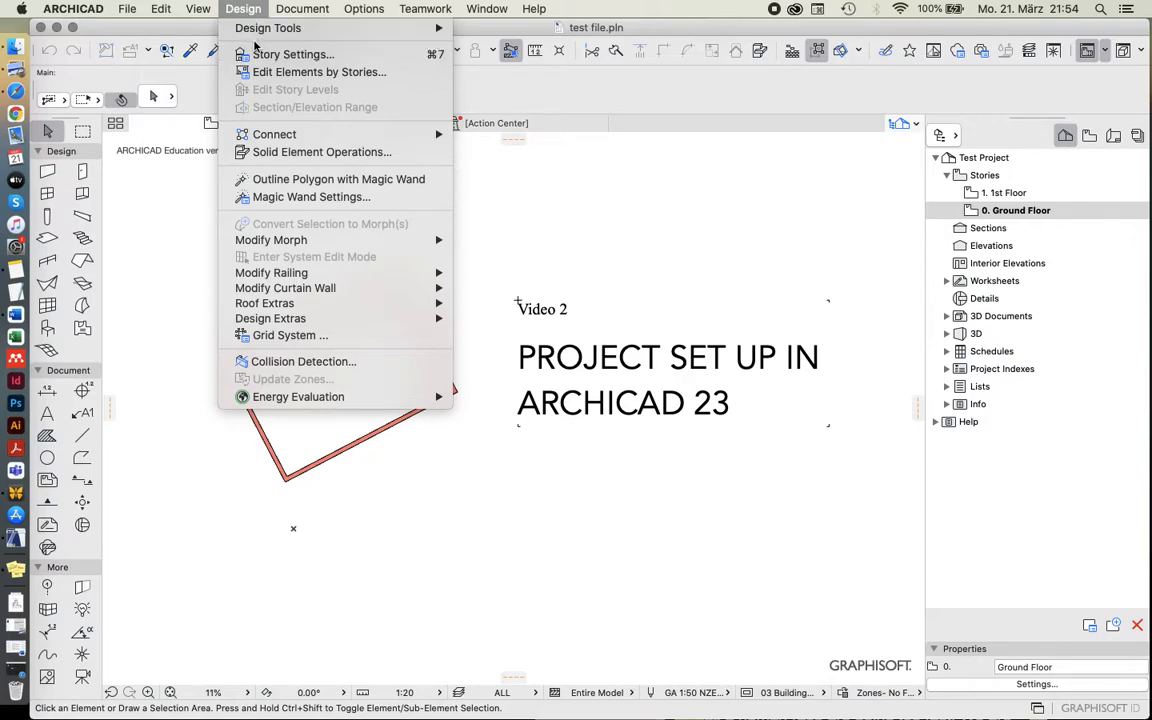
{"action": "mouse_move", "coordinate": [293, 54]}
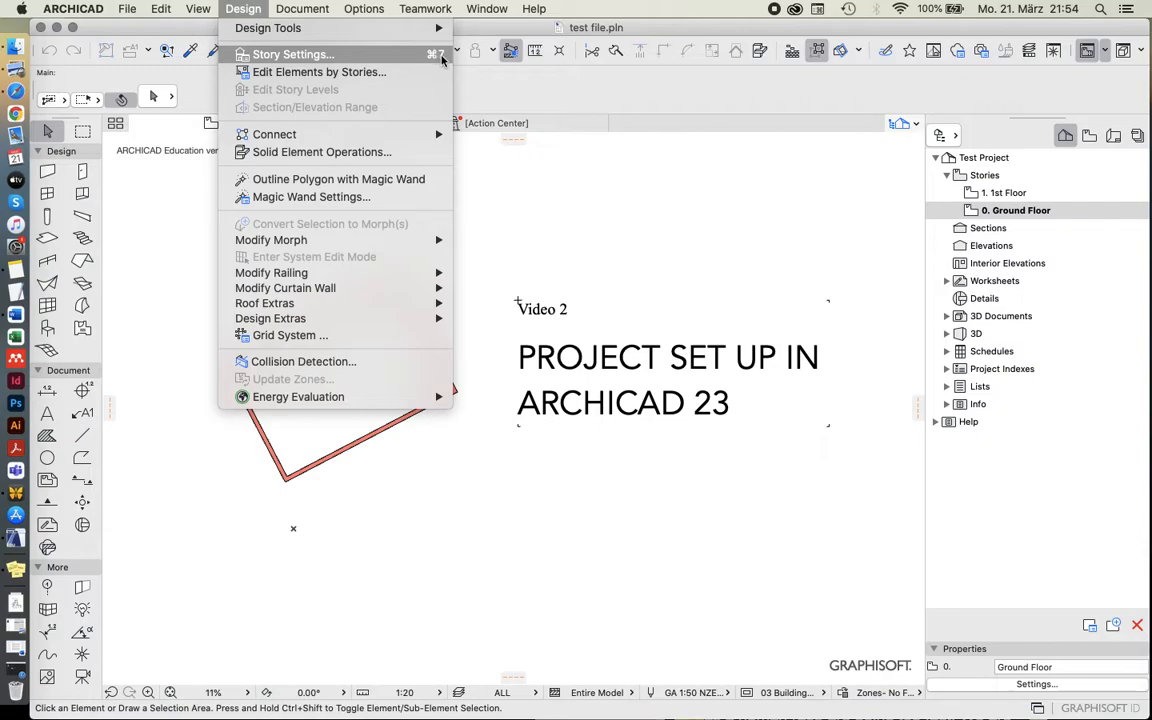
{"action": "mouse_move", "coordinate": [445, 60]}
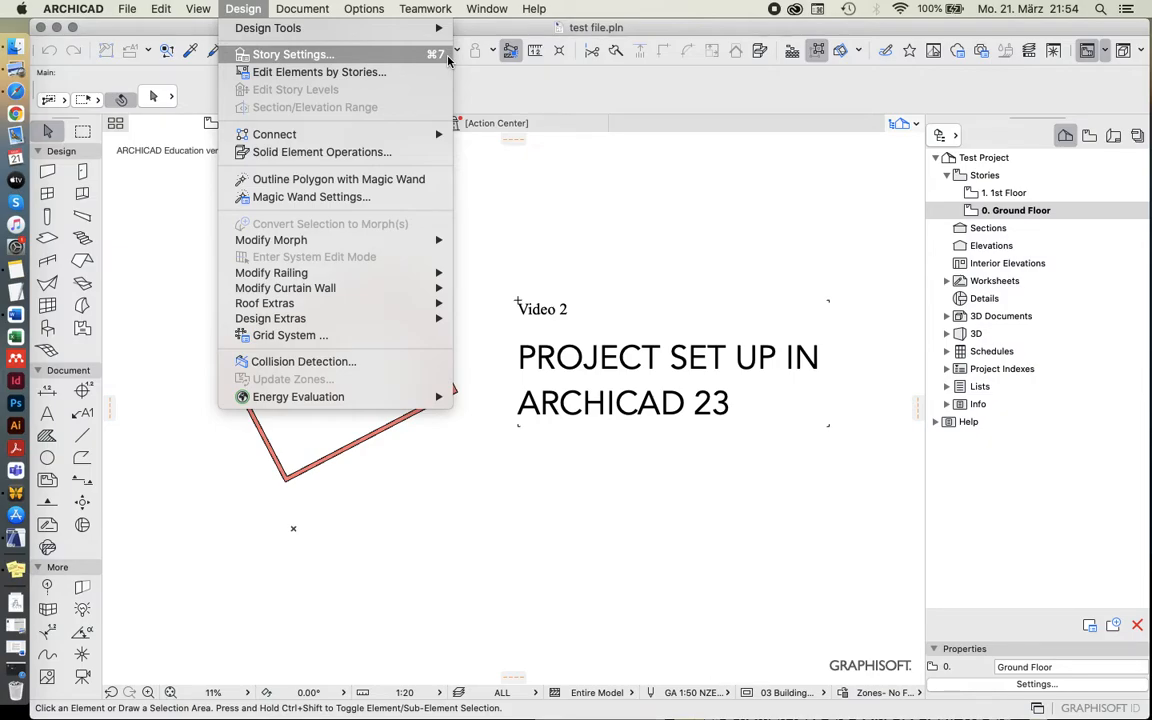
{"action": "mouse_move", "coordinate": [677, 144]}
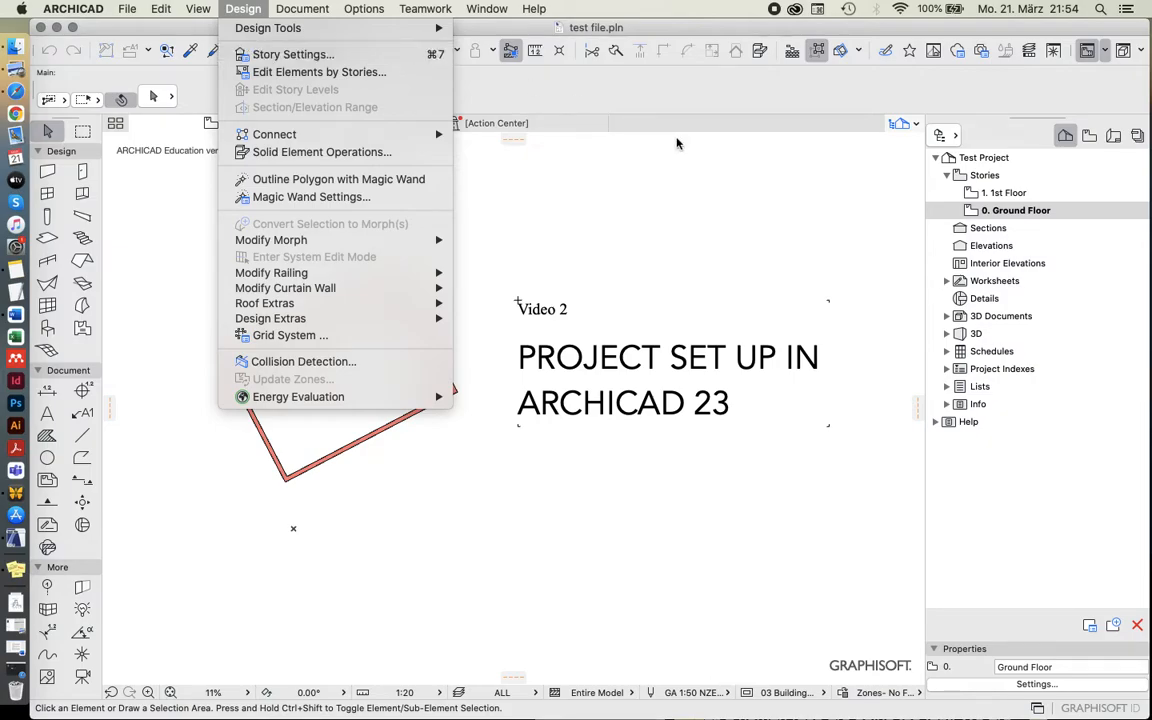
{"action": "mouse_move", "coordinate": [293, 54]}
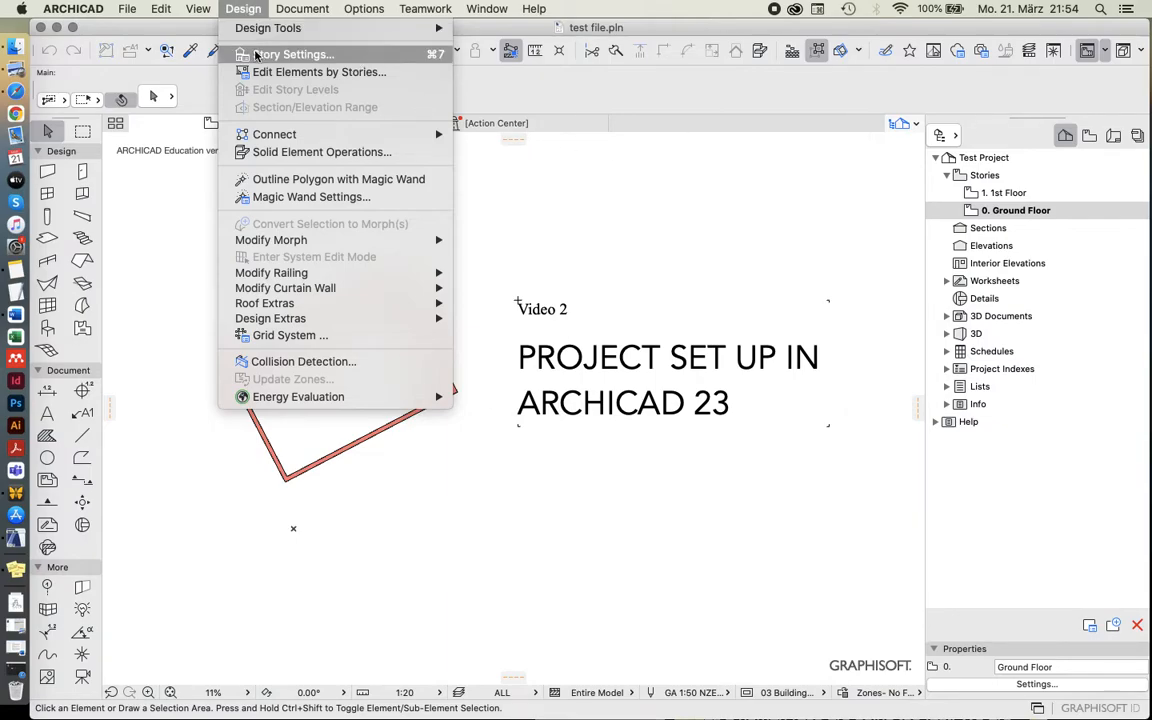
{"action": "left_click", "coordinate": [293, 54]}
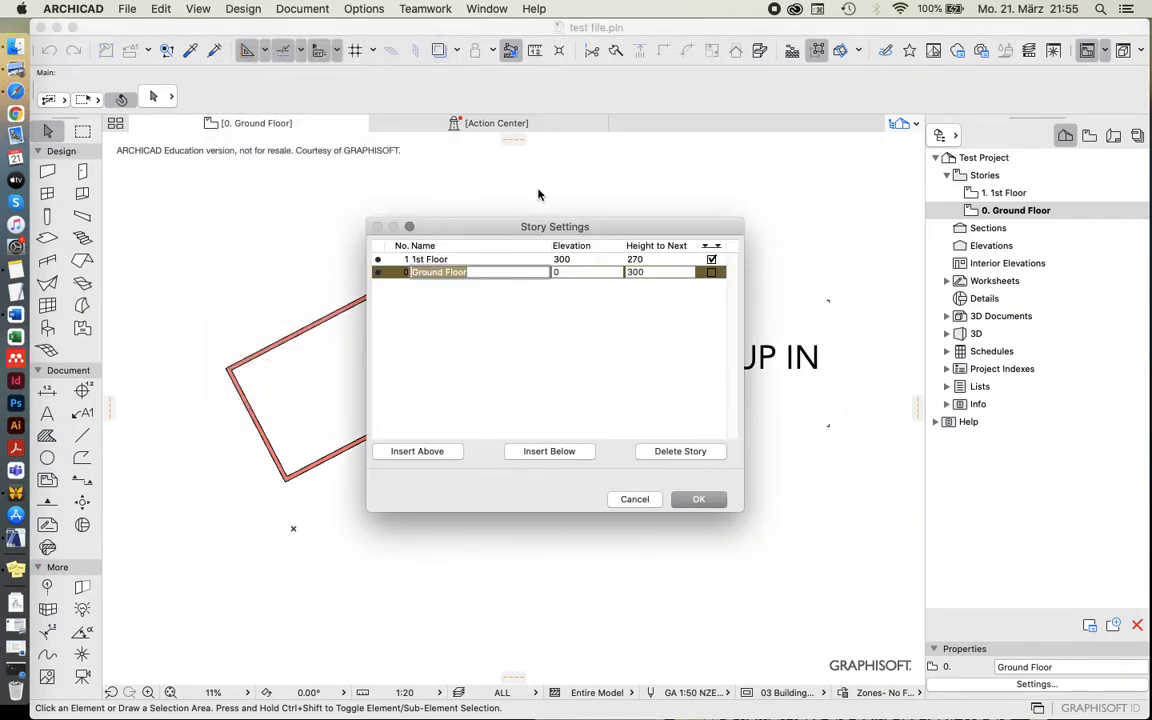
{"action": "mouse_move", "coordinate": [635, 499]}
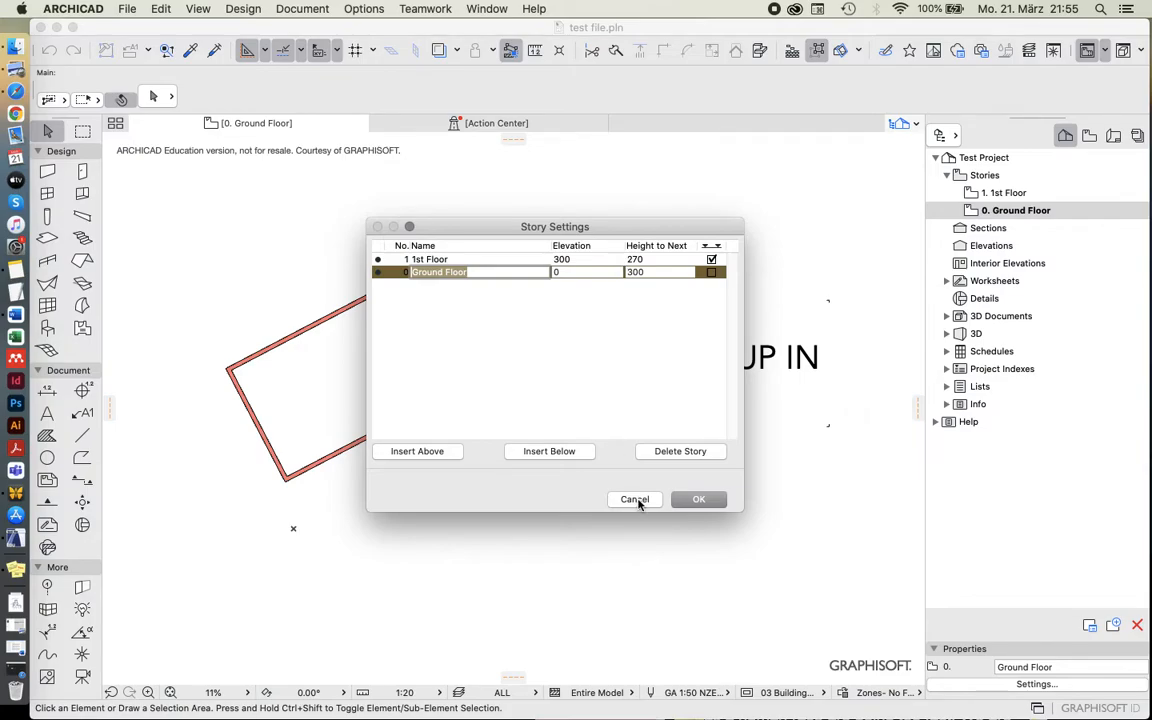
{"action": "left_click", "coordinate": [635, 499]}
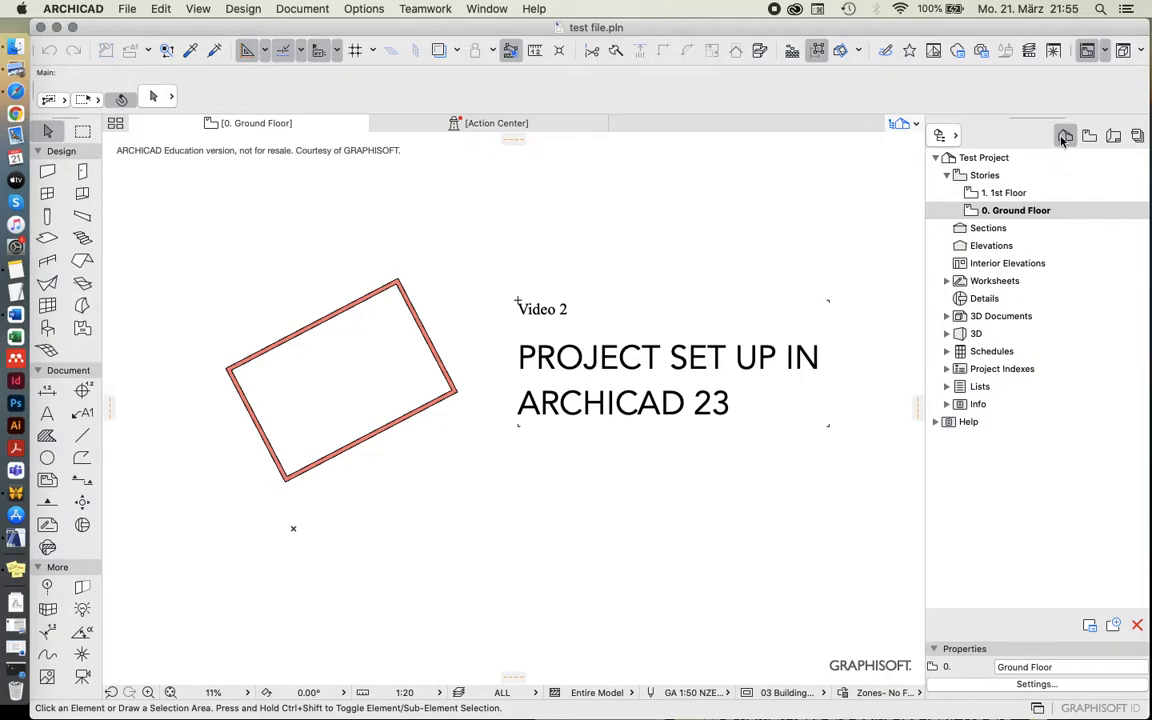
{"action": "mouse_move", "coordinate": [1065, 137]}
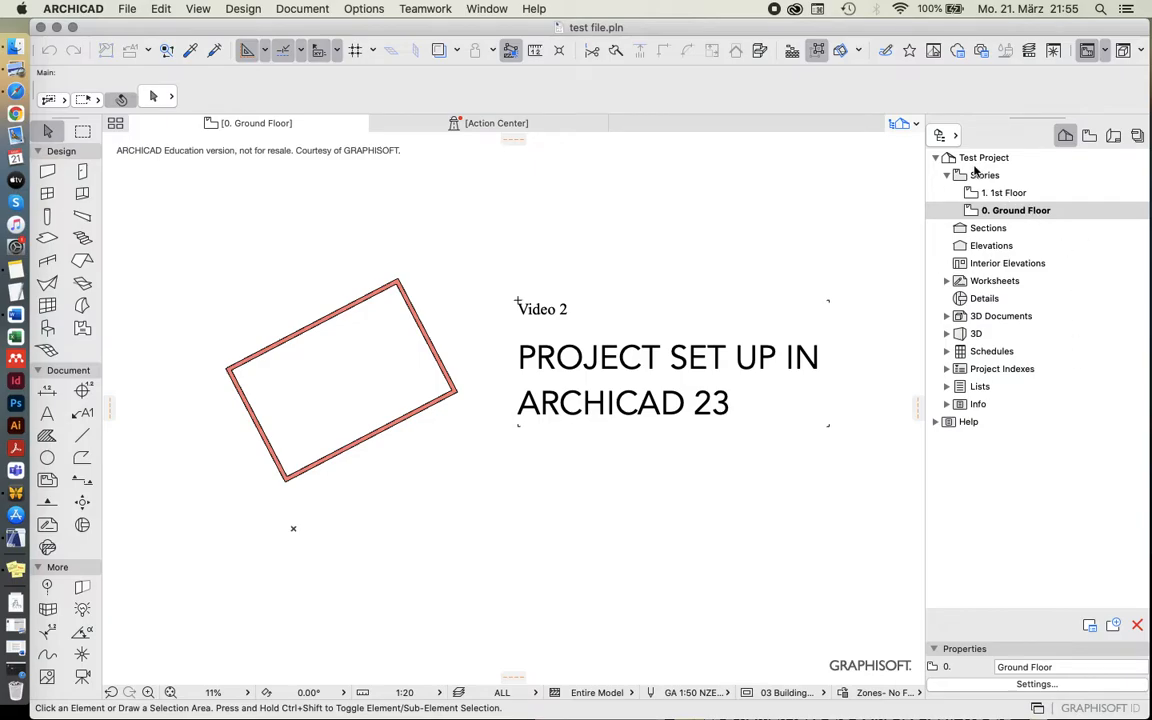
{"action": "mouse_move", "coordinate": [1008, 166]}
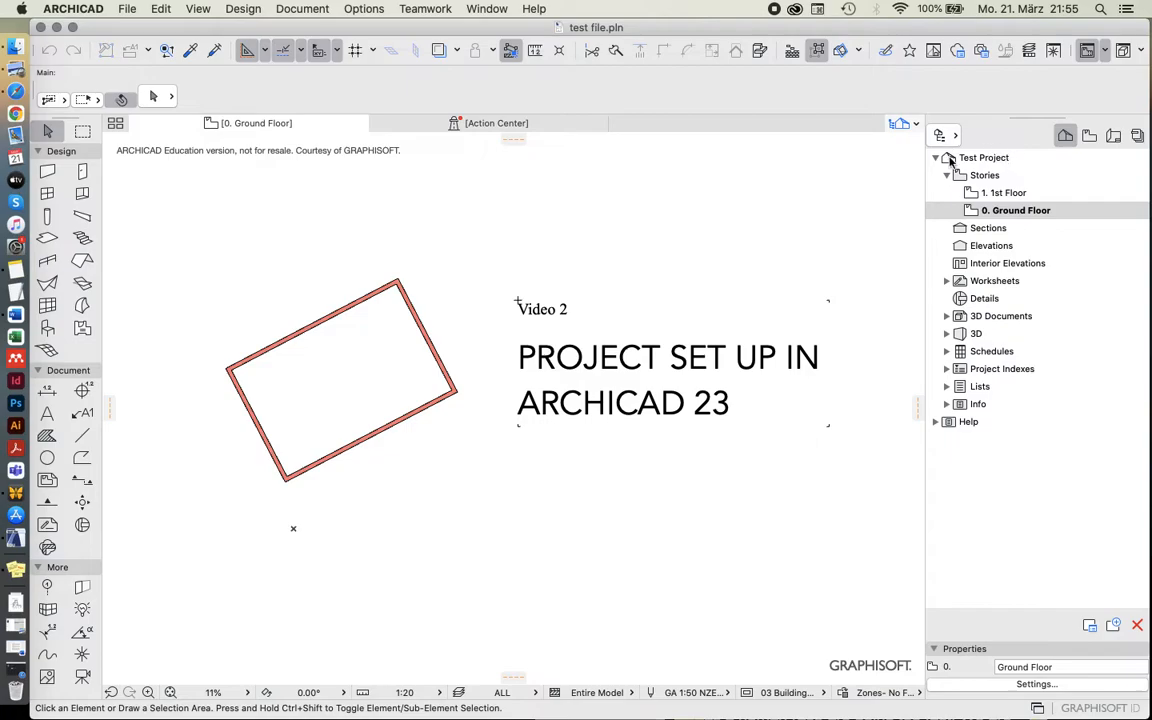
Select Test Project, then the 1st Floor and Ground Floor stories in the Project Map
{"action": "left_click", "coordinate": [984, 157]}
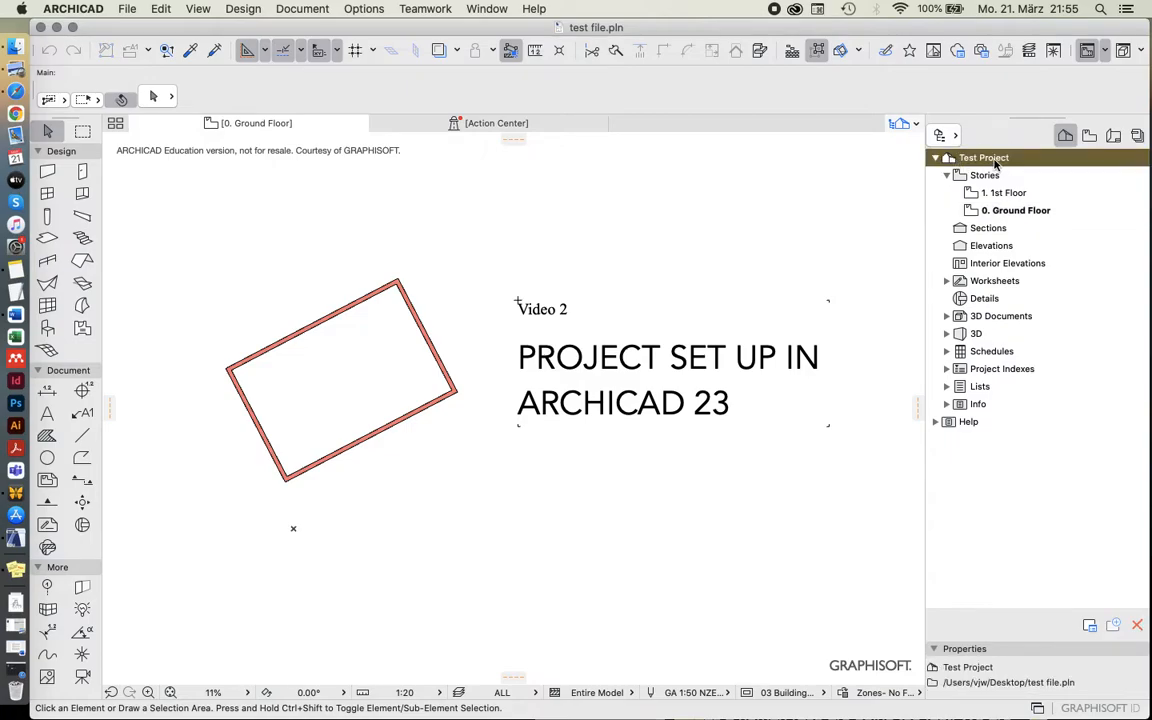
{"action": "mouse_move", "coordinate": [965, 163]}
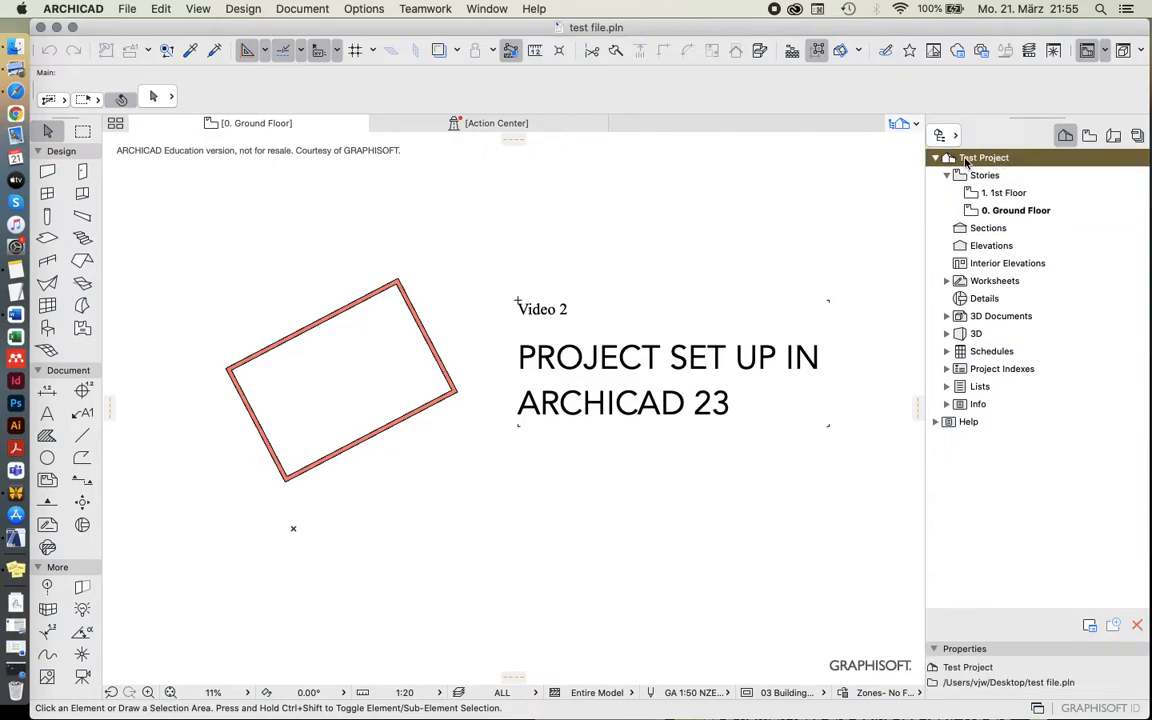
{"action": "left_click", "coordinate": [1004, 192]}
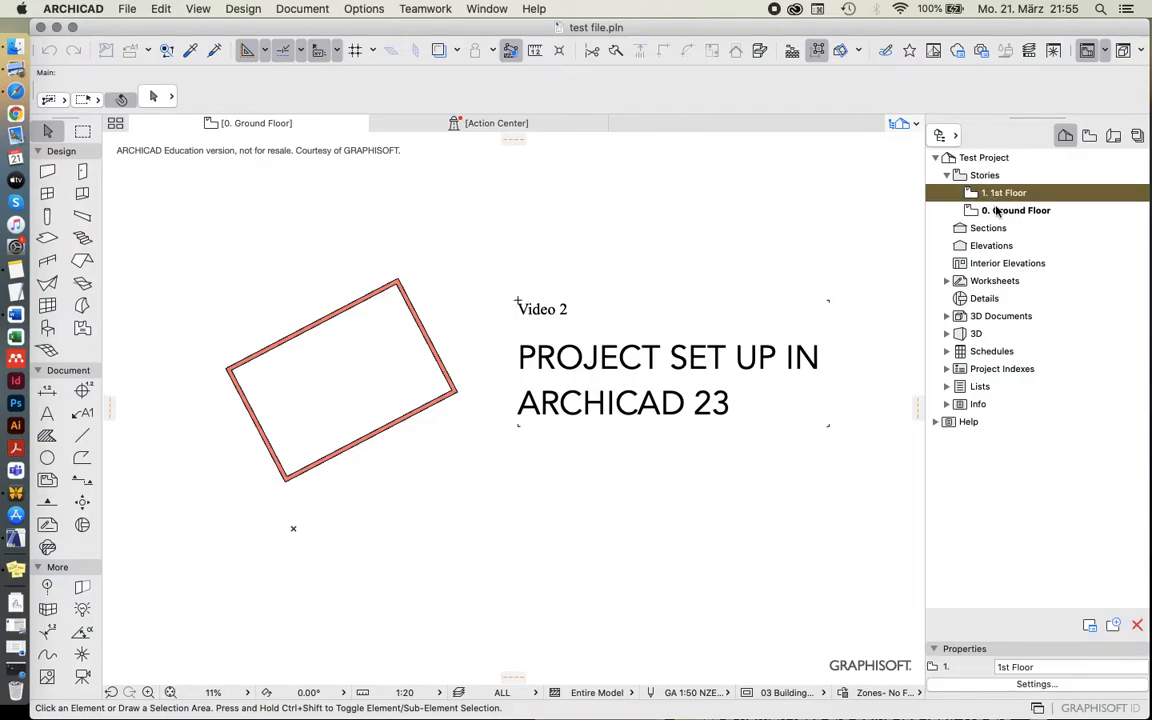
{"action": "left_click", "coordinate": [1015, 210]}
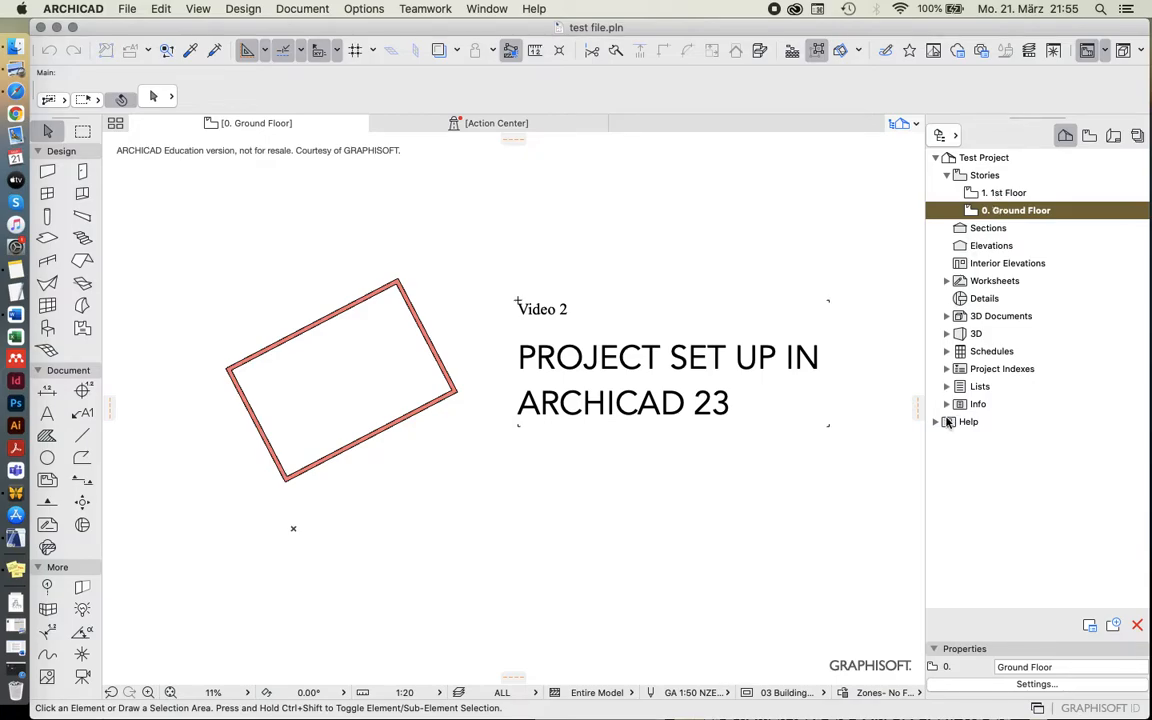
Expand Info, Lists and 3D Documents to reveal their sun study, shadow and report views
{"action": "left_click", "coordinate": [946, 386]}
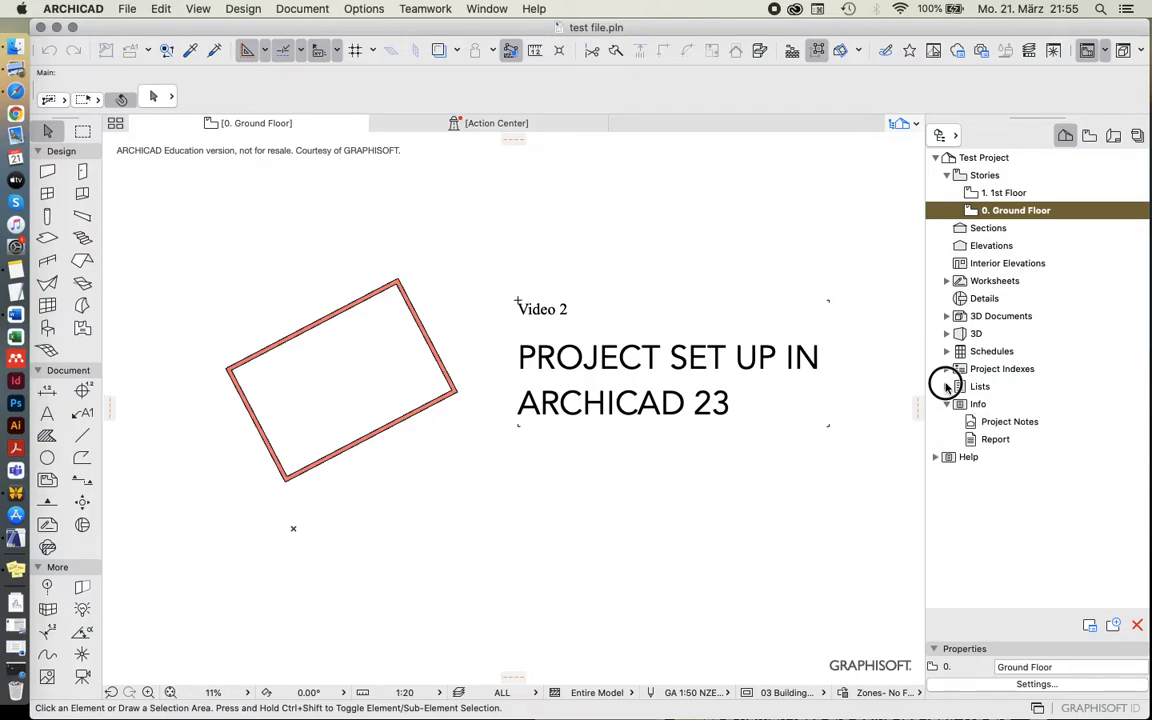
{"action": "left_click", "coordinate": [947, 386]}
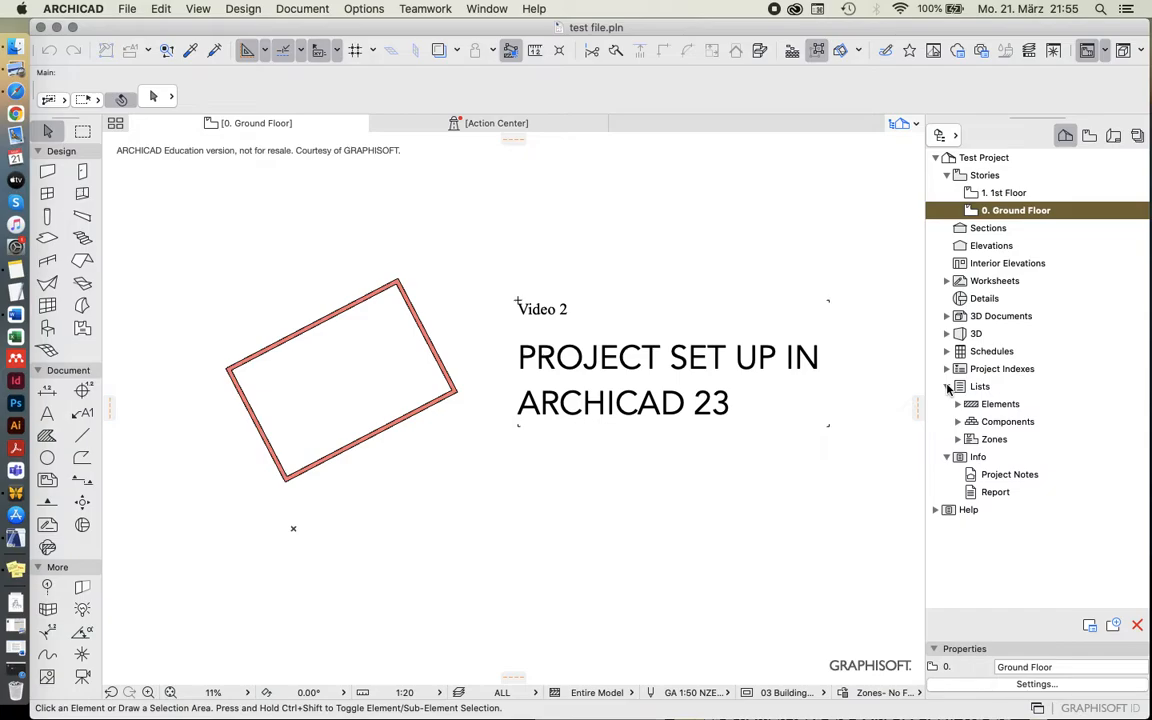
{"action": "left_click", "coordinate": [946, 386]}
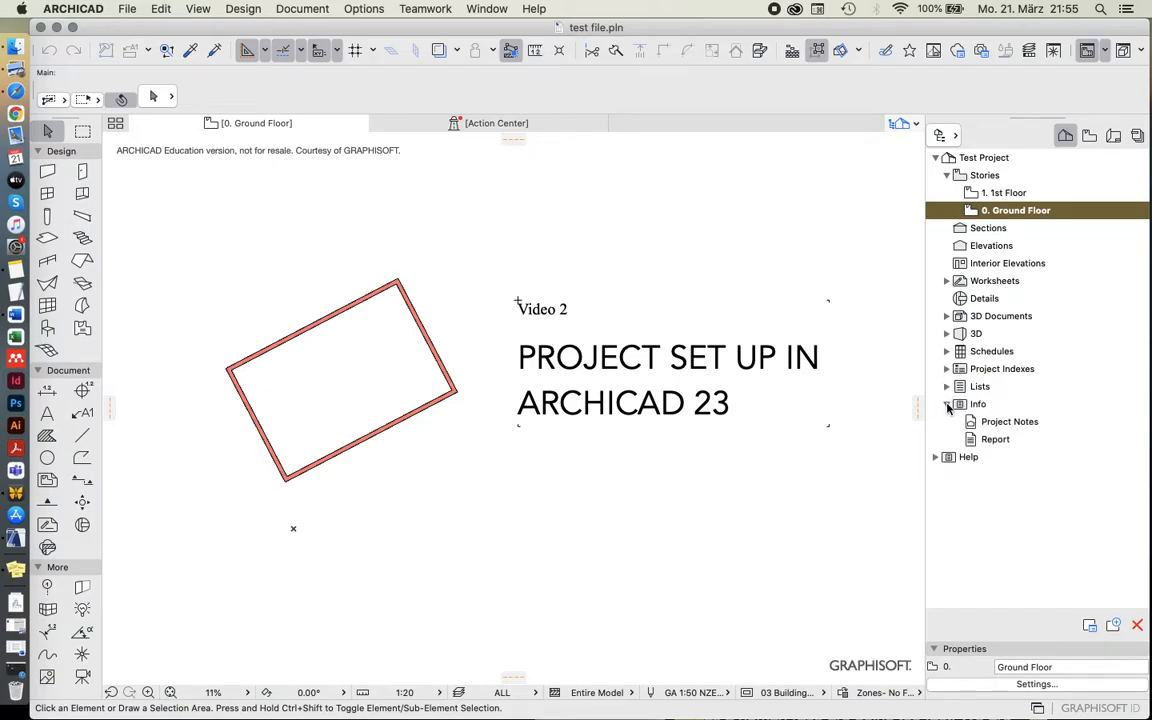
{"action": "left_click", "coordinate": [946, 315]}
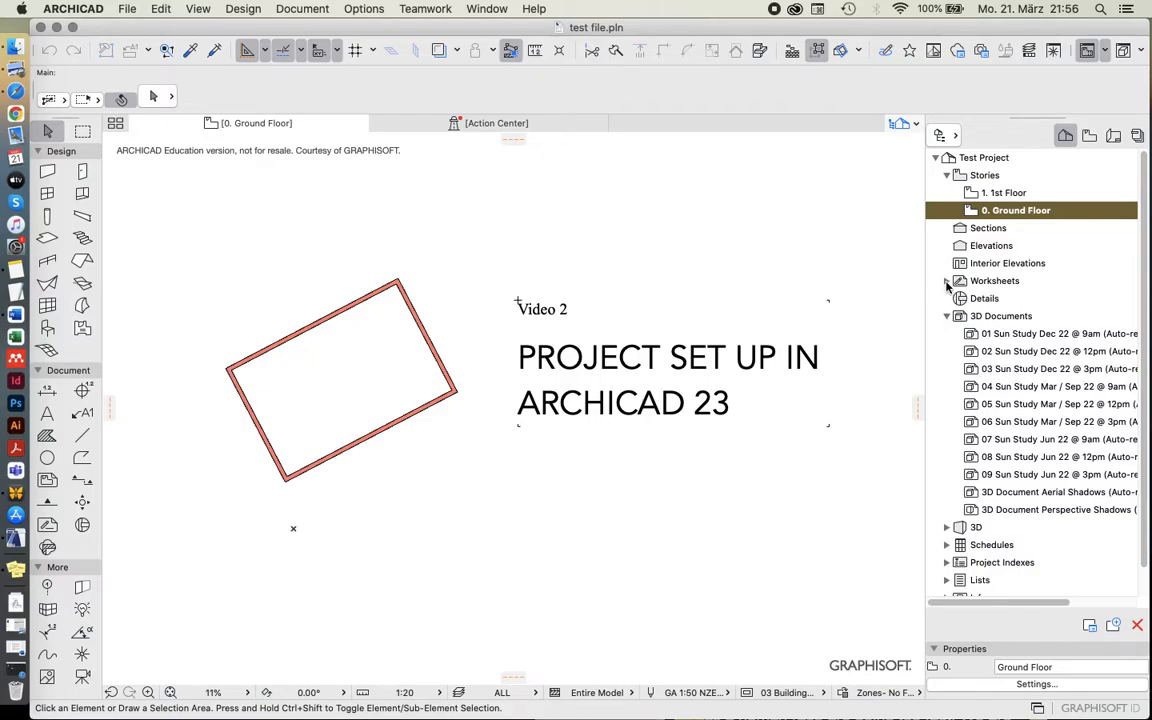
{"action": "left_click", "coordinate": [946, 281]}
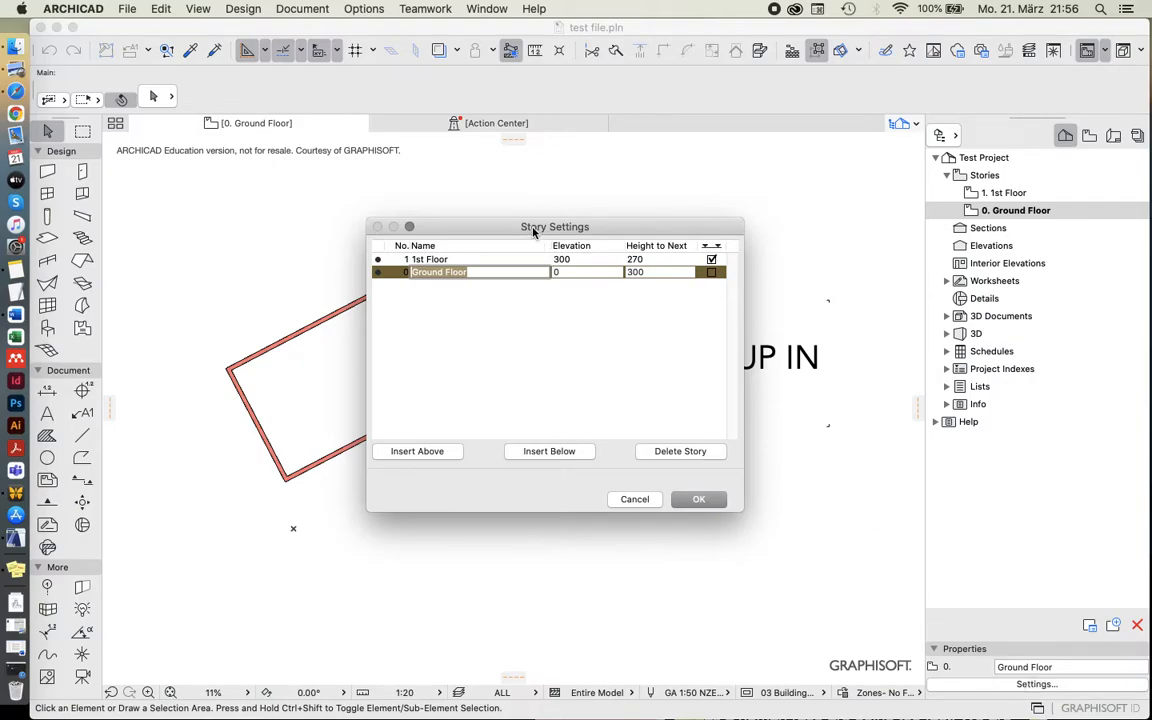
{"action": "left_click_drag", "start_coordinate": [555, 226], "coordinate": [605, 239]}
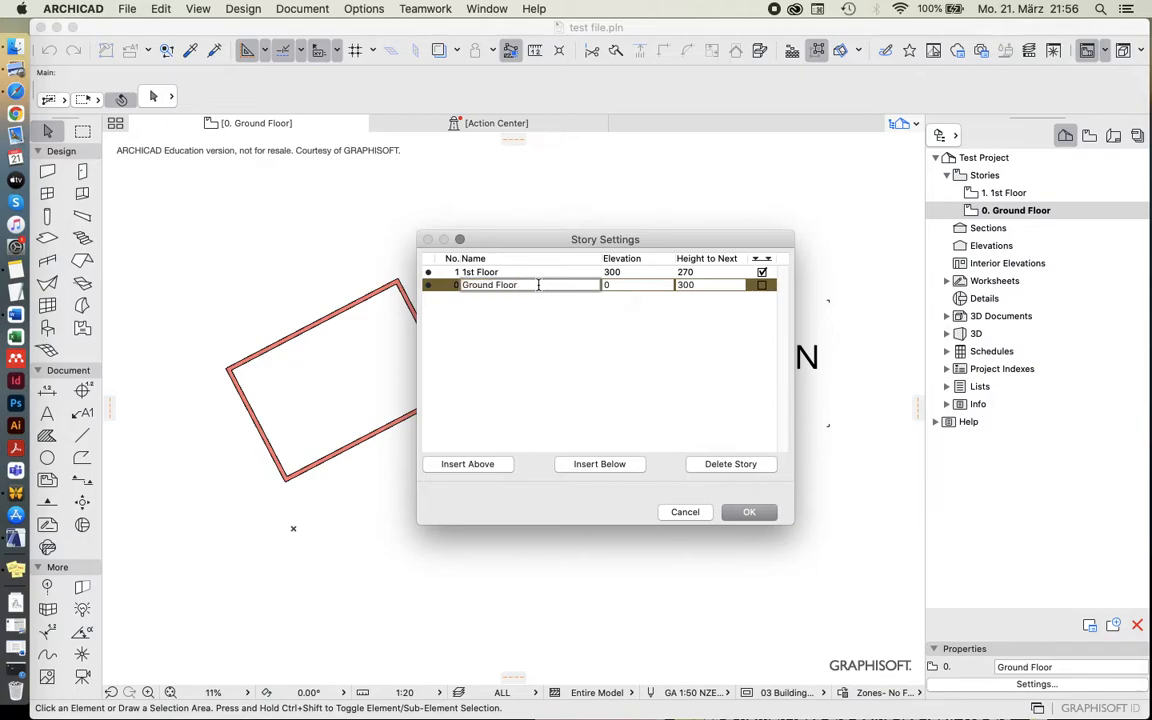
{"action": "double_click", "coordinate": [489, 285]}
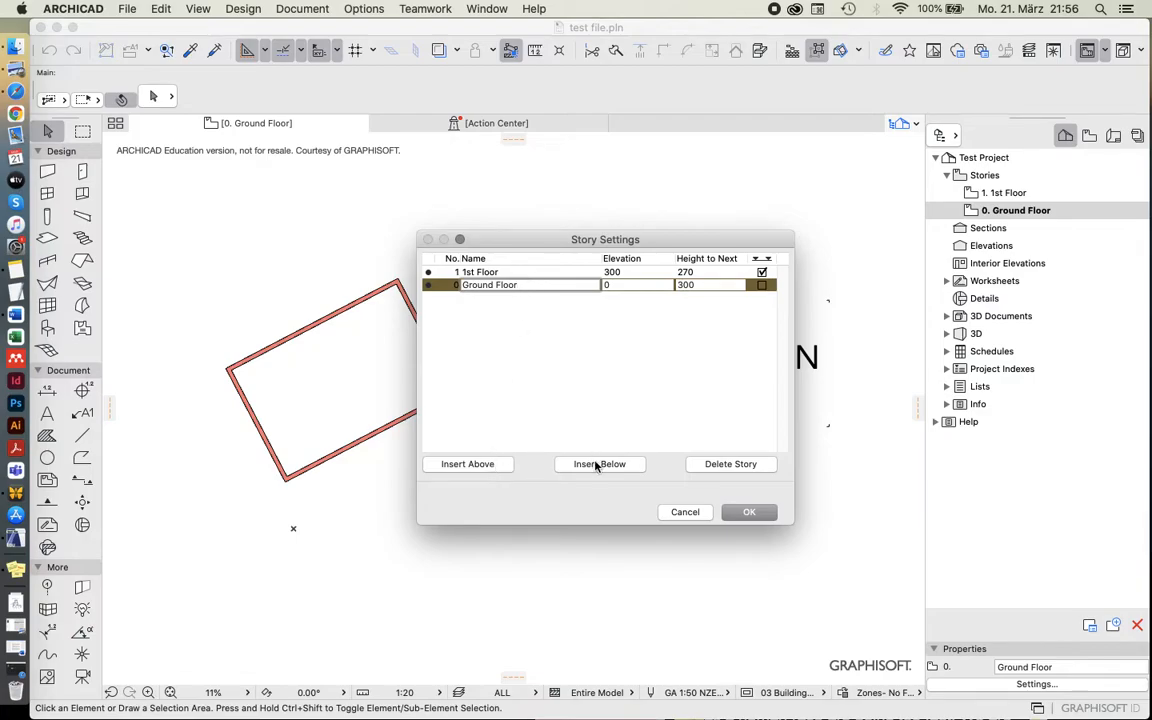
{"action": "left_click", "coordinate": [518, 285]}
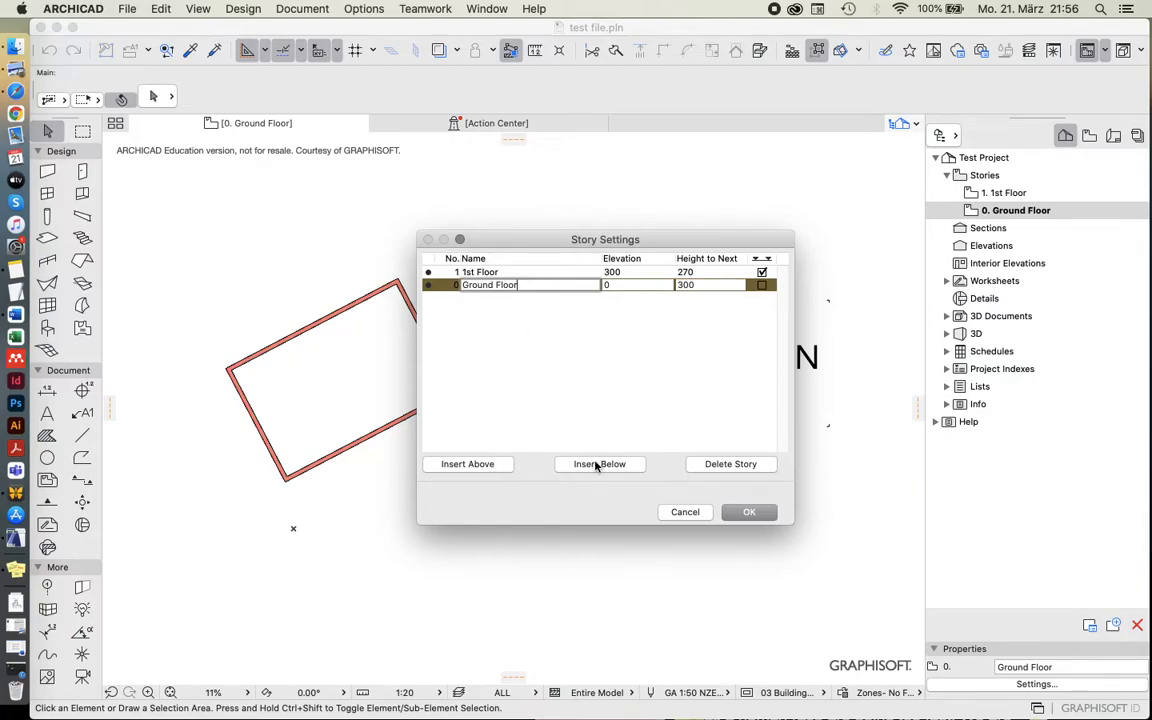
{"action": "mouse_move", "coordinate": [583, 474]}
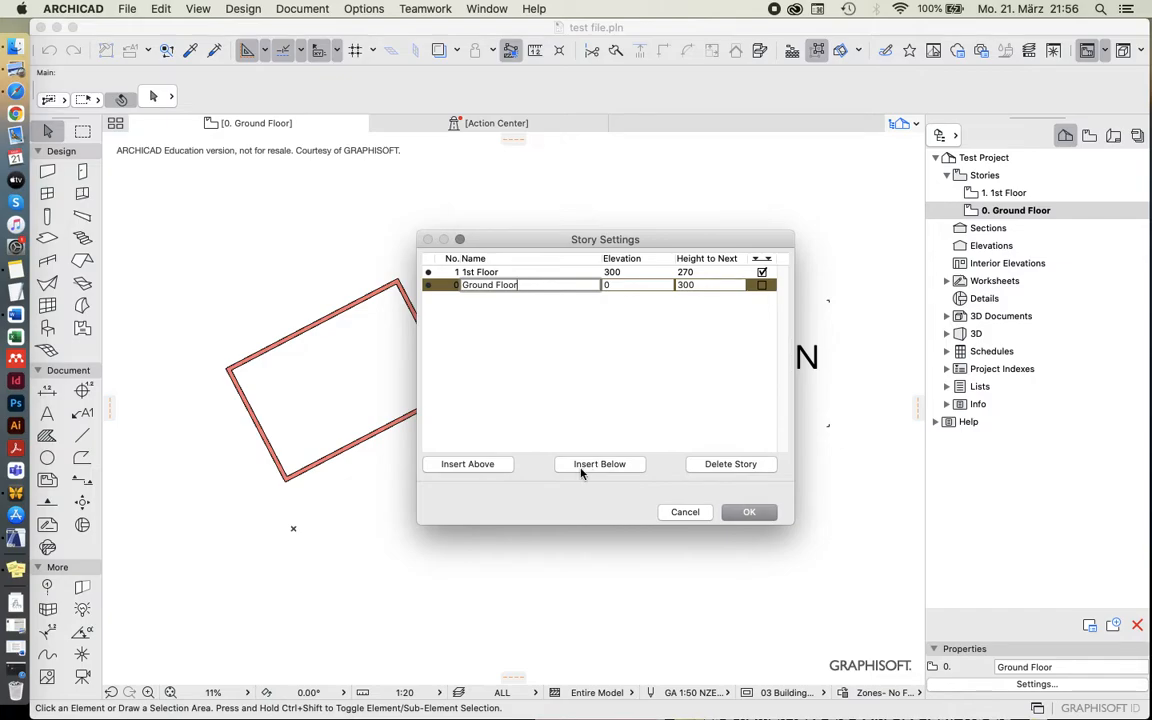
{"action": "left_click", "coordinate": [599, 463]}
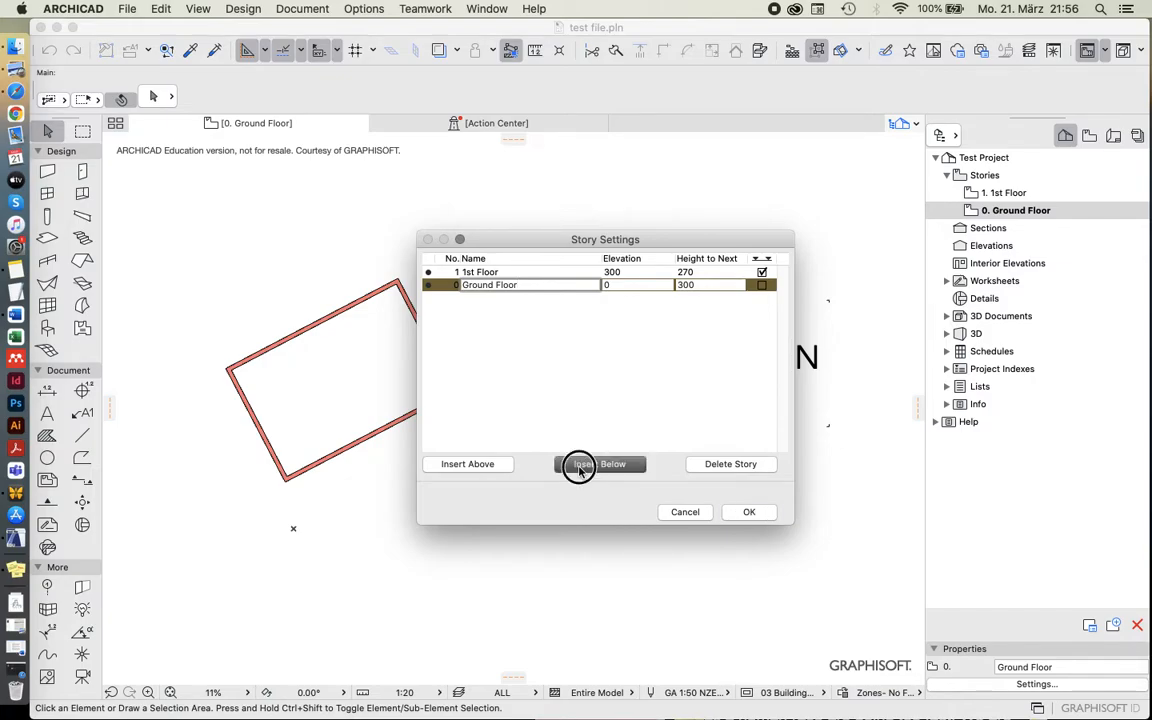
Name the new lowest story 'Basement' and check the Ground Floor and 1st Floor rows
{"action": "left_click", "coordinate": [600, 463]}
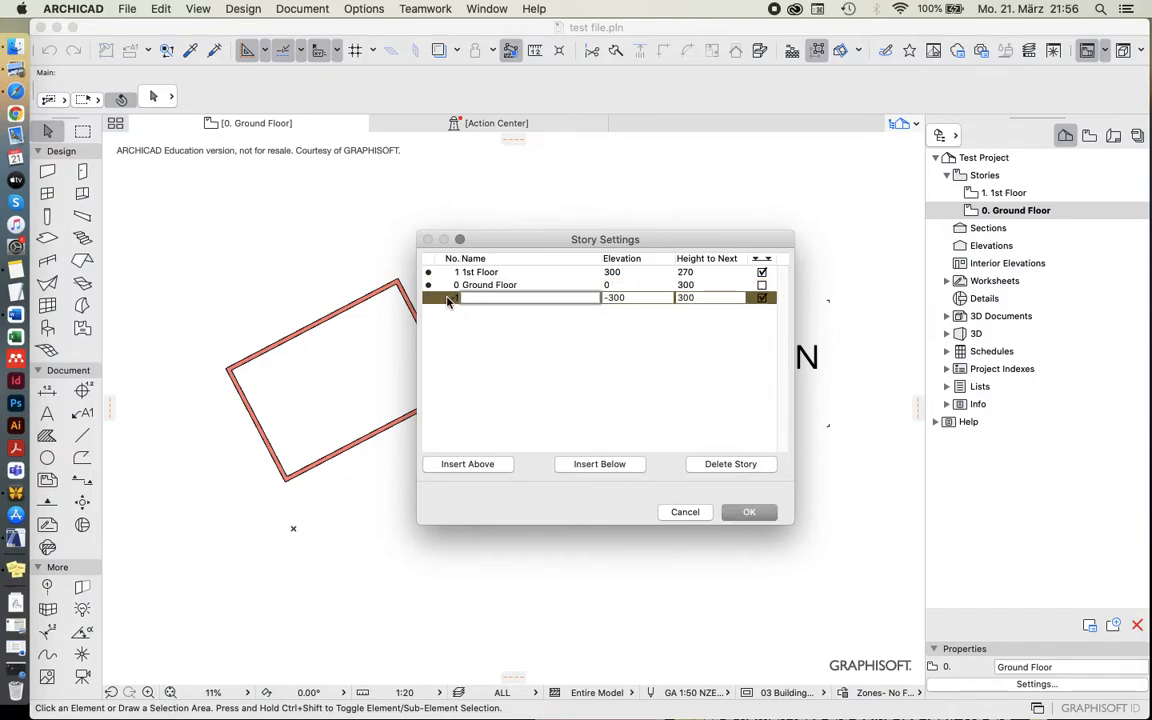
{"action": "type", "text": "Basement"}
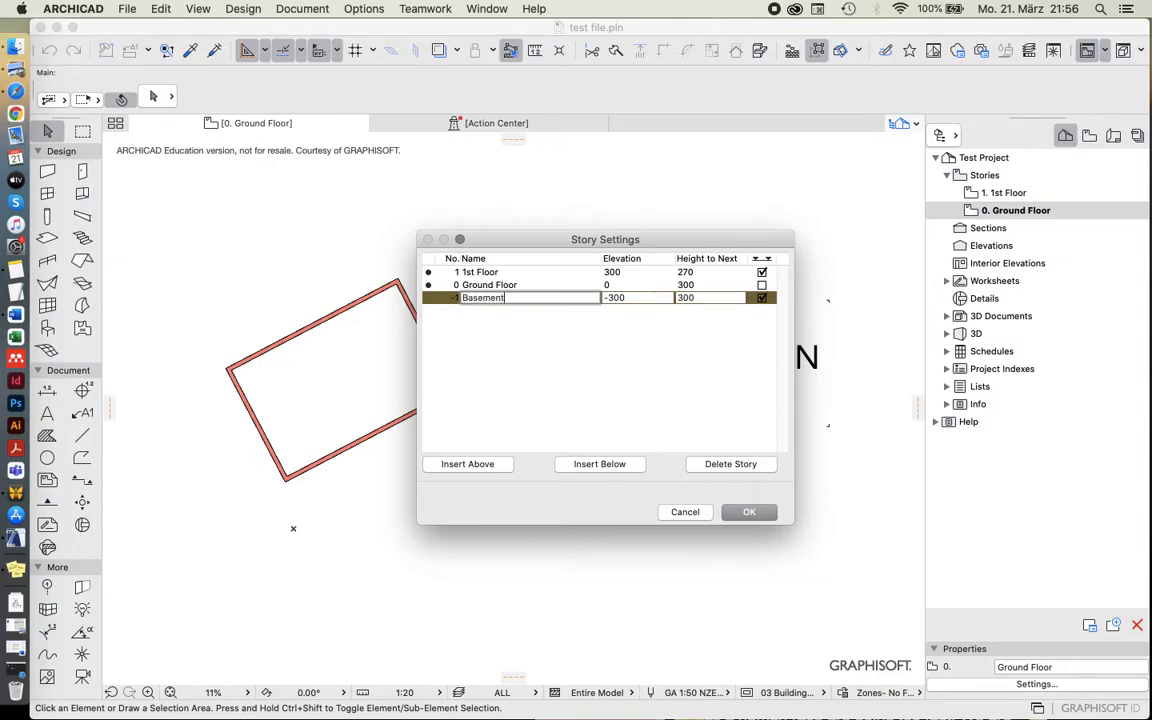
{"action": "left_click", "coordinate": [710, 297]}
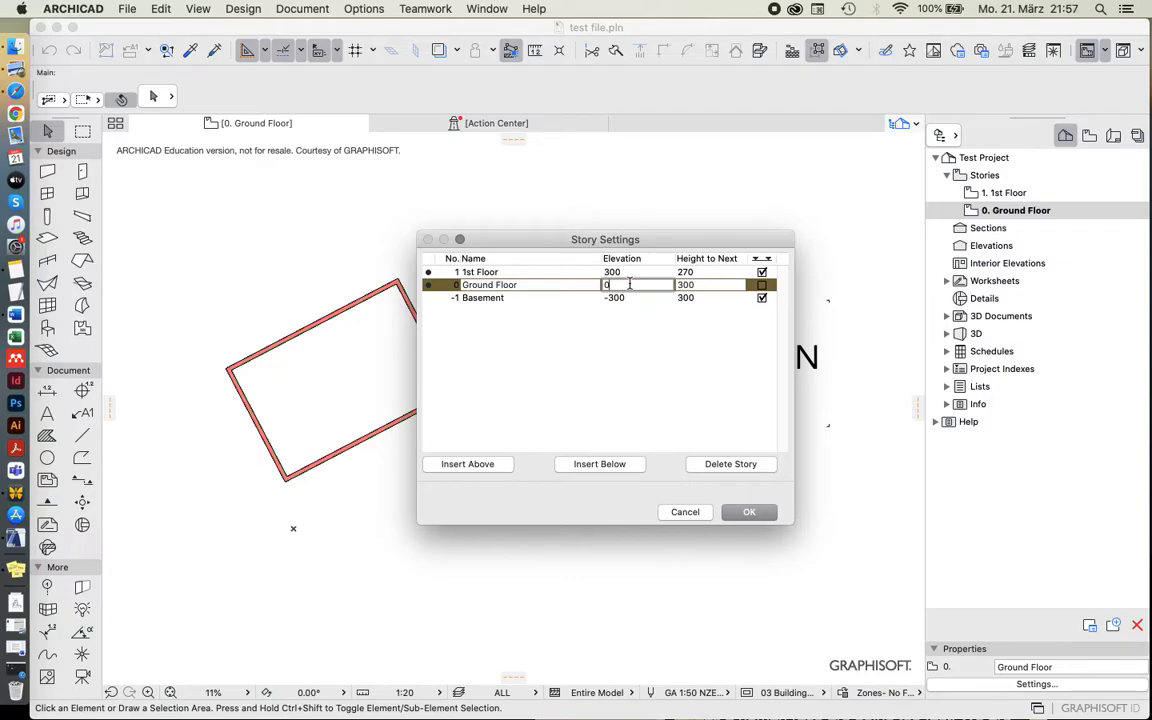
{"action": "left_click", "coordinate": [710, 285]}
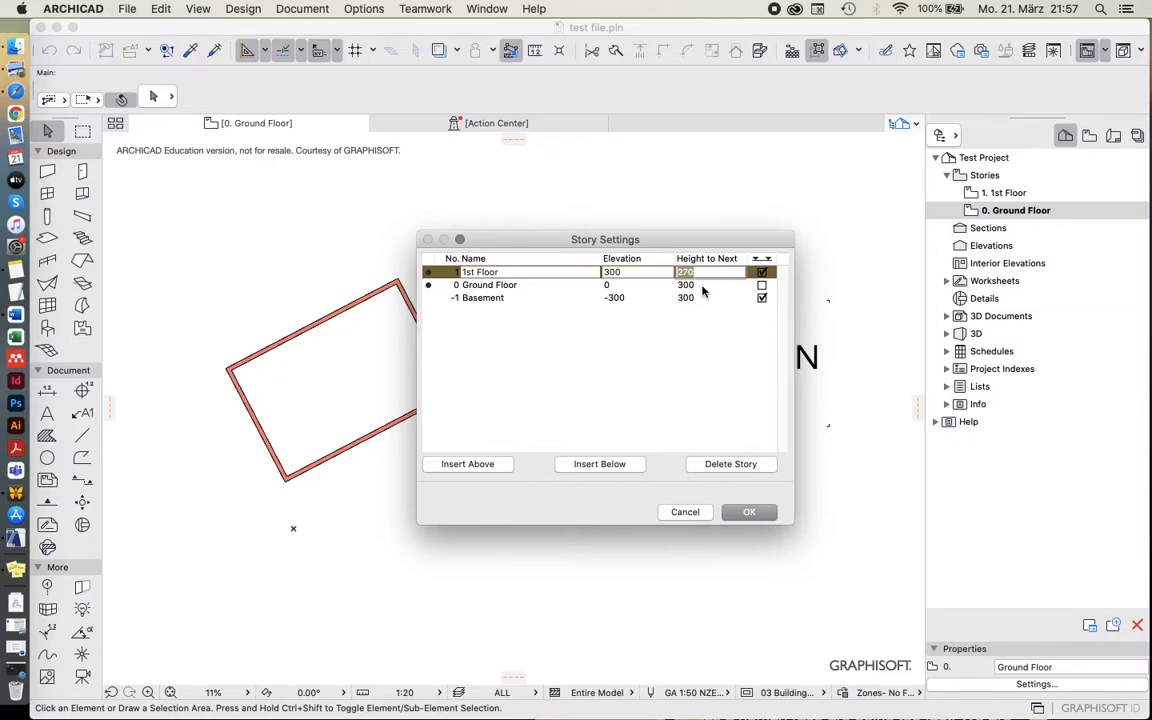
{"action": "left_click", "coordinate": [489, 284]}
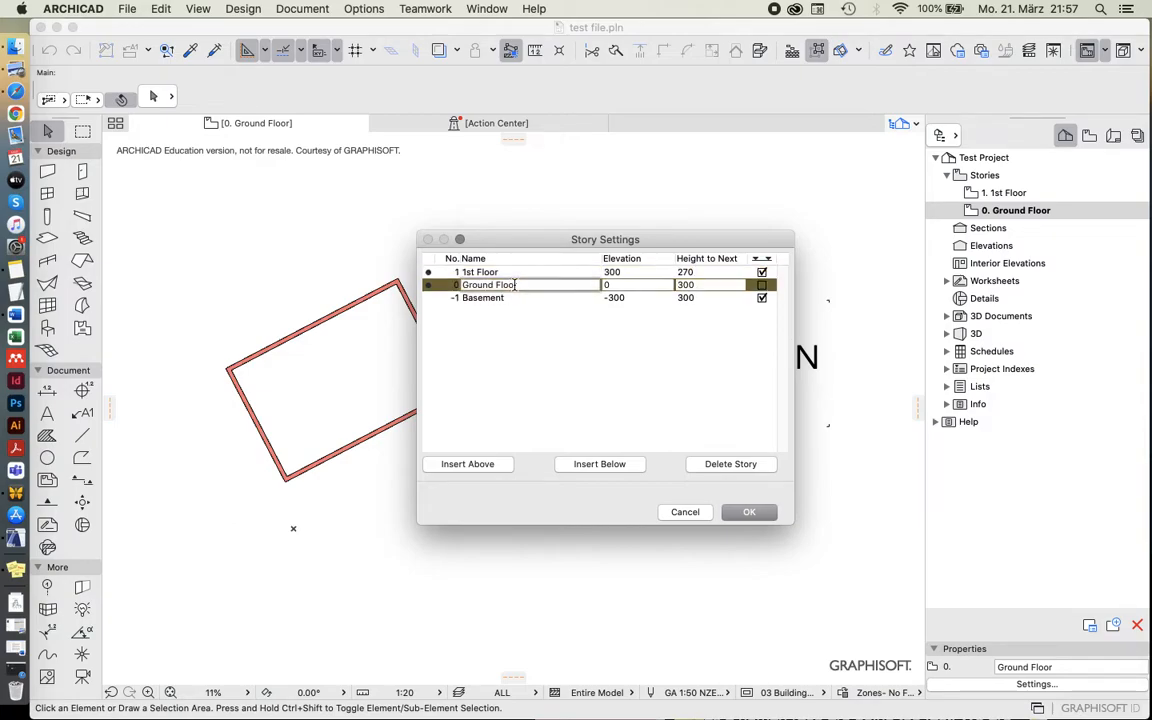
{"action": "left_click", "coordinate": [480, 272]}
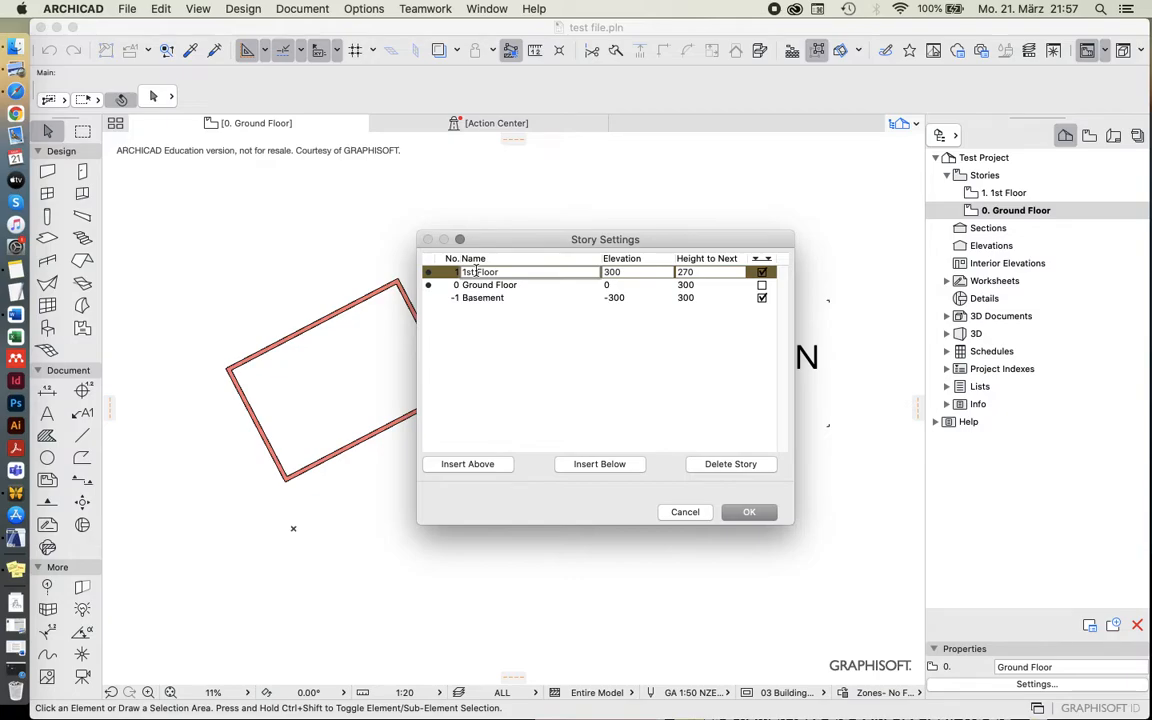
Insert stories named 2nd Floor and Roof above the 1st Floor in Story Settings
{"action": "left_click", "coordinate": [467, 463]}
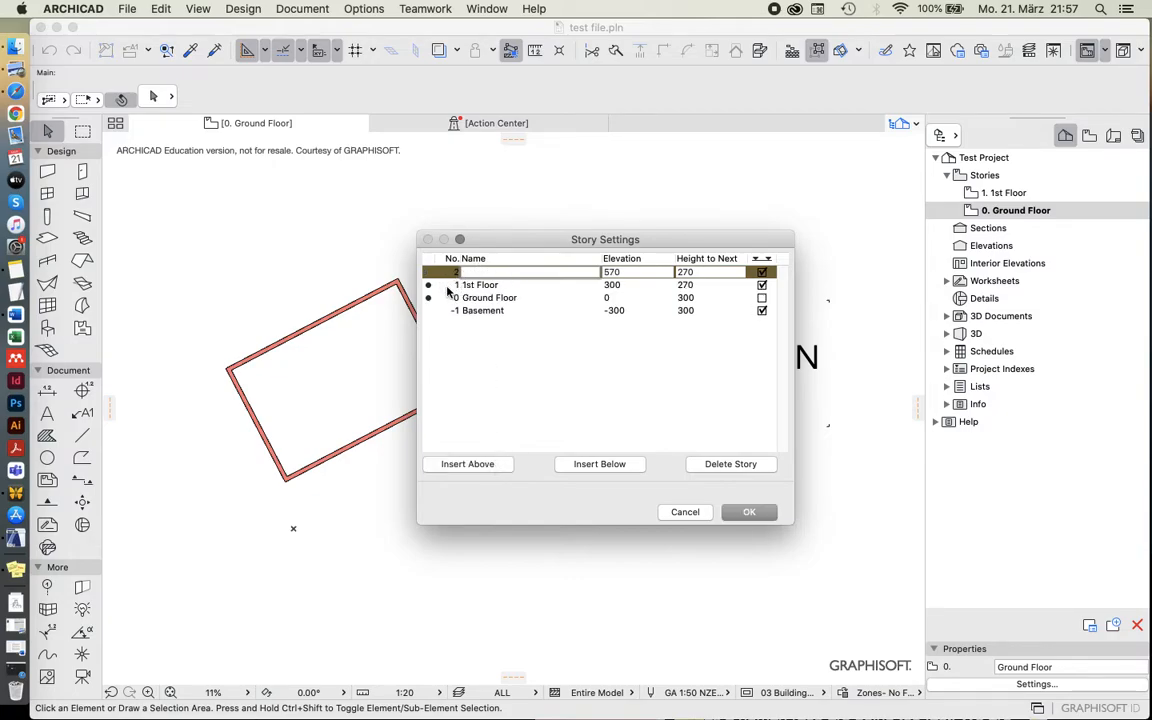
{"action": "type", "text": "2nd Floor"}
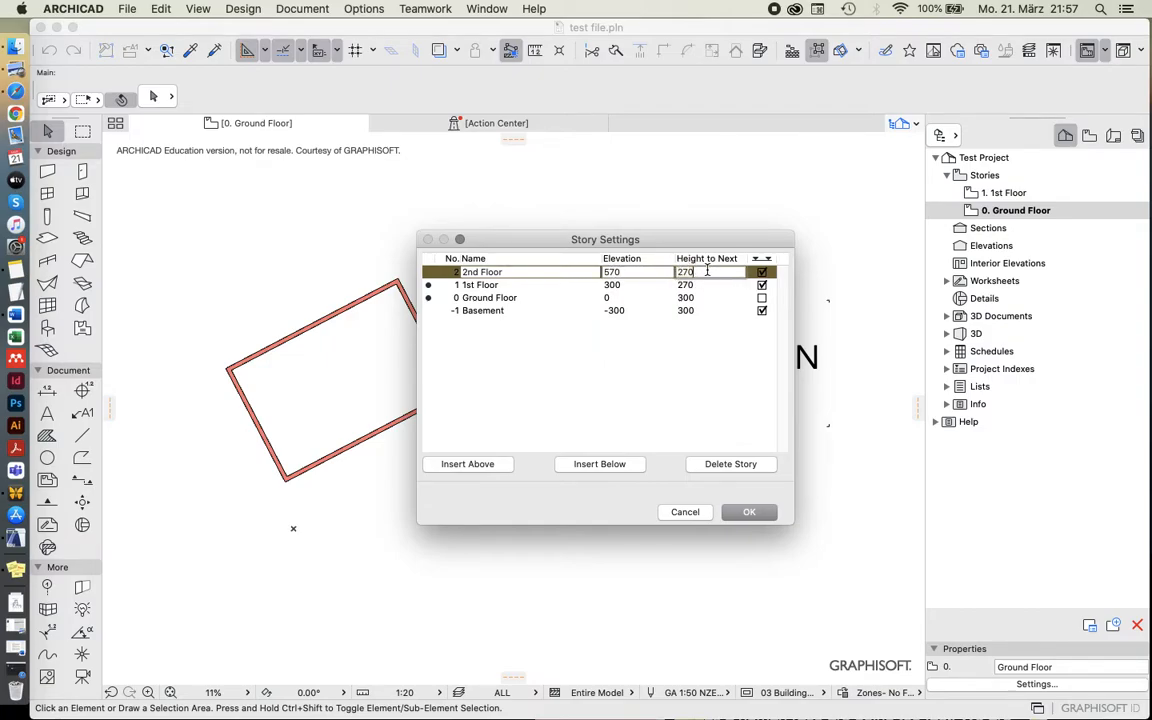
{"action": "left_click", "coordinate": [467, 463]}
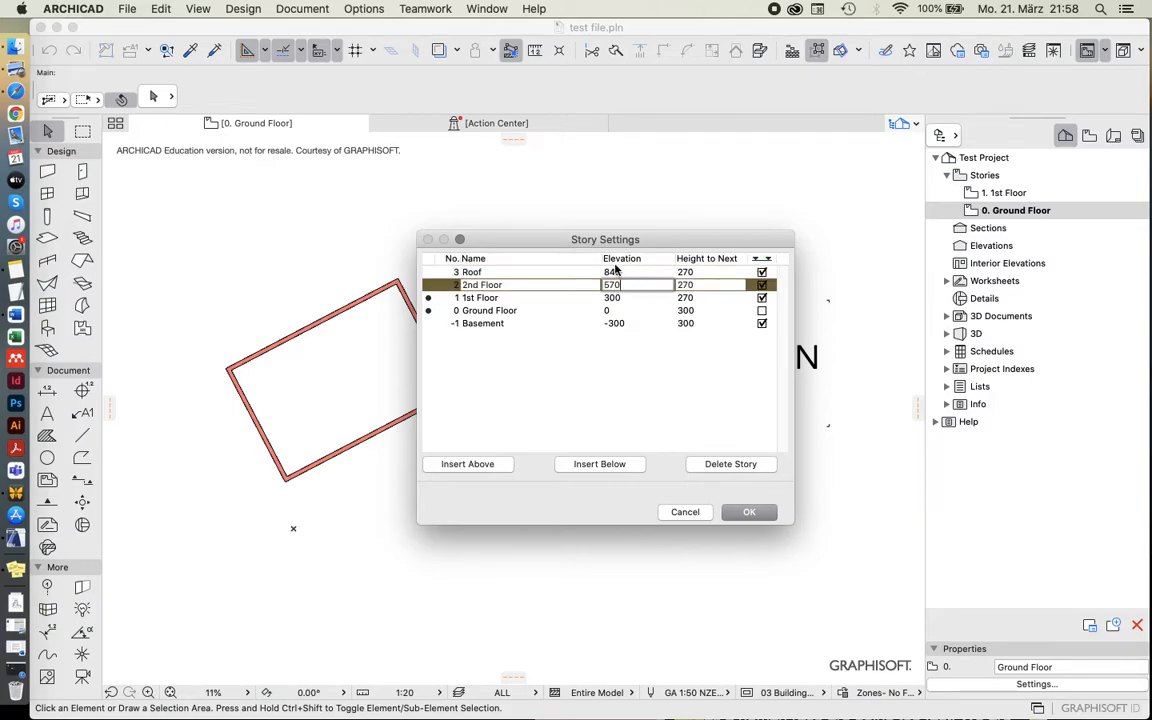
{"action": "left_click", "coordinate": [612, 271]}
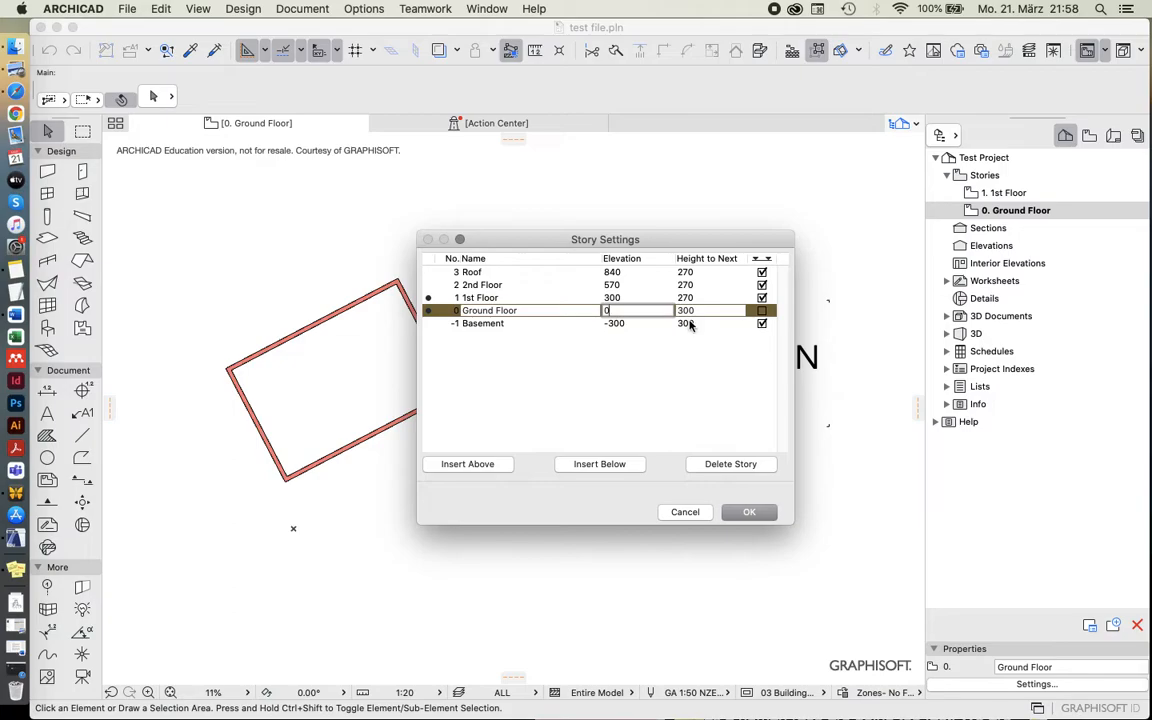
Enter -250 as the Basement story's elevation
{"action": "left_click", "coordinate": [685, 323]}
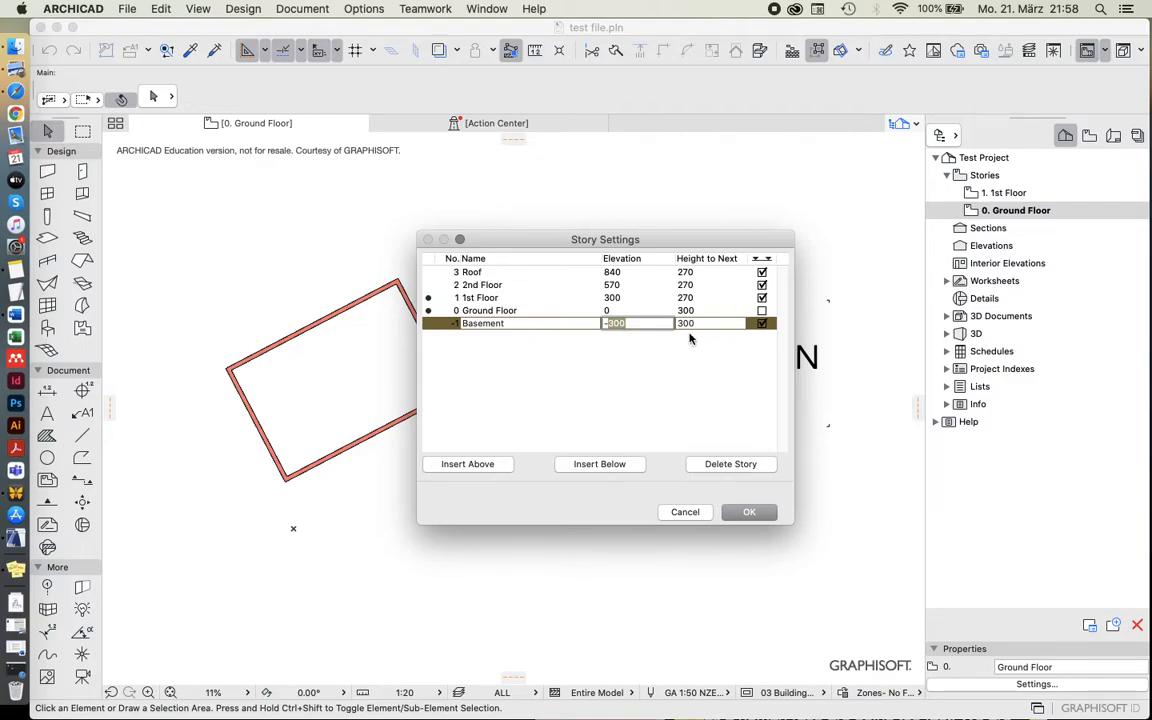
{"action": "mouse_move", "coordinate": [666, 351]}
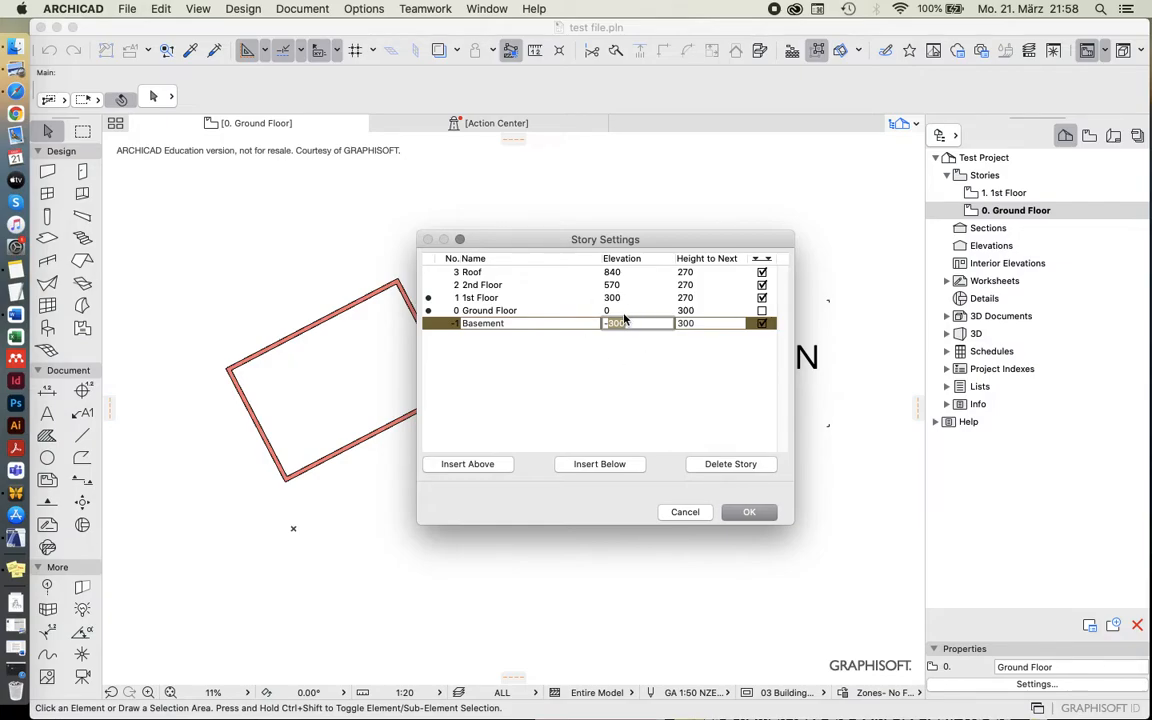
{"action": "type", "text": "-250"}
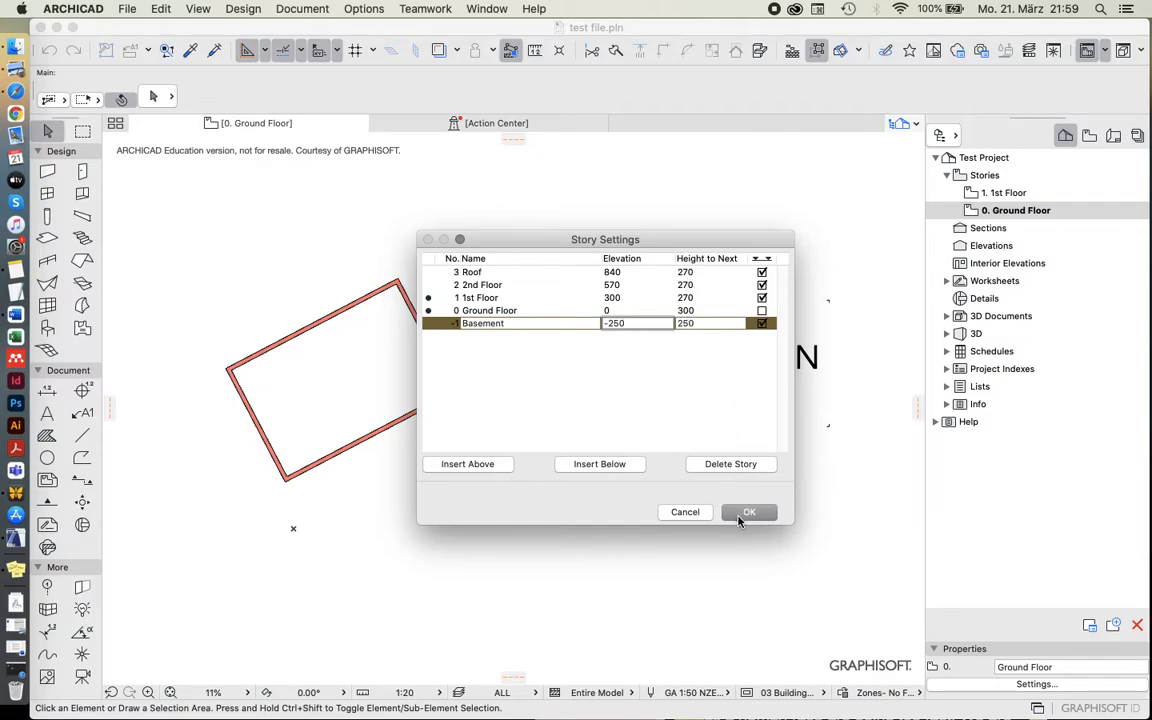
Confirm Story Settings with OK and open the 0. Ground Floor plan from the Navigator
{"action": "left_click", "coordinate": [749, 512]}
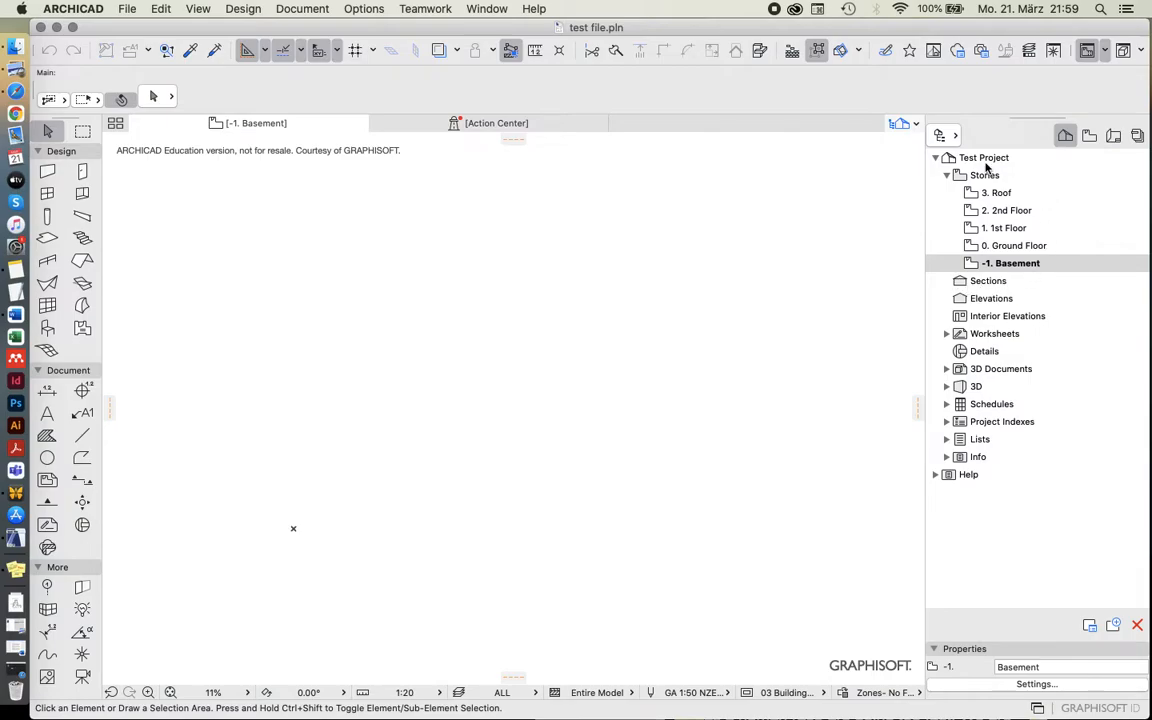
{"action": "mouse_move", "coordinate": [1027, 262]}
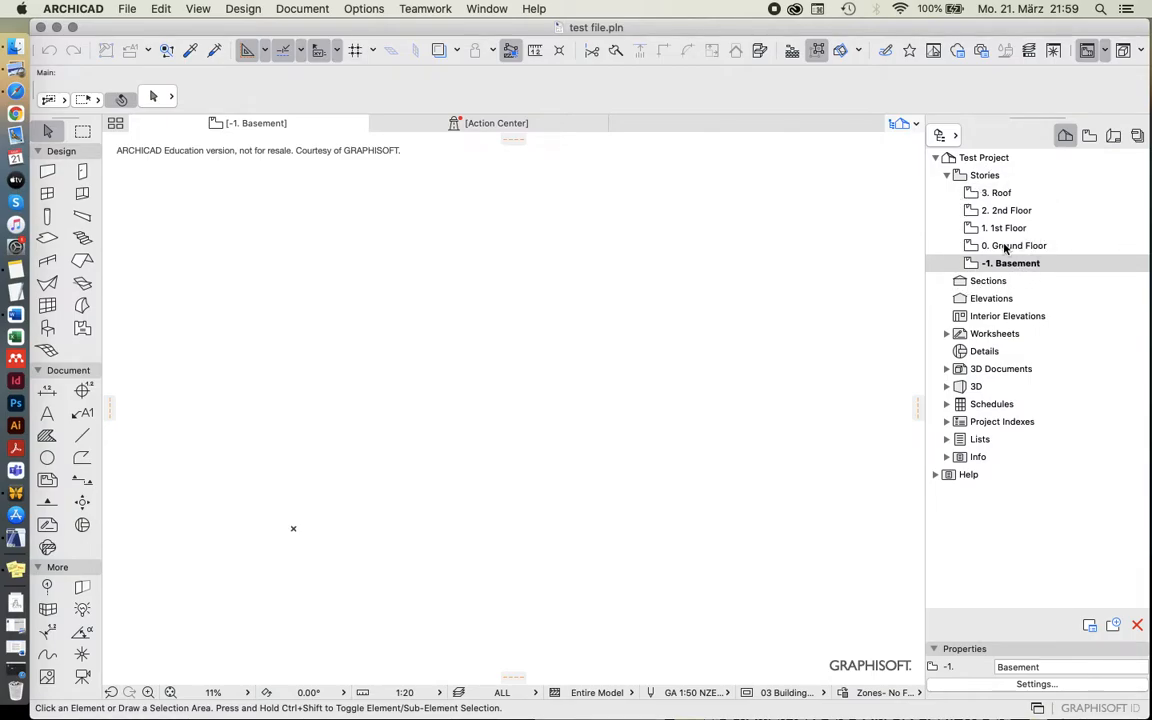
{"action": "left_click", "coordinate": [1004, 227]}
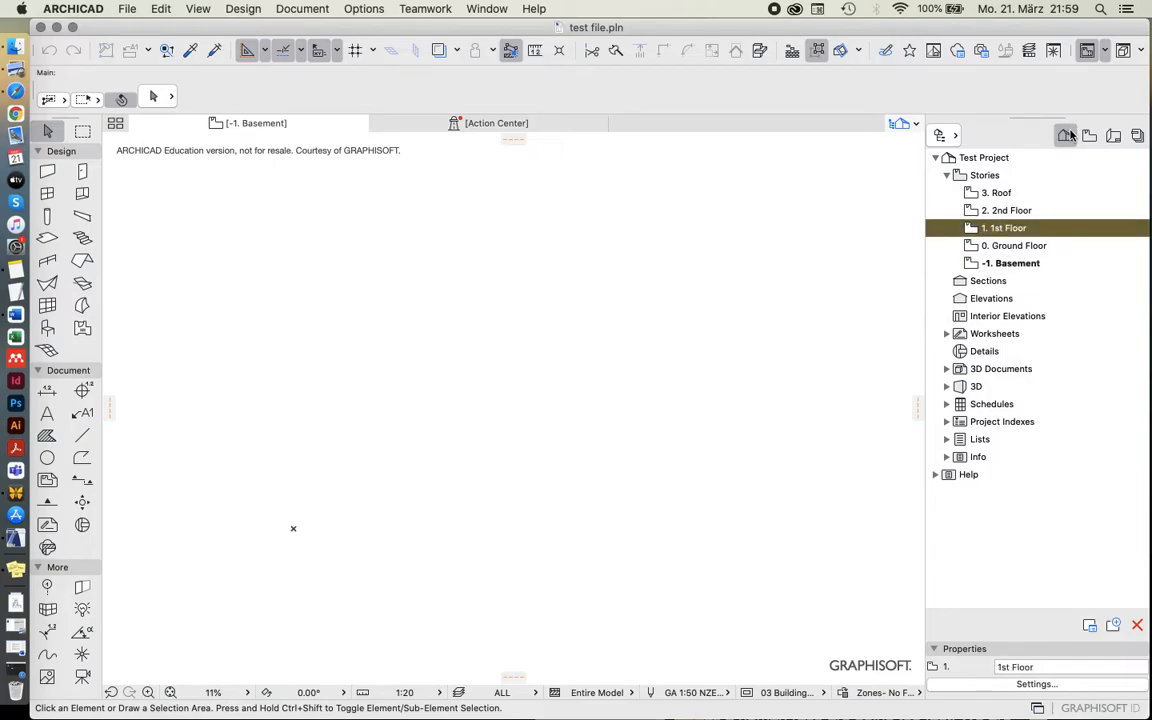
{"action": "mouse_move", "coordinate": [1065, 135]}
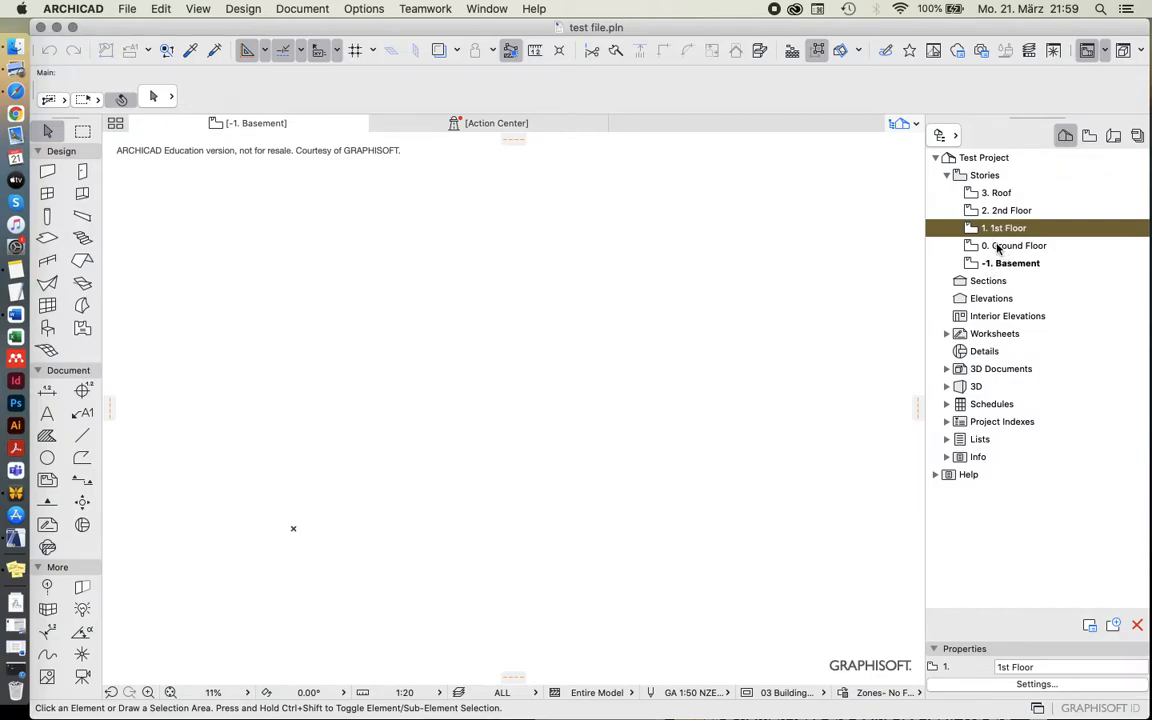
{"action": "left_click", "coordinate": [1015, 245]}
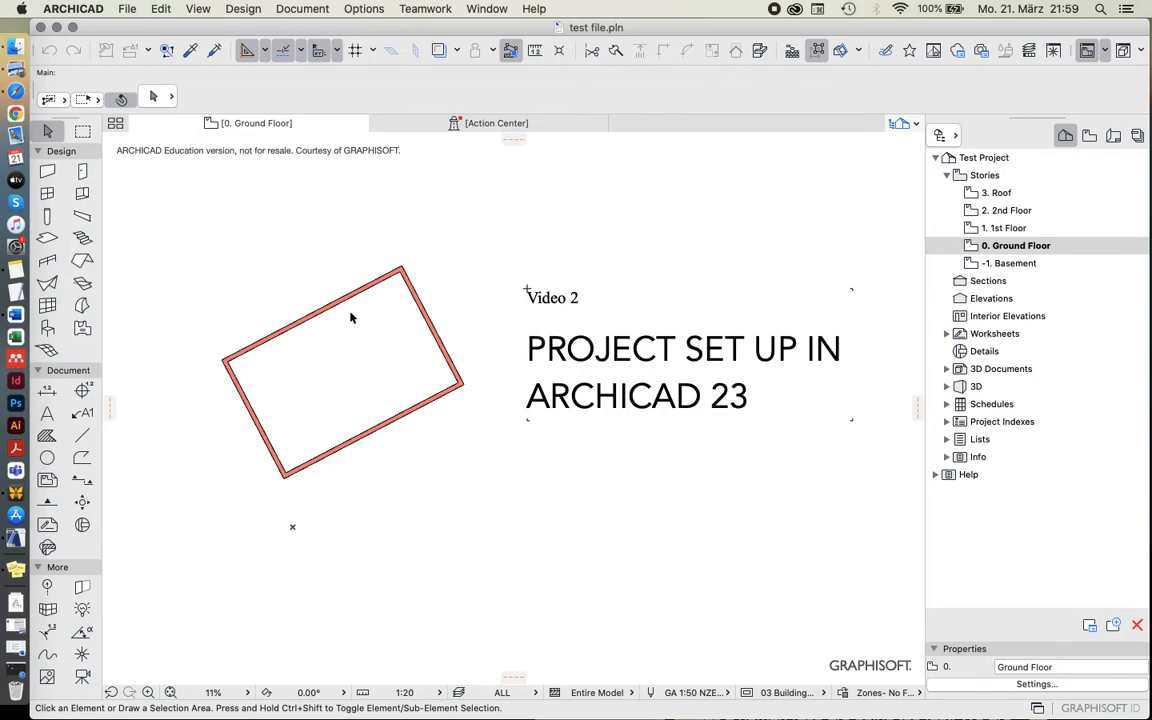
{"action": "mouse_move", "coordinate": [360, 305]}
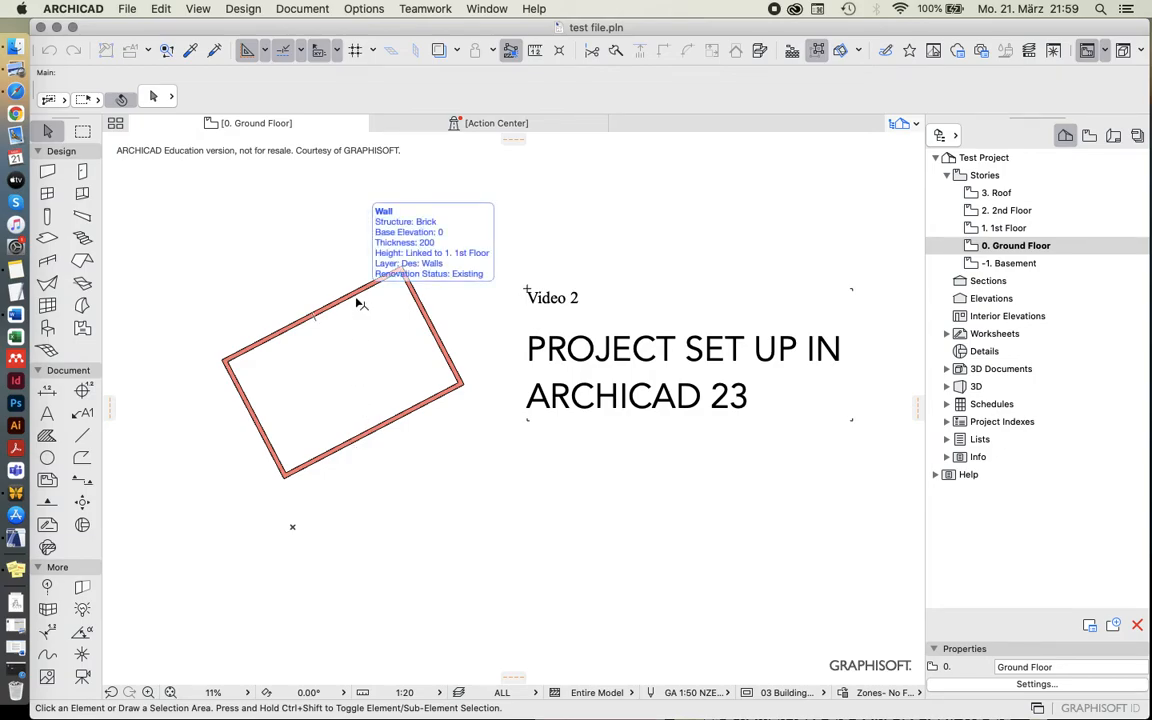
{"action": "mouse_move", "coordinate": [288, 276]}
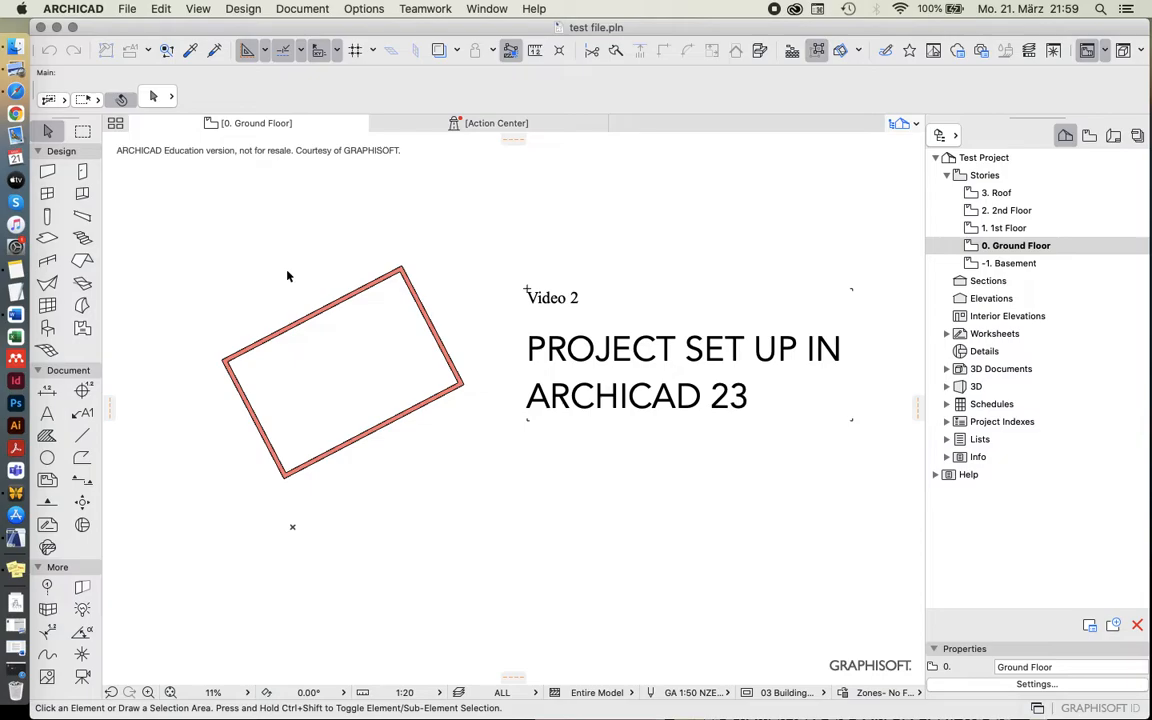
Select all four Ground Floor walls with a selection window
{"action": "left_click", "coordinate": [217, 281]}
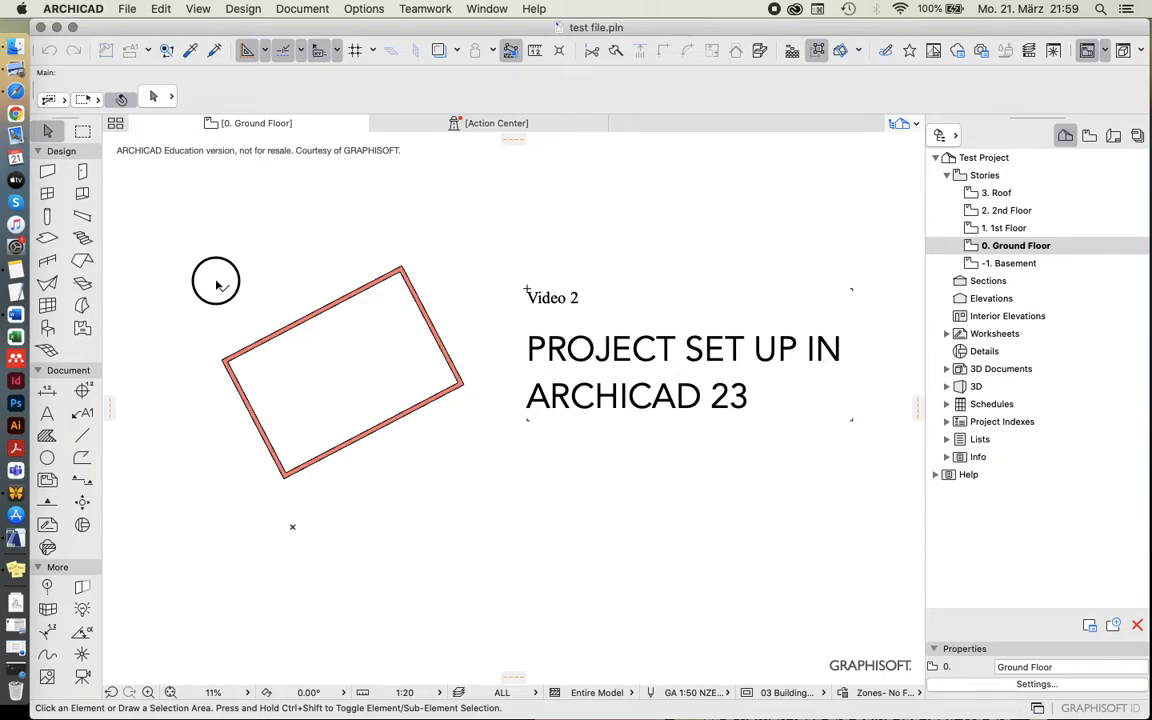
{"action": "left_click", "coordinate": [345, 360]}
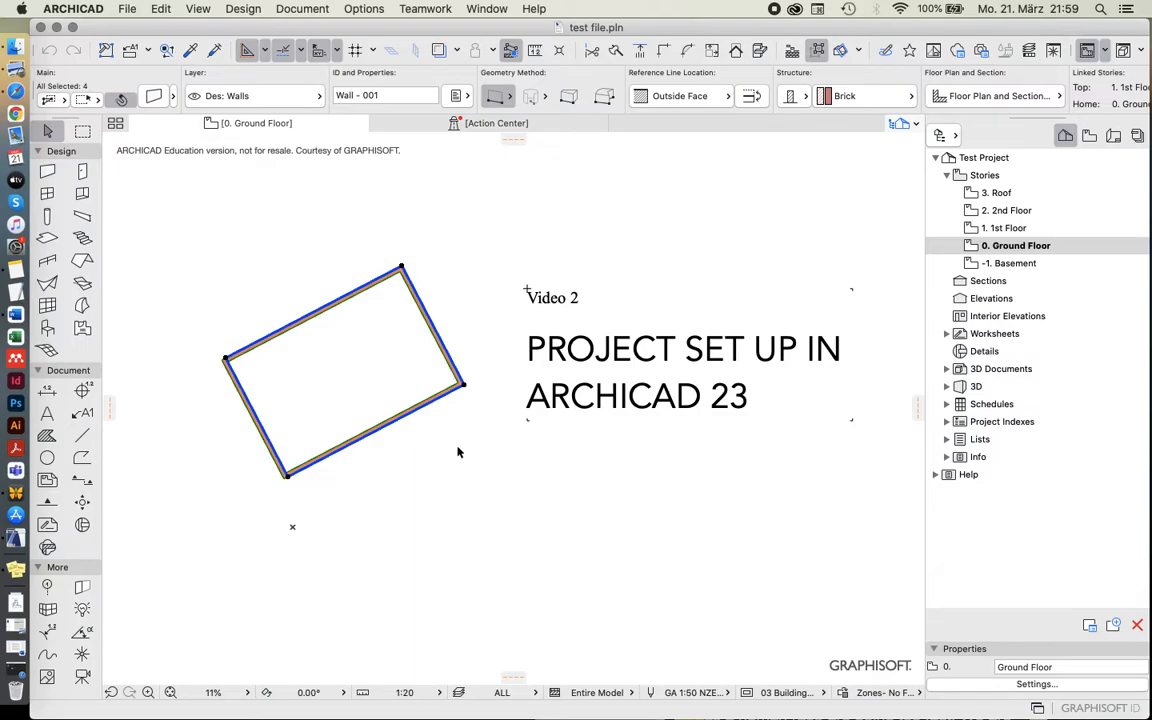
{"action": "mouse_move", "coordinate": [461, 273]}
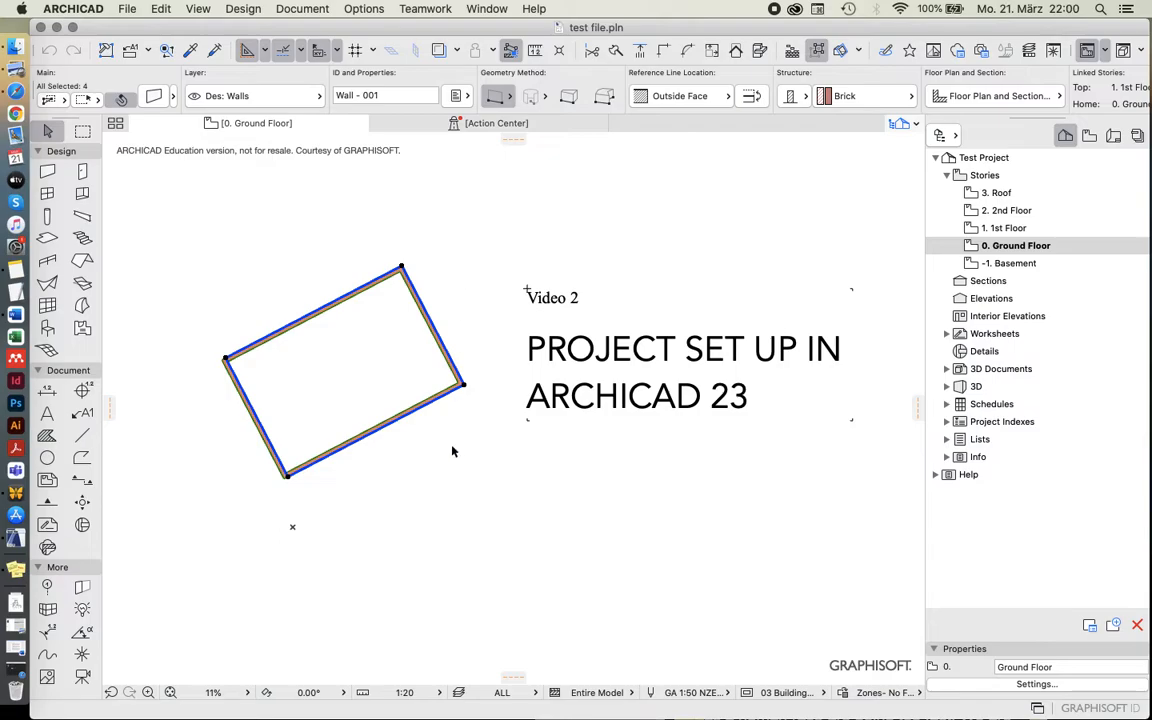
{"action": "mouse_move", "coordinate": [453, 399]}
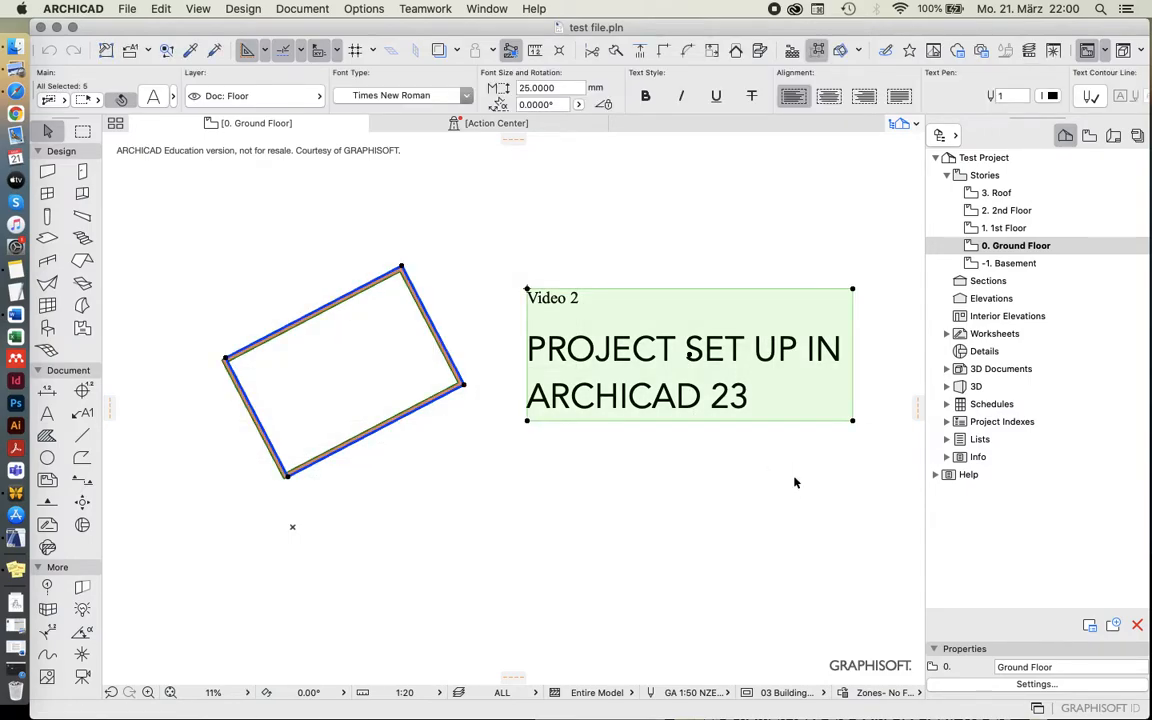
{"action": "mouse_move", "coordinate": [977, 229]}
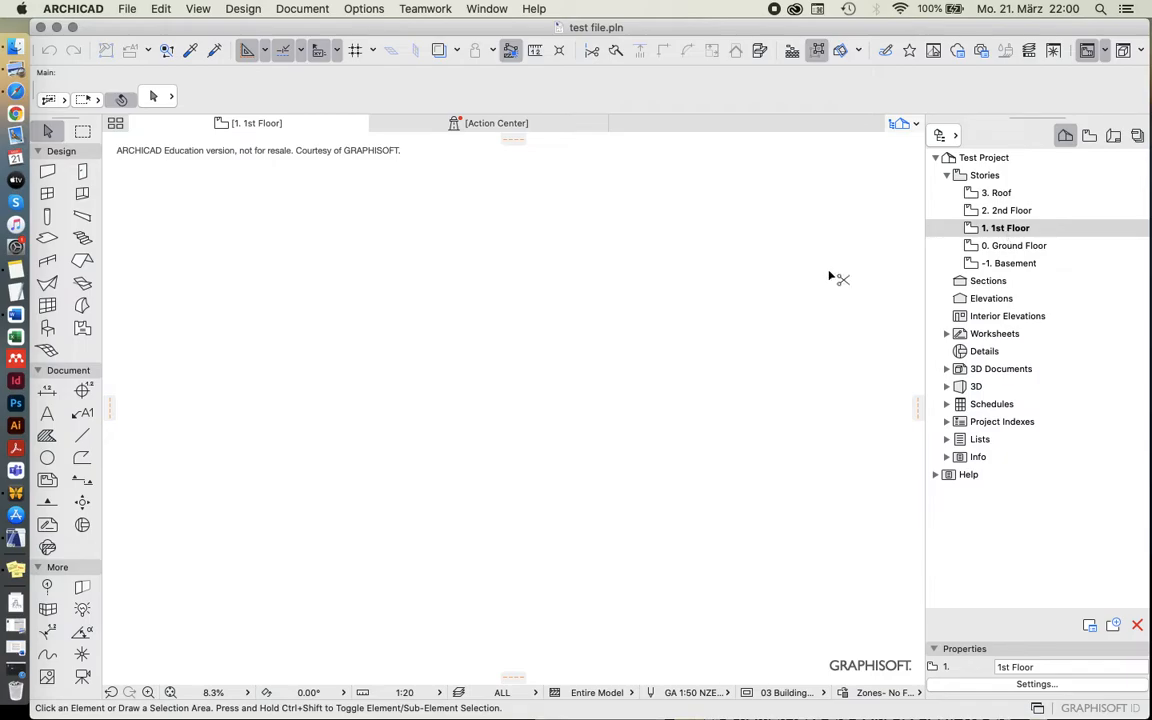
{"action": "mouse_move", "coordinate": [630, 311]}
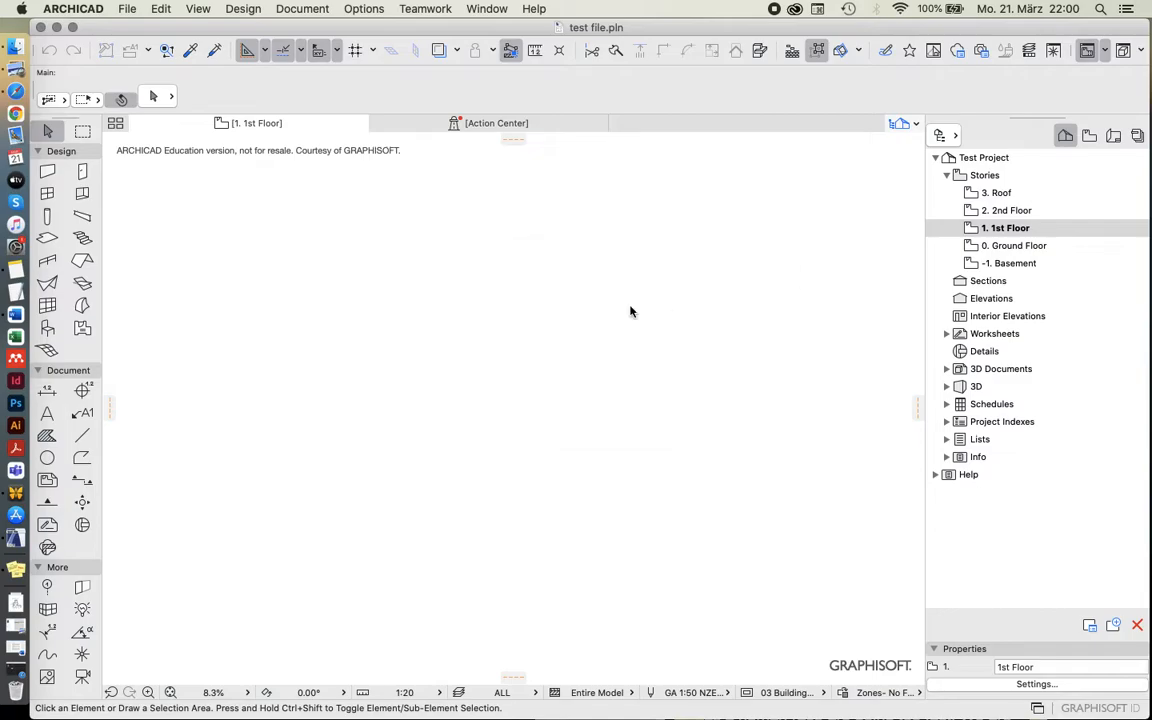
Paste the copied walls and title text onto the 1st Floor using Original Location
{"action": "key", "text": "cmd+v"}
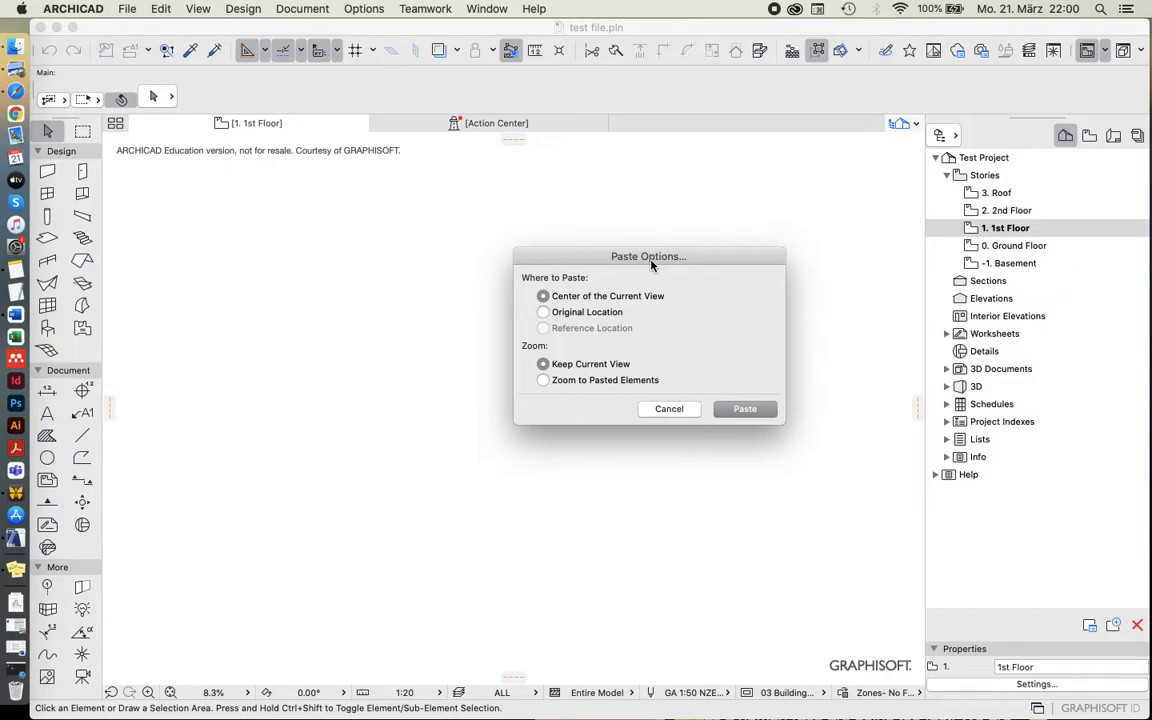
{"action": "left_click_drag", "start_coordinate": [648, 256], "coordinate": [620, 230]}
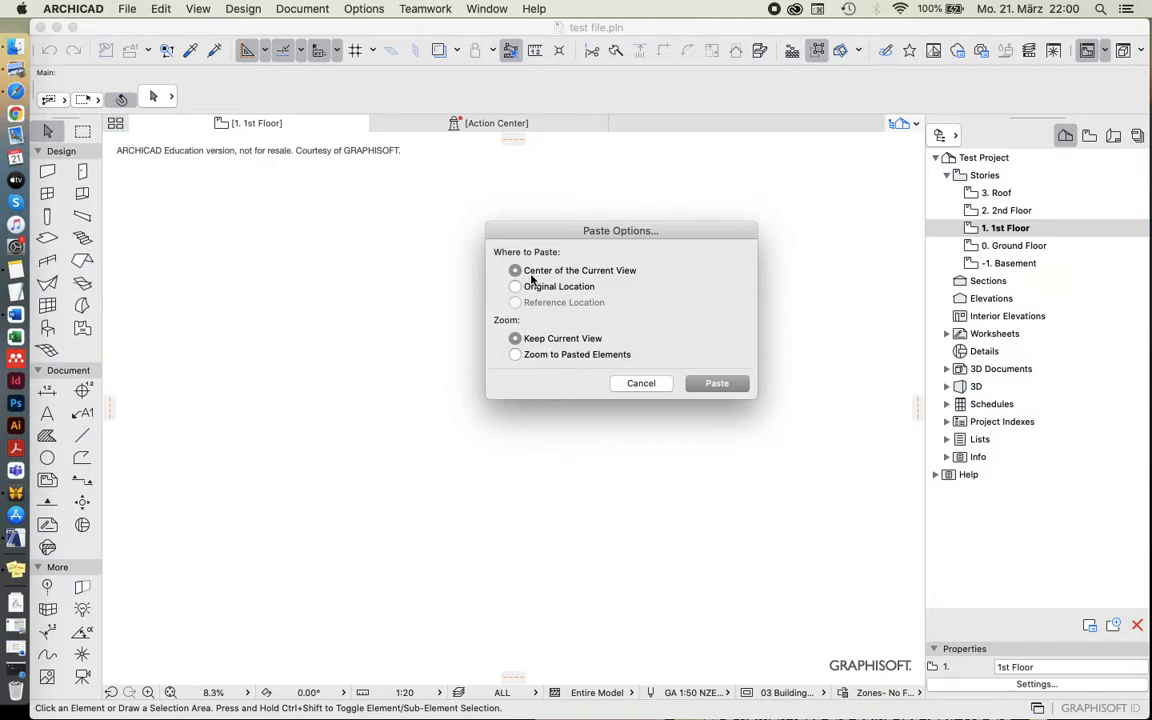
{"action": "mouse_move", "coordinate": [532, 280]}
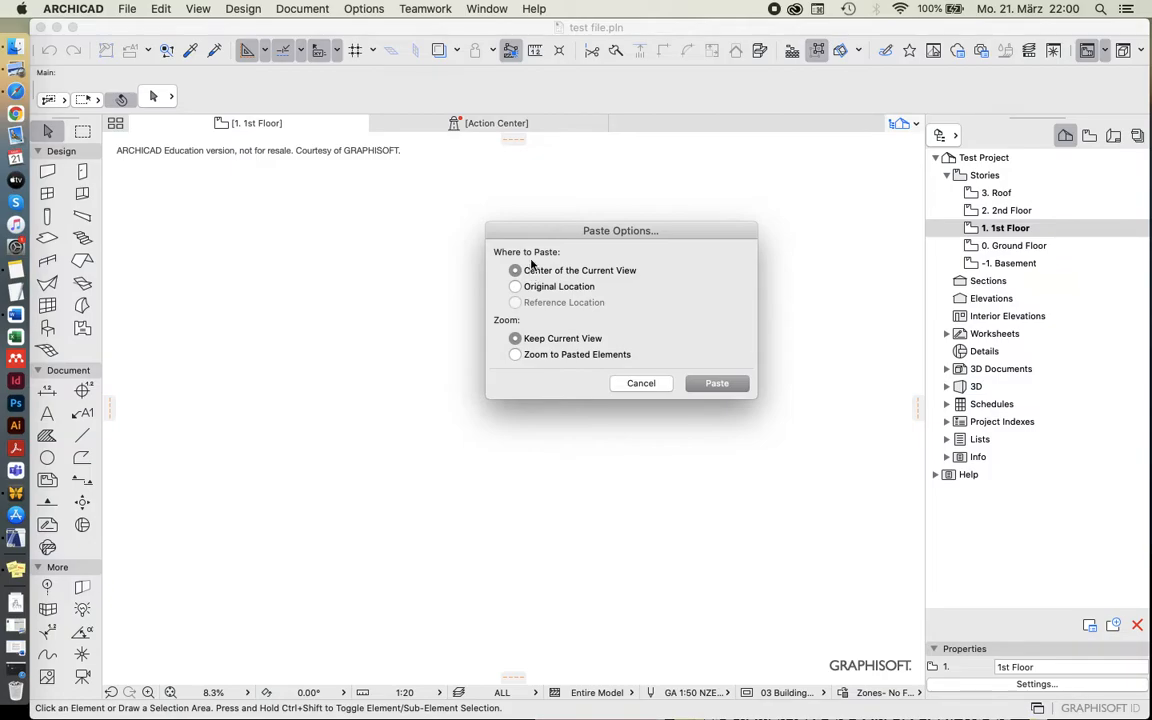
{"action": "mouse_move", "coordinate": [533, 240]}
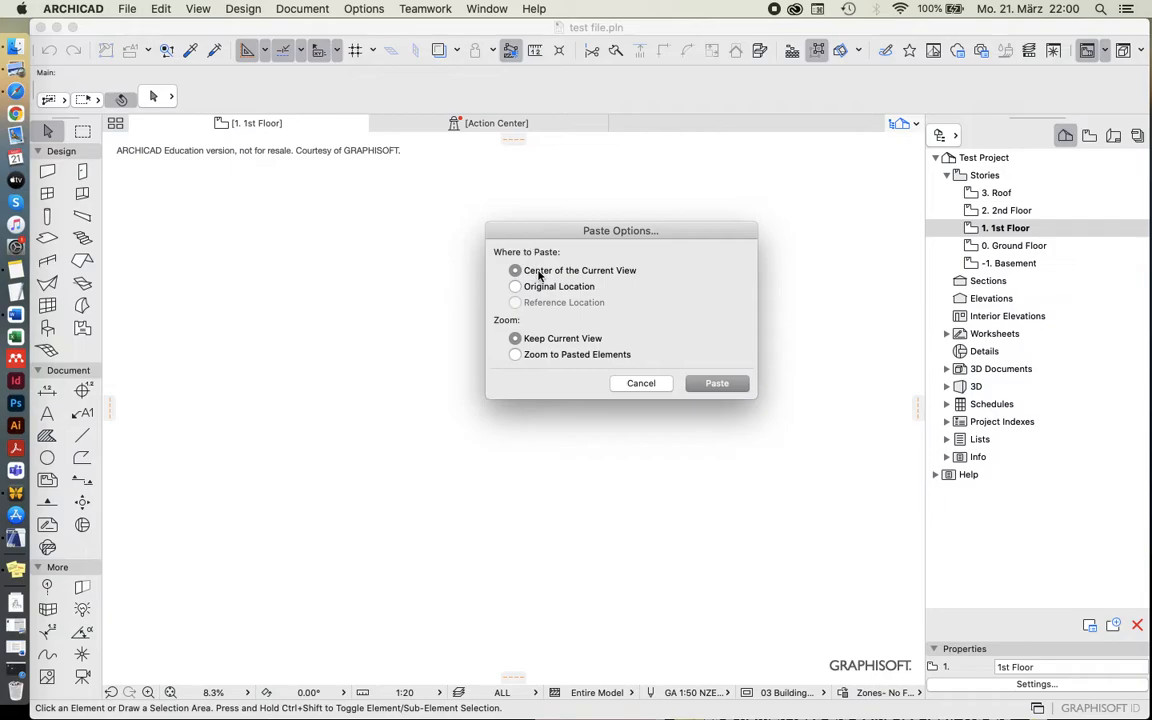
{"action": "mouse_move", "coordinate": [543, 276]}
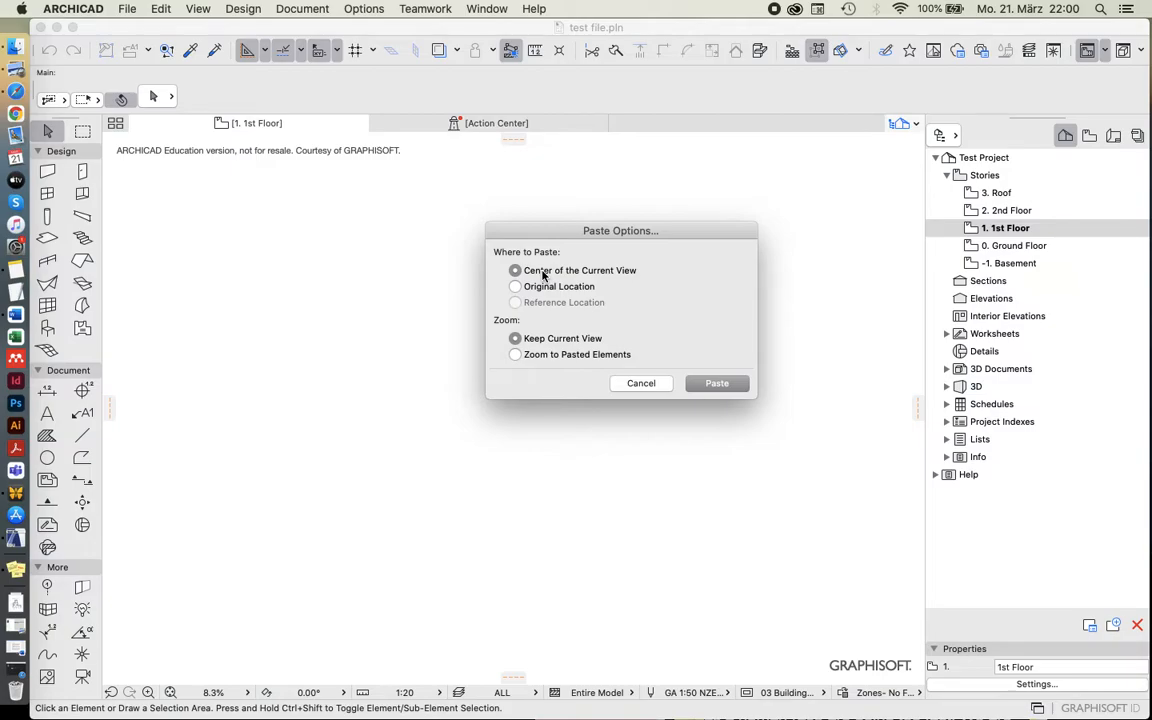
{"action": "mouse_move", "coordinate": [548, 295]}
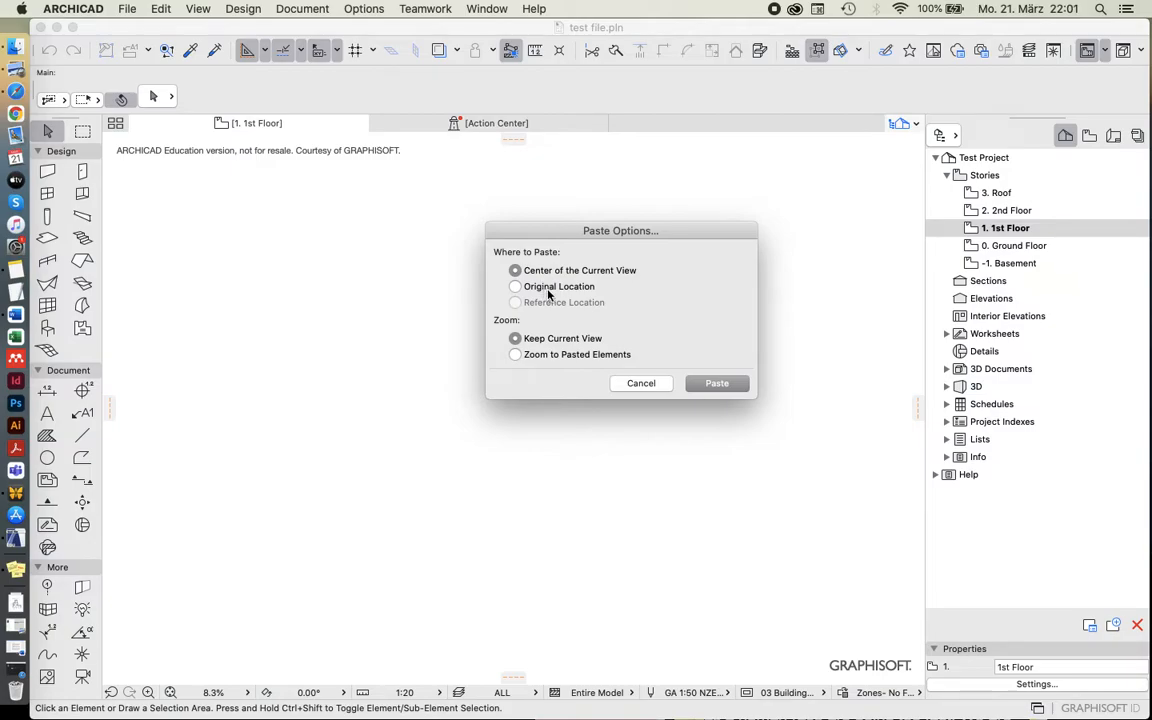
{"action": "left_click", "coordinate": [515, 286]}
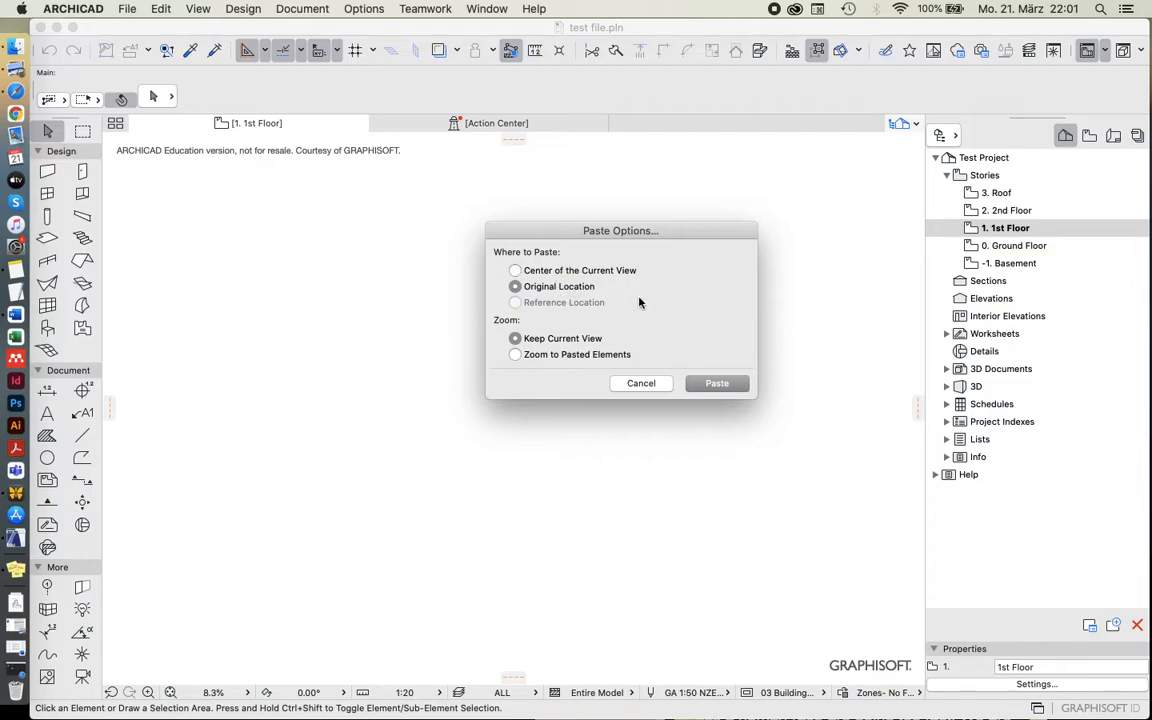
{"action": "mouse_move", "coordinate": [641, 305]}
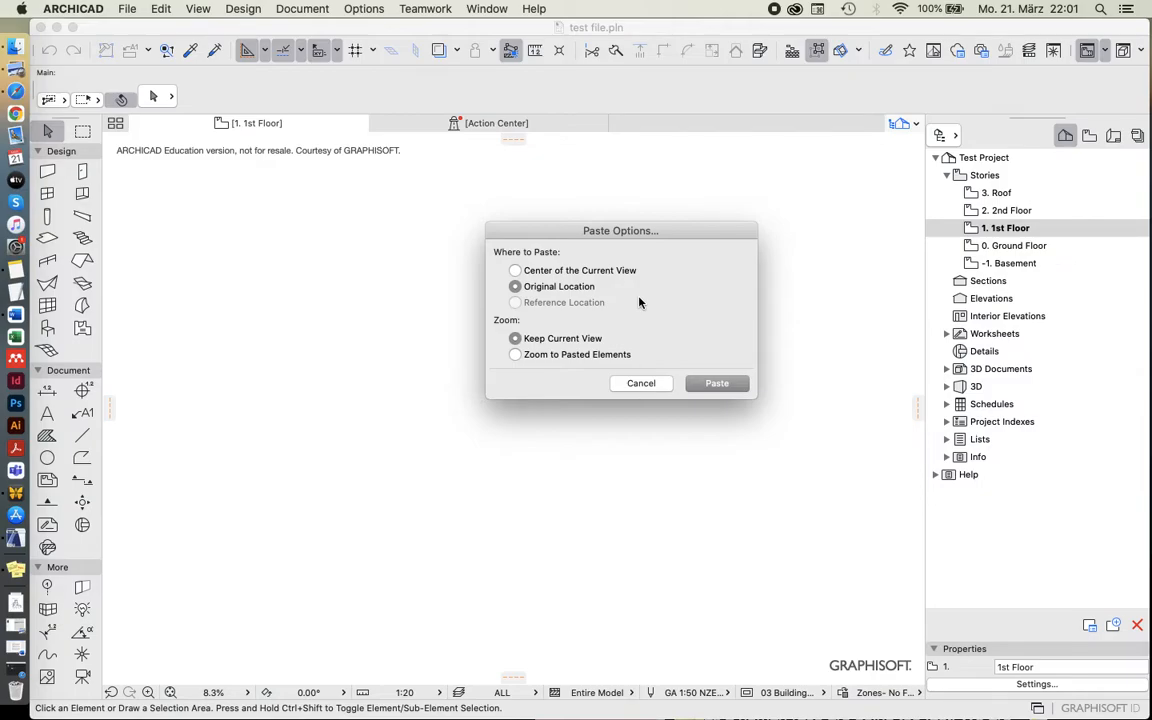
{"action": "mouse_move", "coordinate": [575, 290]}
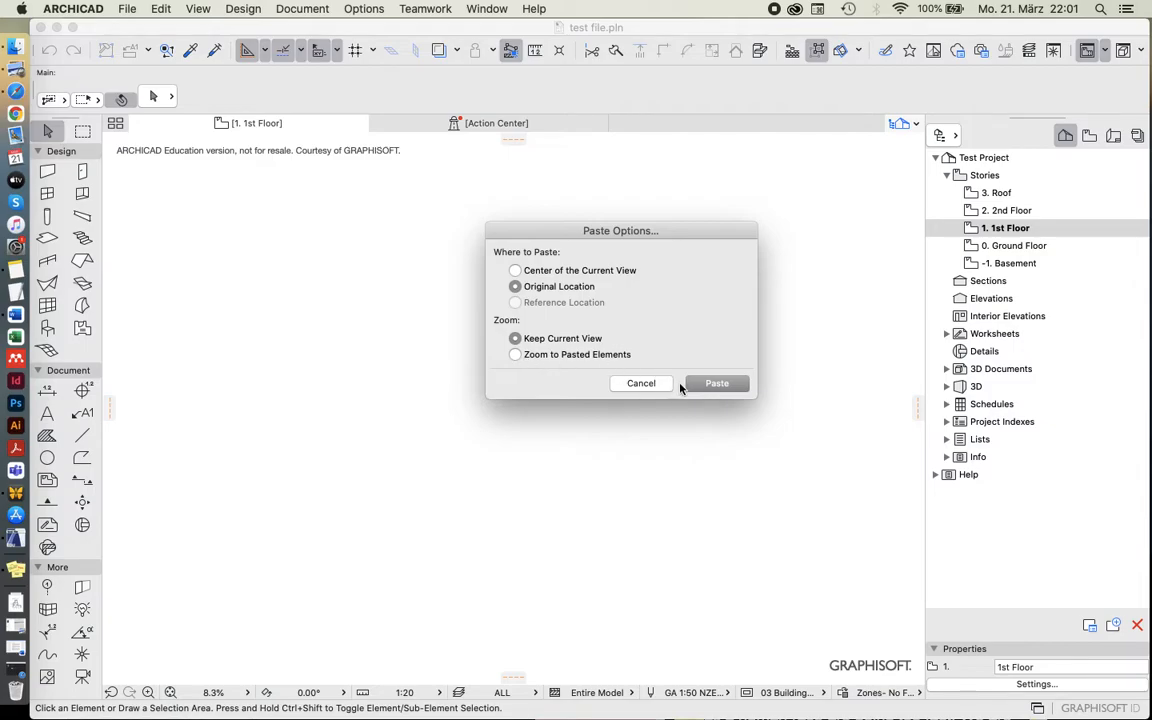
{"action": "left_click", "coordinate": [716, 383]}
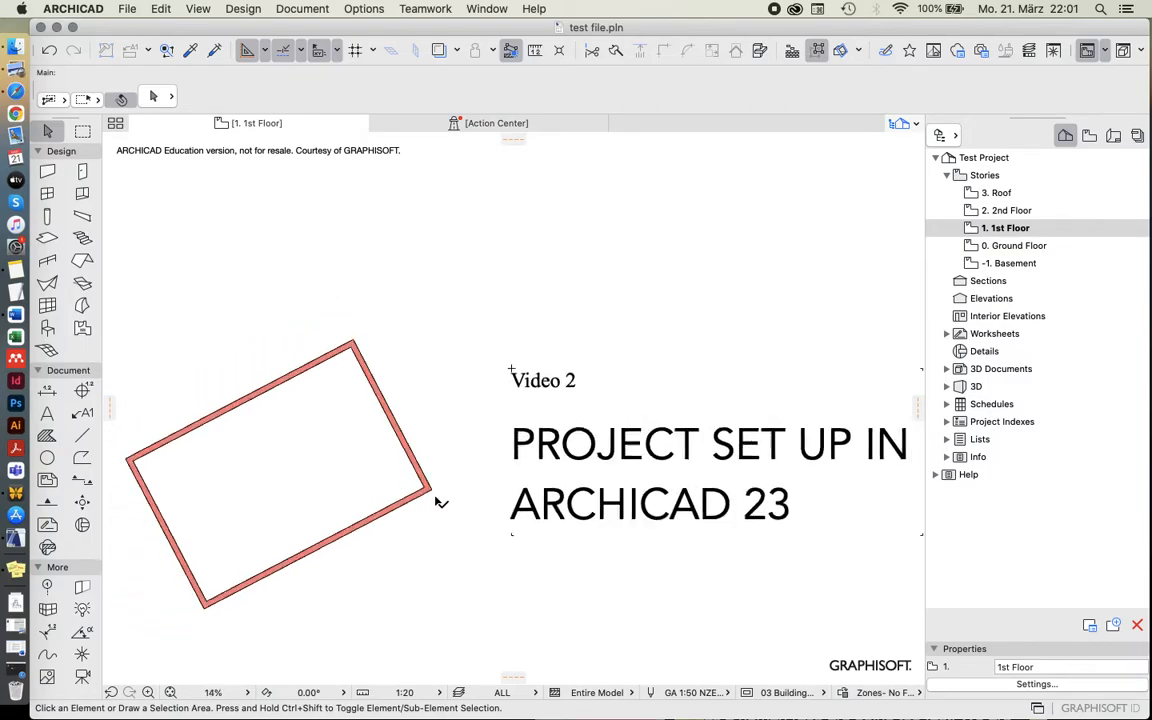
View the Ground Floor plan for comparison, then return to the 1st Floor plan
{"action": "scroll", "scroll_direction": "down", "scroll_amount": 3}
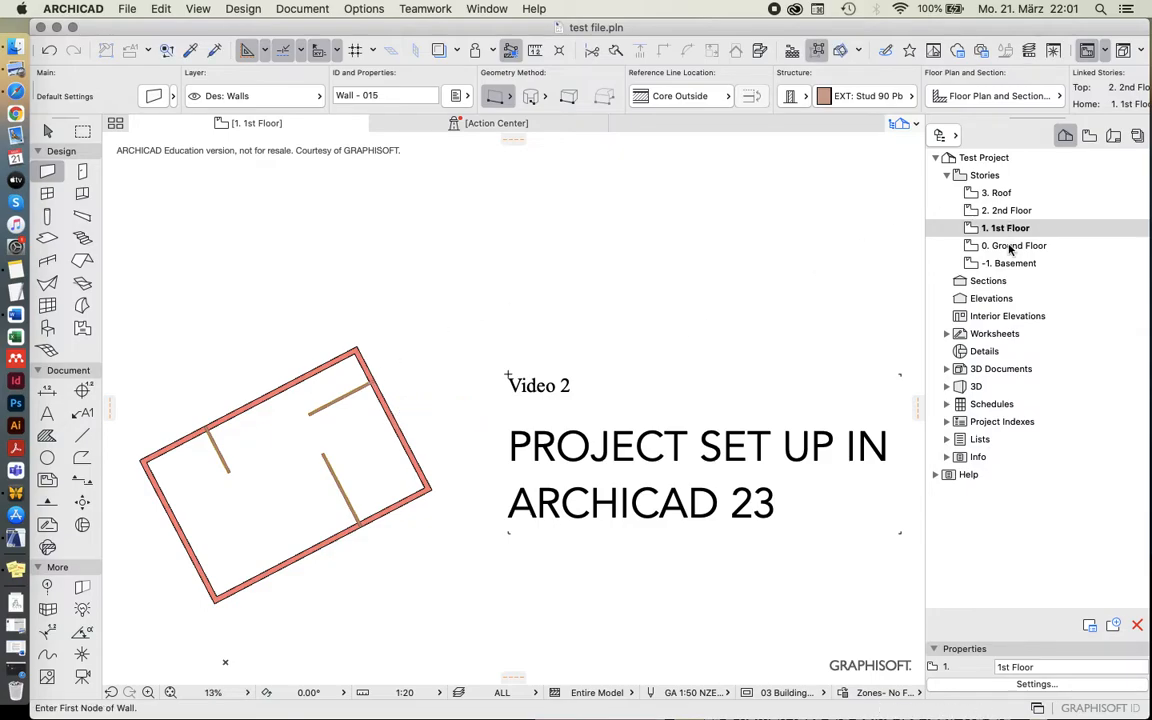
{"action": "left_click", "coordinate": [1014, 245]}
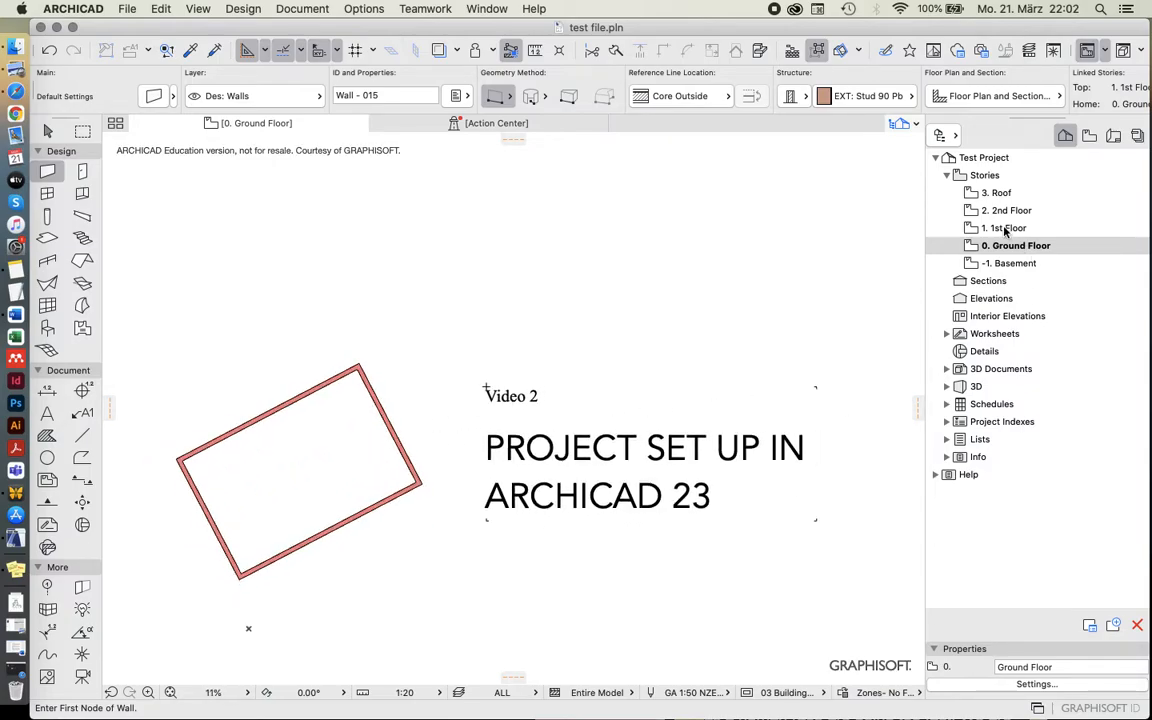
{"action": "left_click", "coordinate": [1008, 228]}
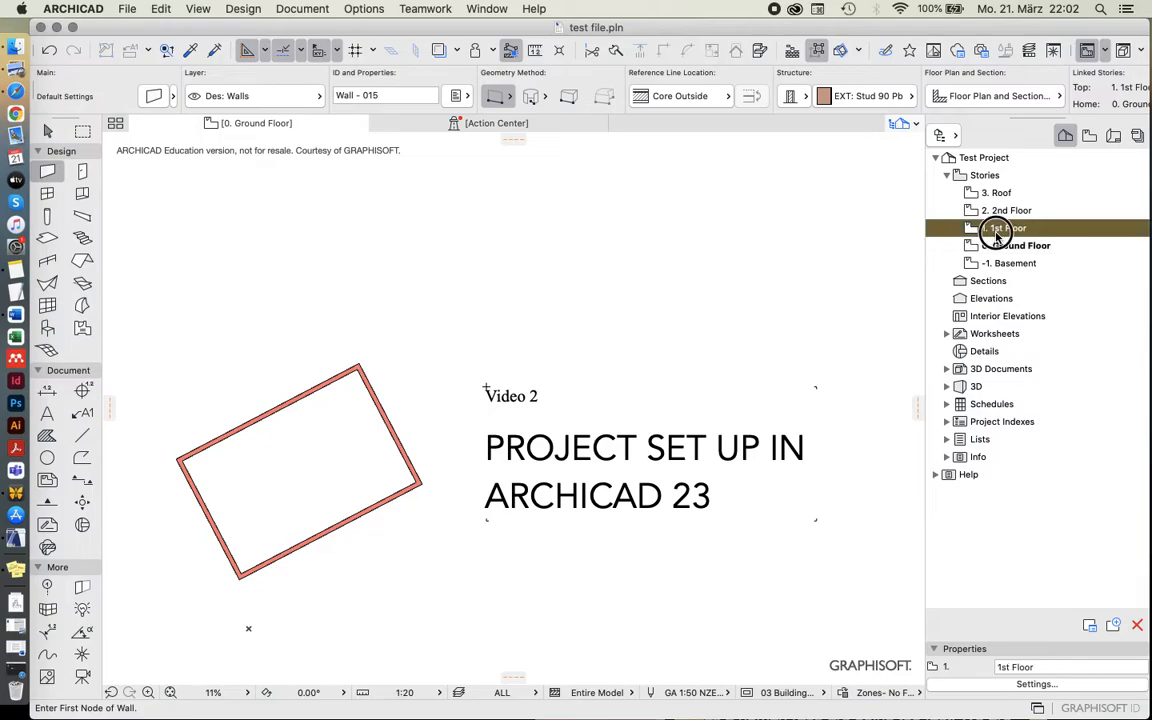
{"action": "left_click", "coordinate": [1005, 227]}
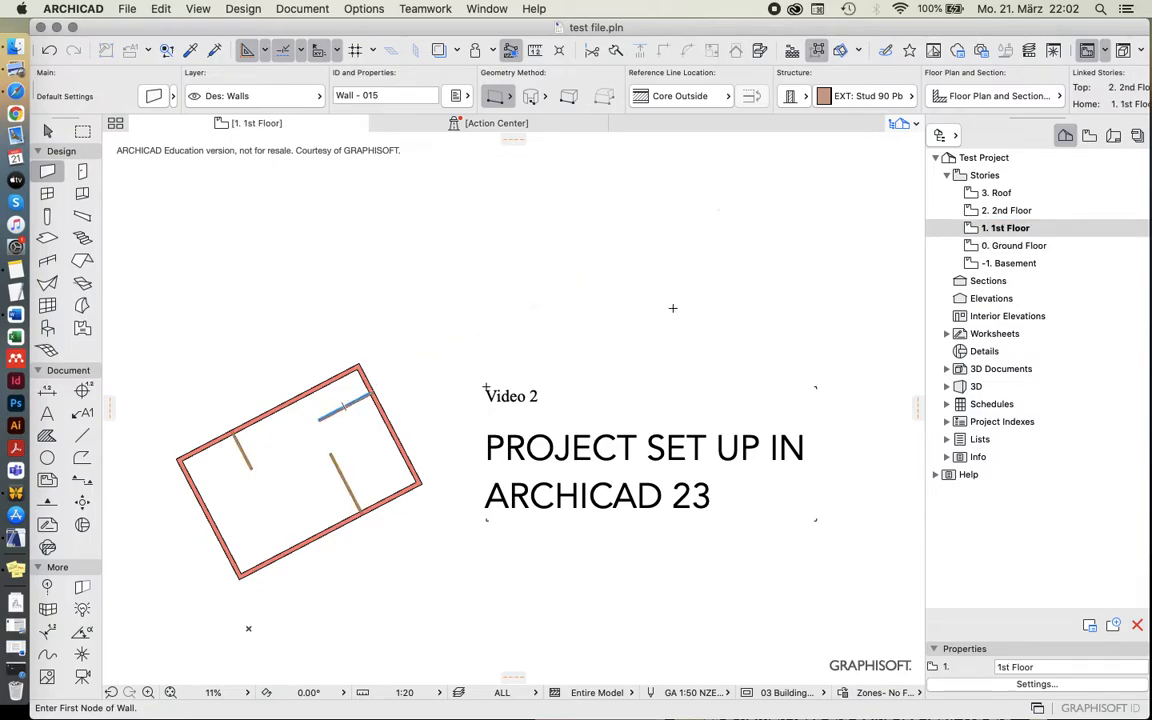
{"action": "scroll", "scroll_direction": "down", "scroll_amount": 3}
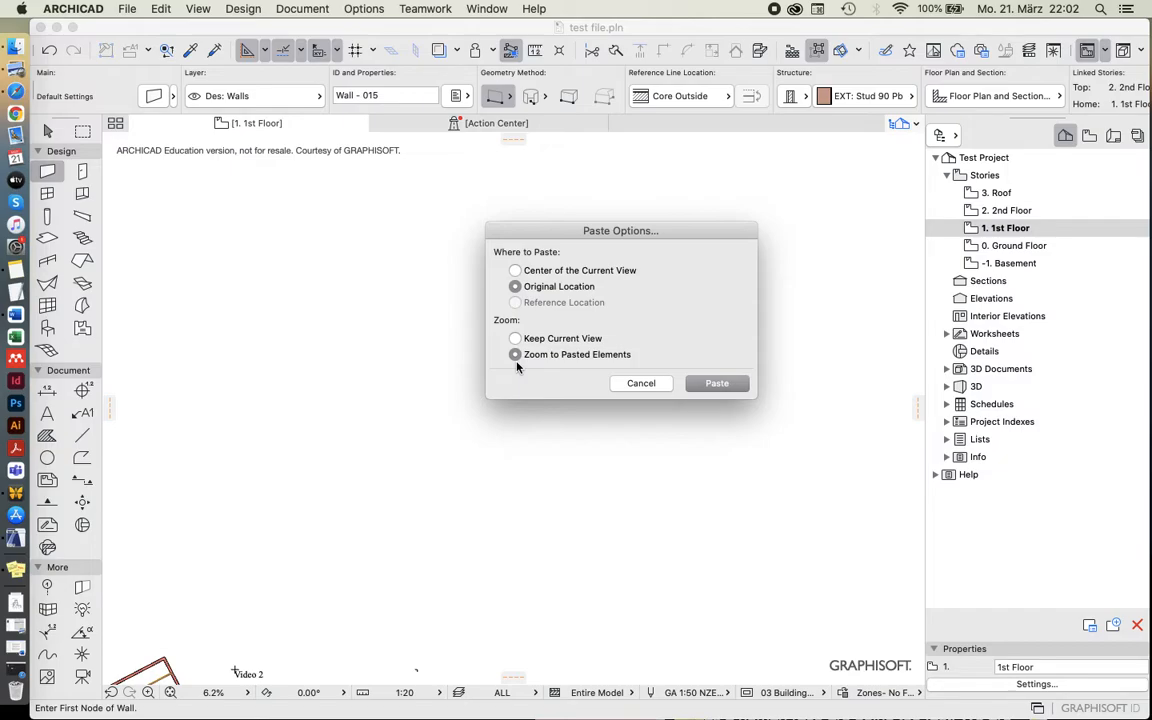
{"action": "mouse_move", "coordinate": [538, 307]}
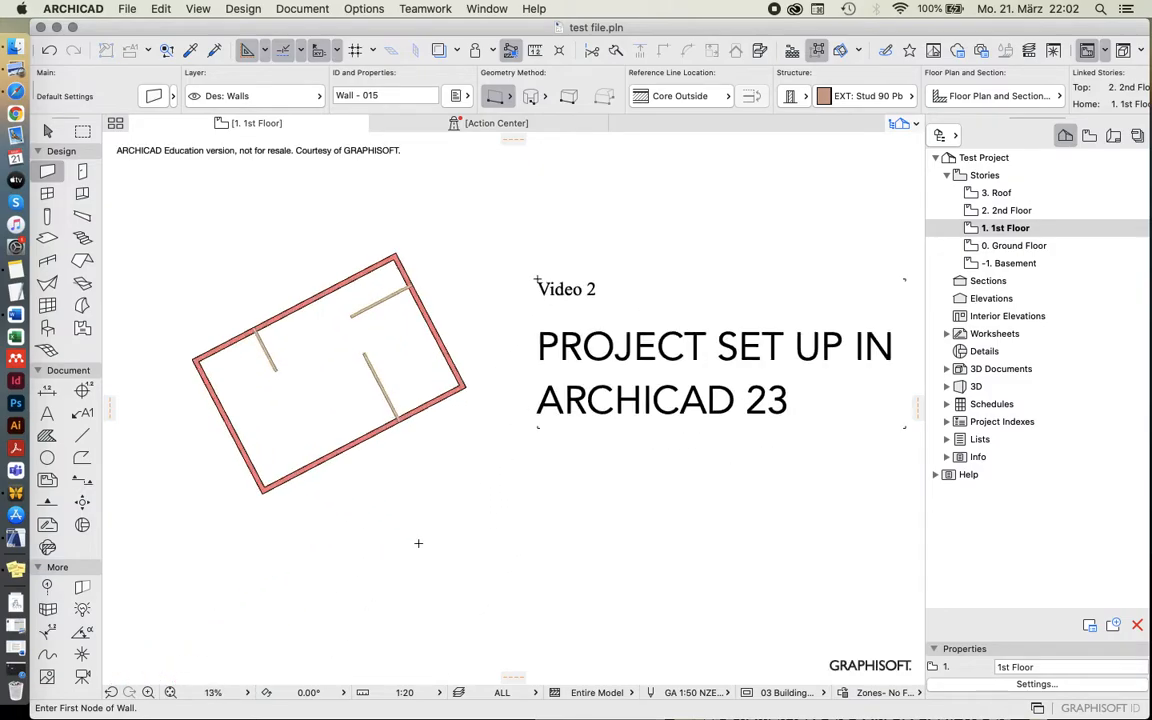
Zoom the 1st Floor plan out and back in to review the pasted interior walls
{"action": "scroll", "scroll_direction": "down", "scroll_amount": 3}
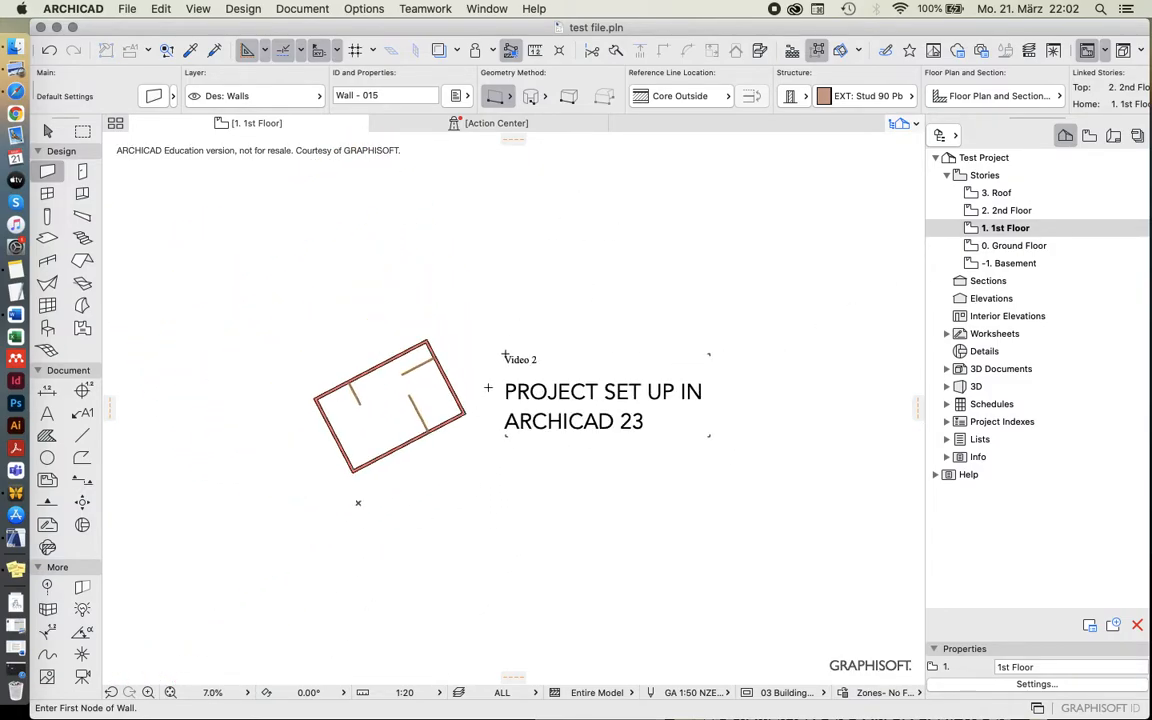
{"action": "scroll", "scroll_direction": "up", "scroll_amount": 3}
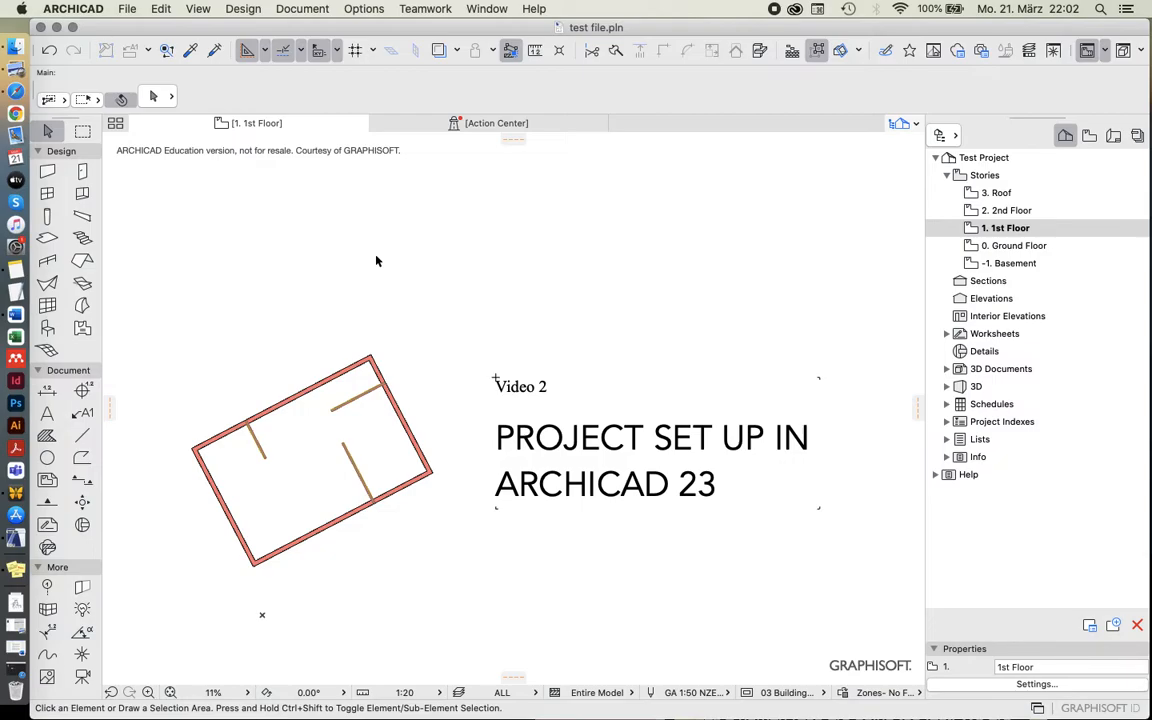
{"action": "mouse_move", "coordinate": [325, 344]}
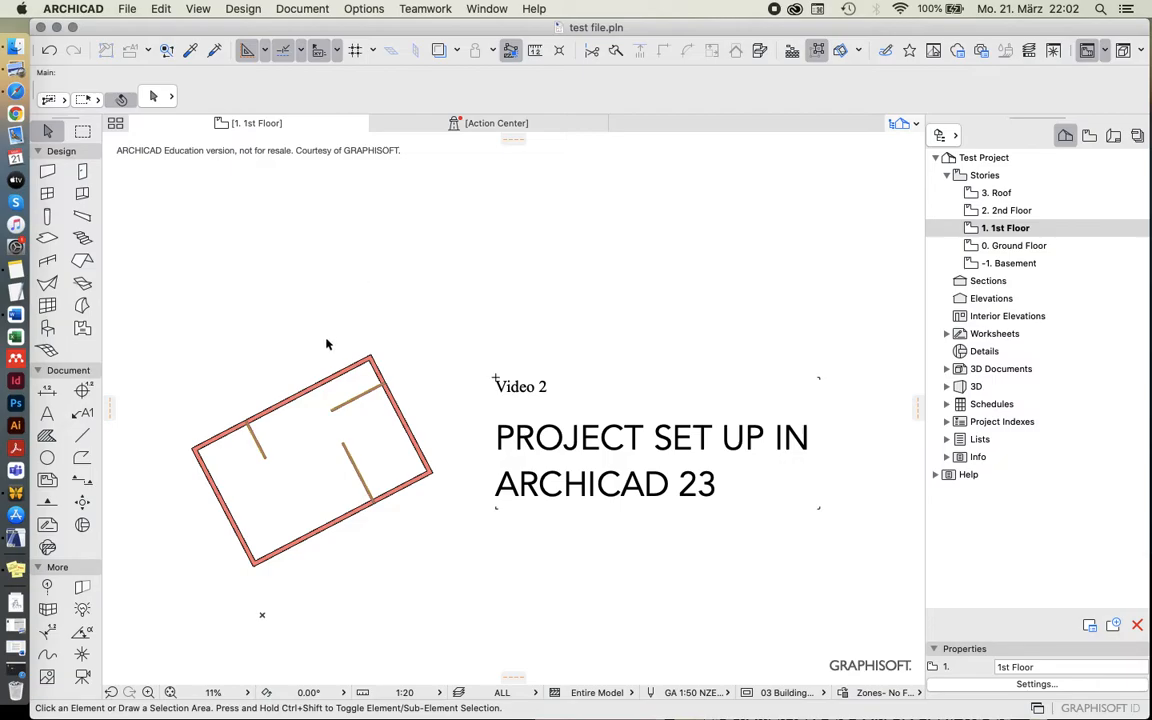
{"action": "mouse_move", "coordinate": [323, 390]}
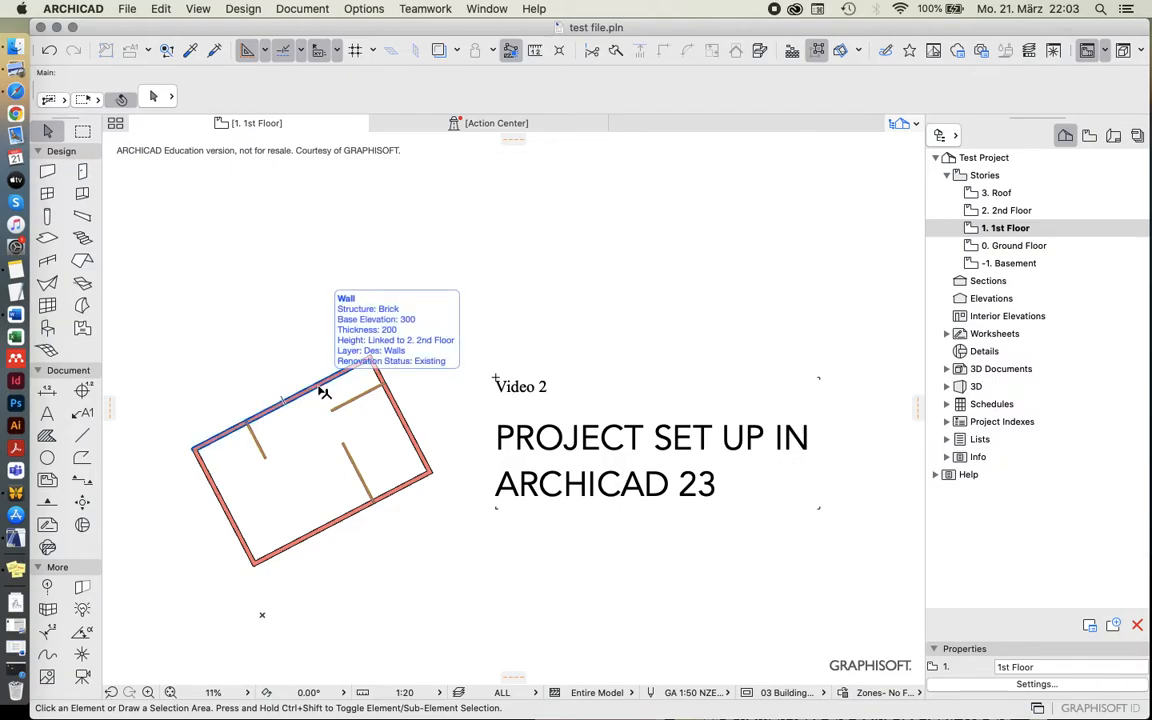
{"action": "mouse_move", "coordinate": [320, 352]}
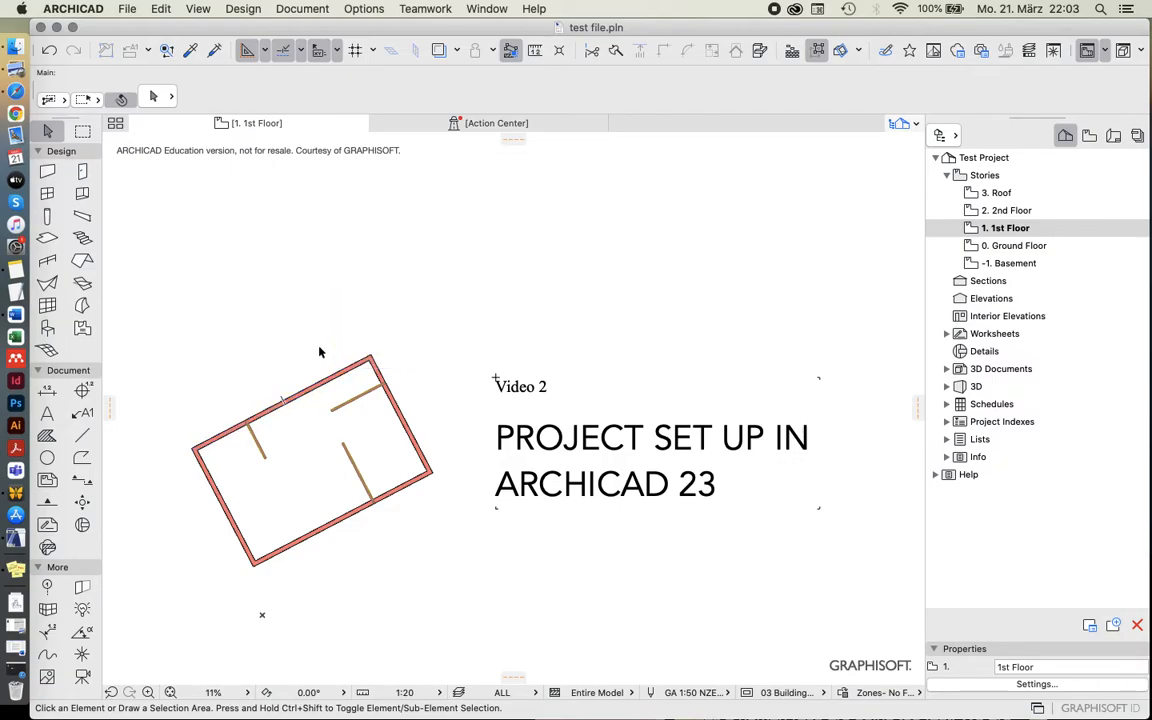
Select the long bottom brick exterior wall on the 1st Floor plan
{"action": "left_click", "coordinate": [285, 400]}
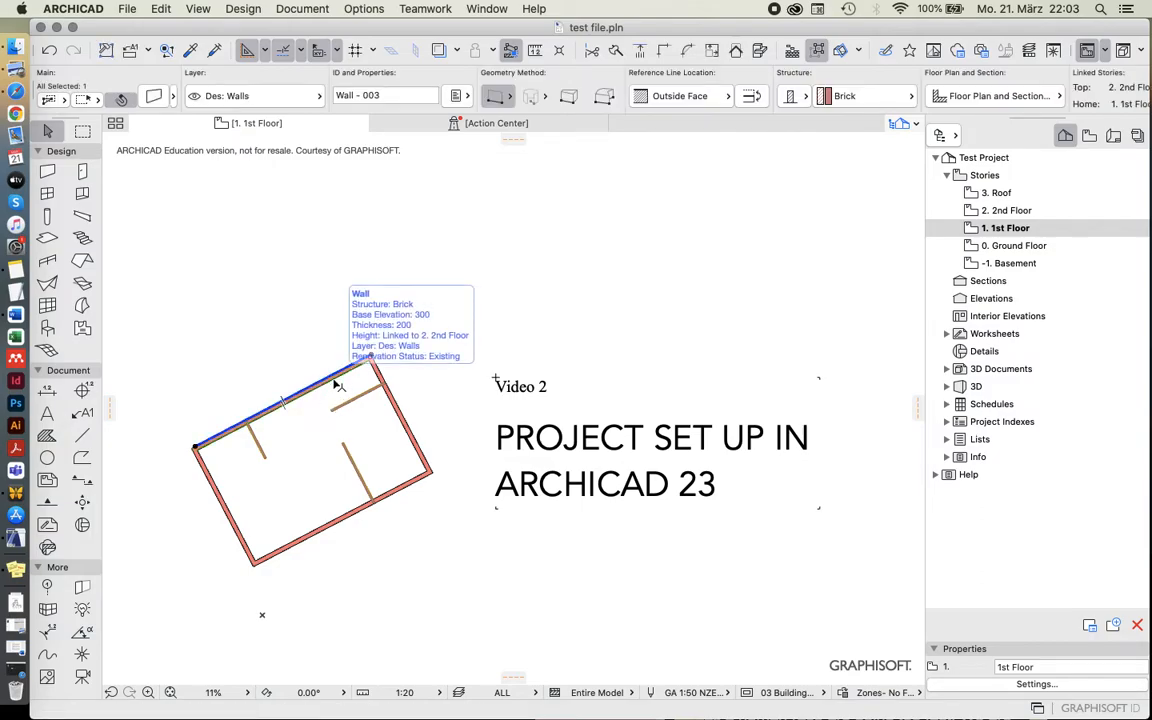
{"action": "mouse_move", "coordinate": [262, 438]}
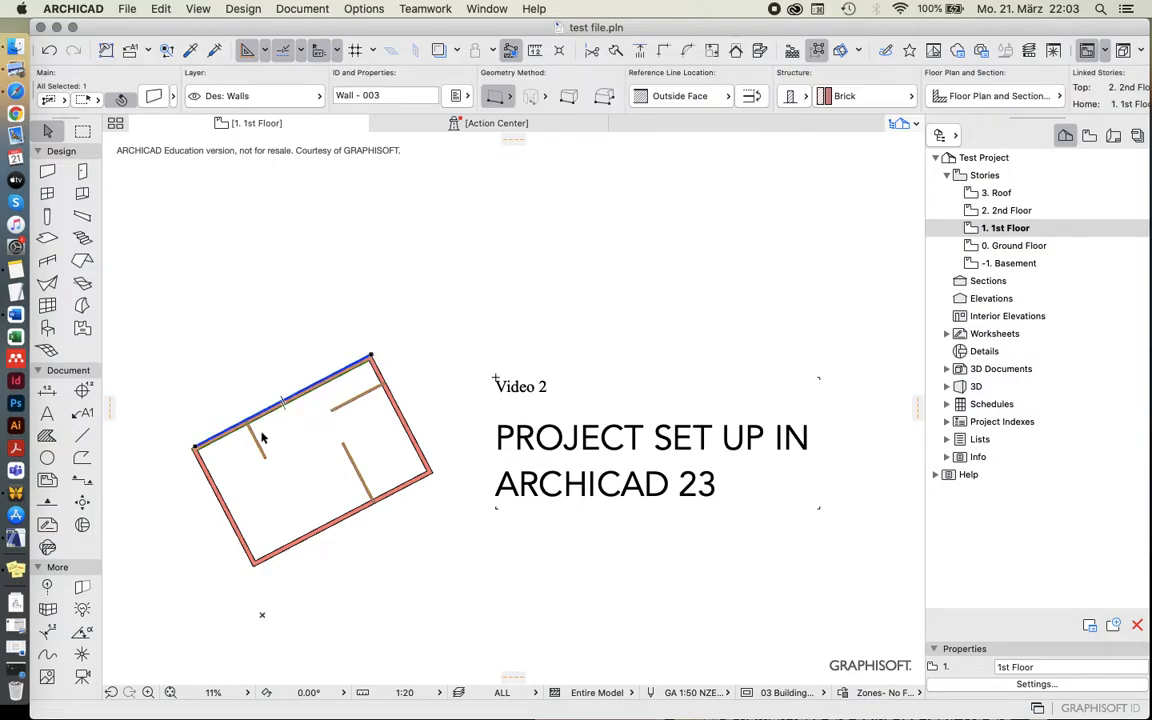
{"action": "mouse_move", "coordinate": [386, 350]}
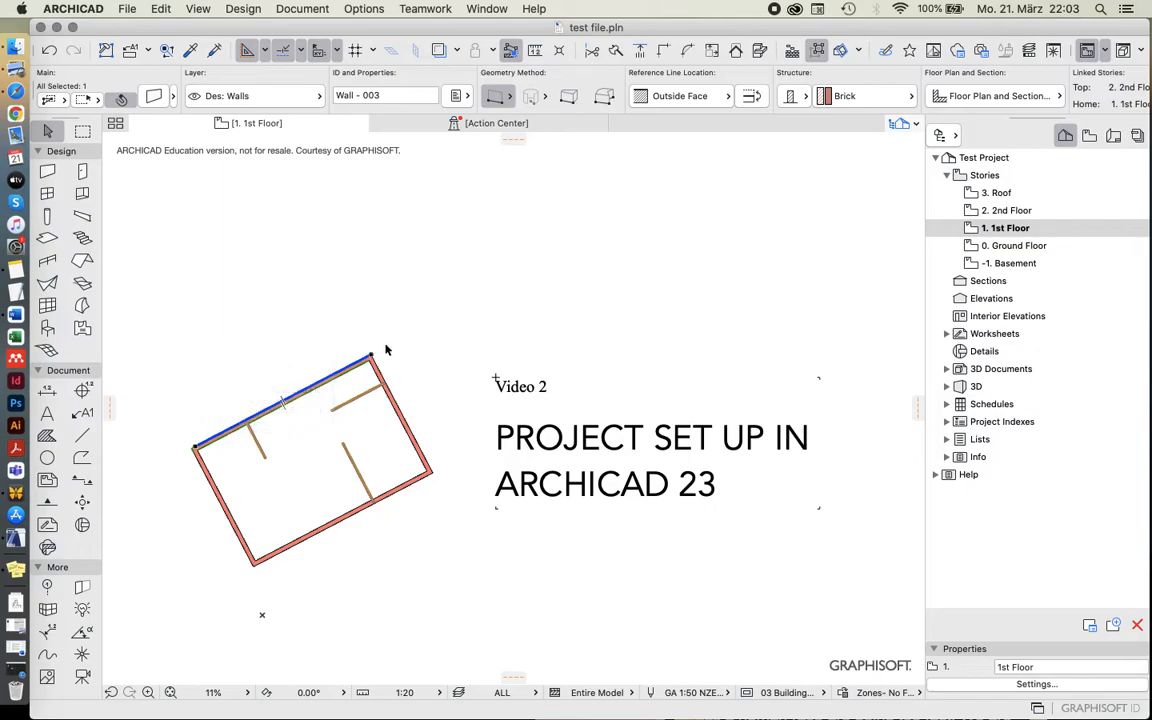
{"action": "left_click", "coordinate": [340, 517]}
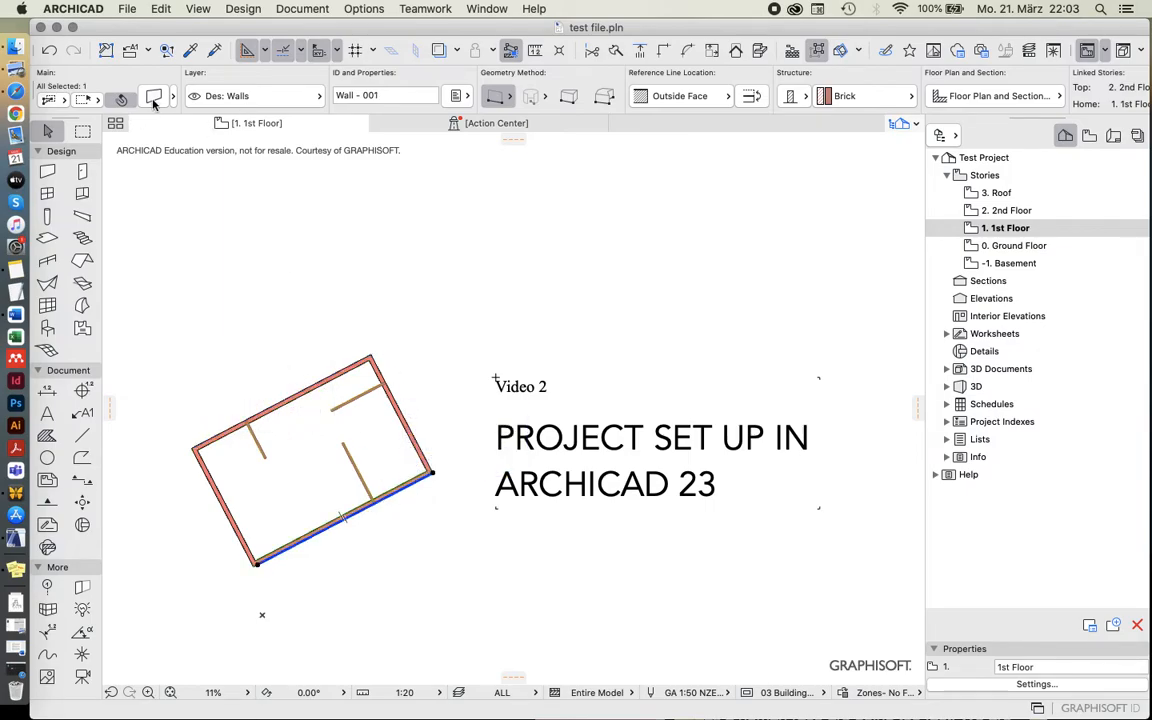
Set the selected wall's Top Link to 2. 2nd Floor (Home + 1)
{"action": "left_click", "coordinate": [153, 99]}
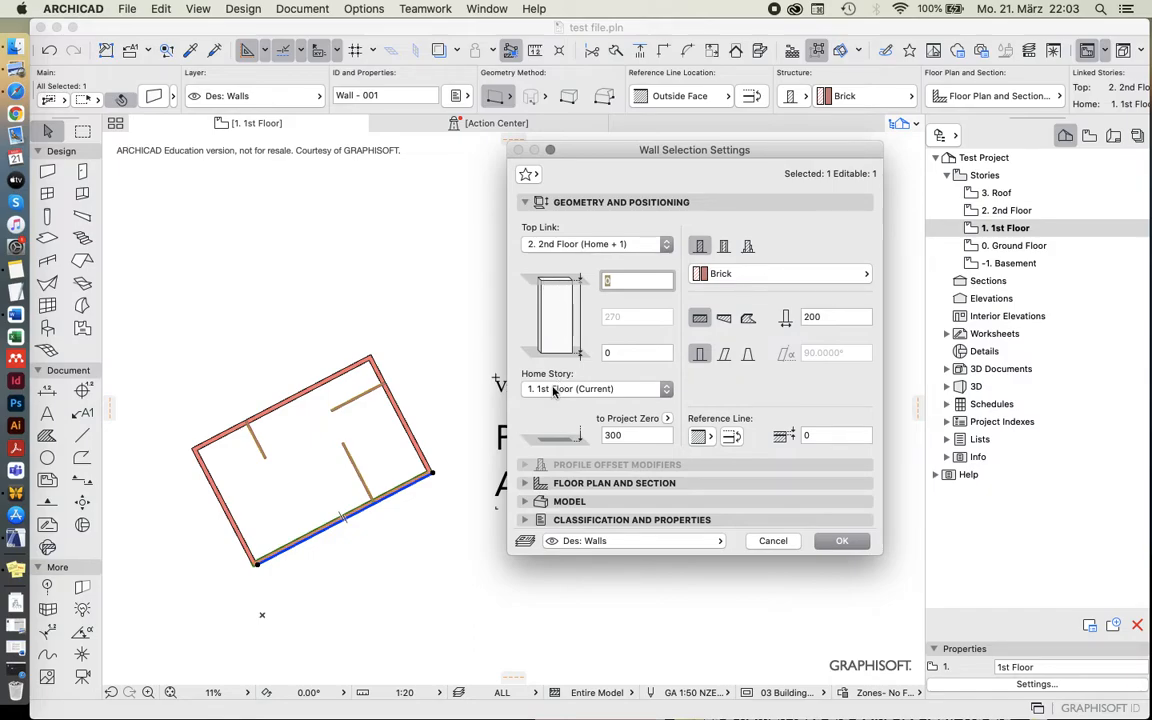
{"action": "mouse_move", "coordinate": [595, 405]}
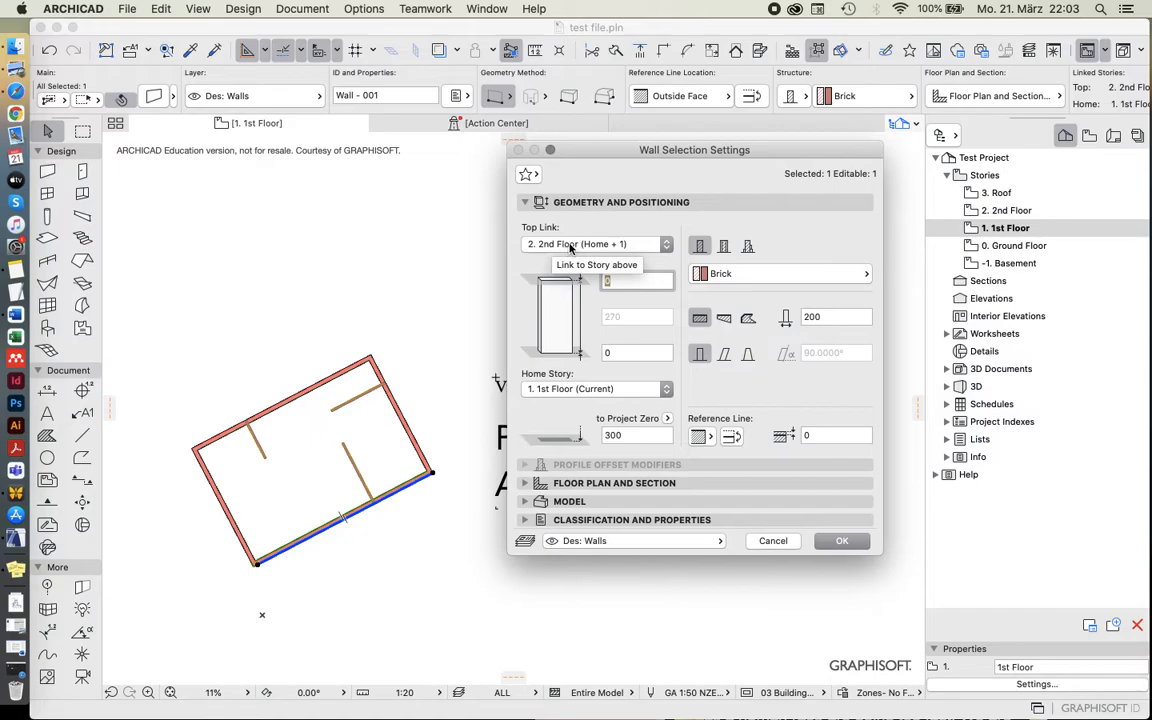
{"action": "mouse_move", "coordinate": [610, 240]}
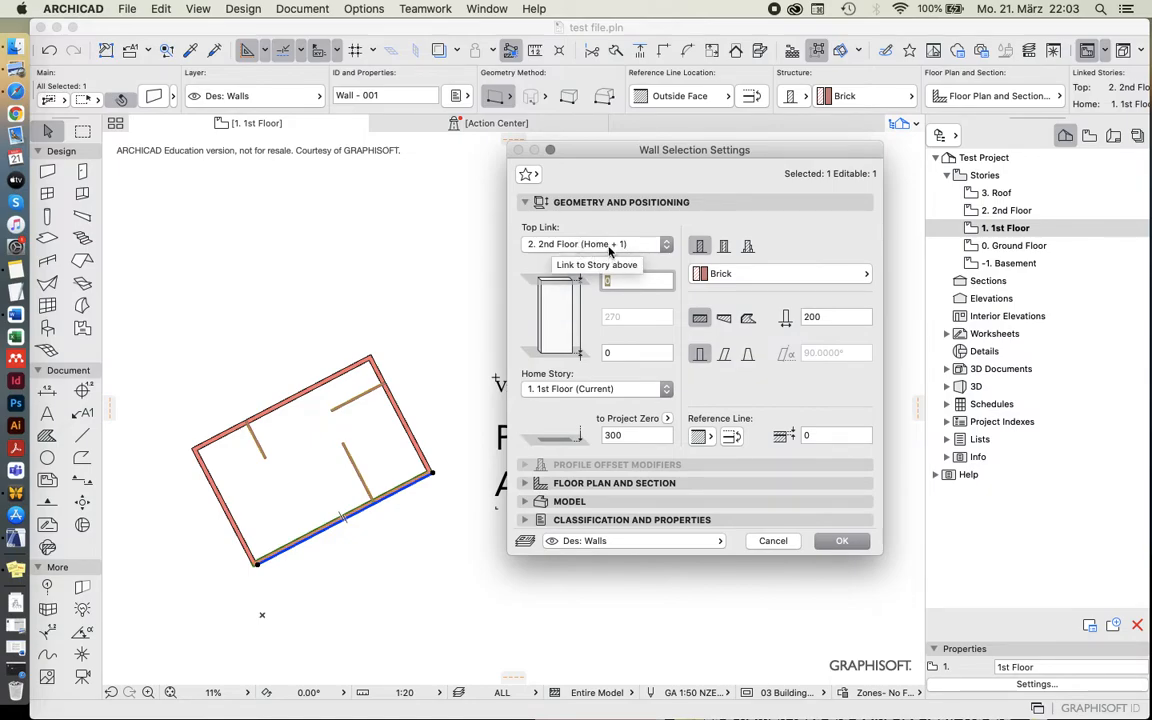
{"action": "mouse_move", "coordinate": [620, 253]}
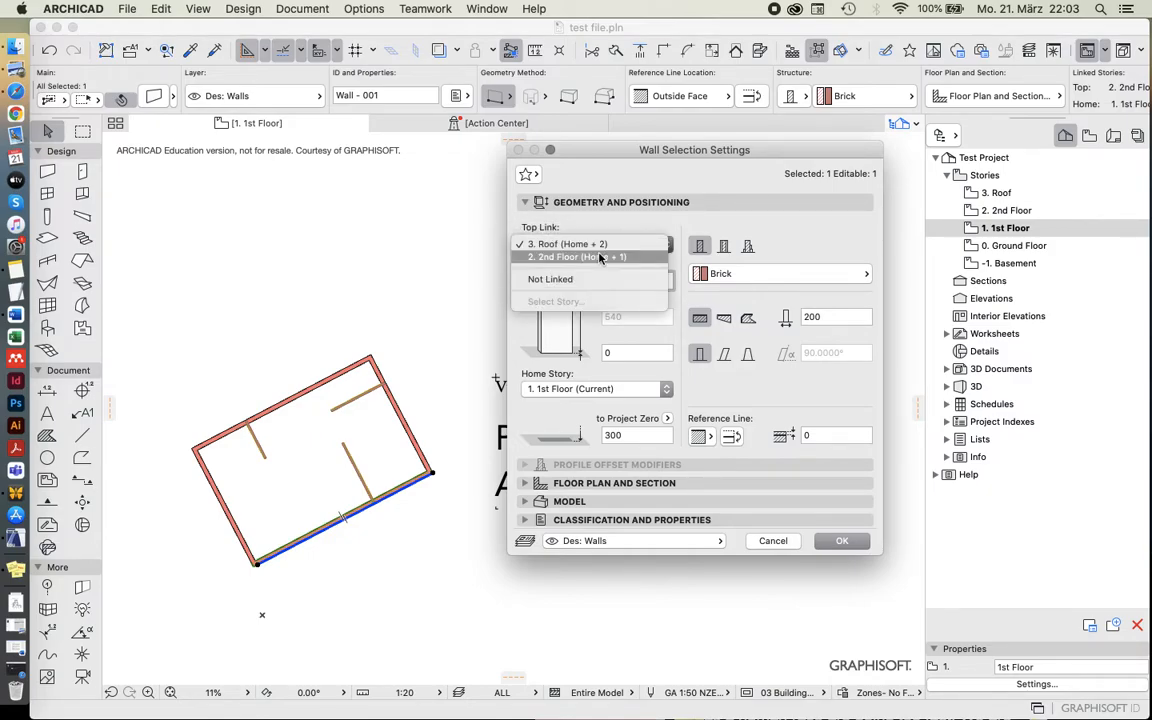
{"action": "left_click", "coordinate": [577, 257]}
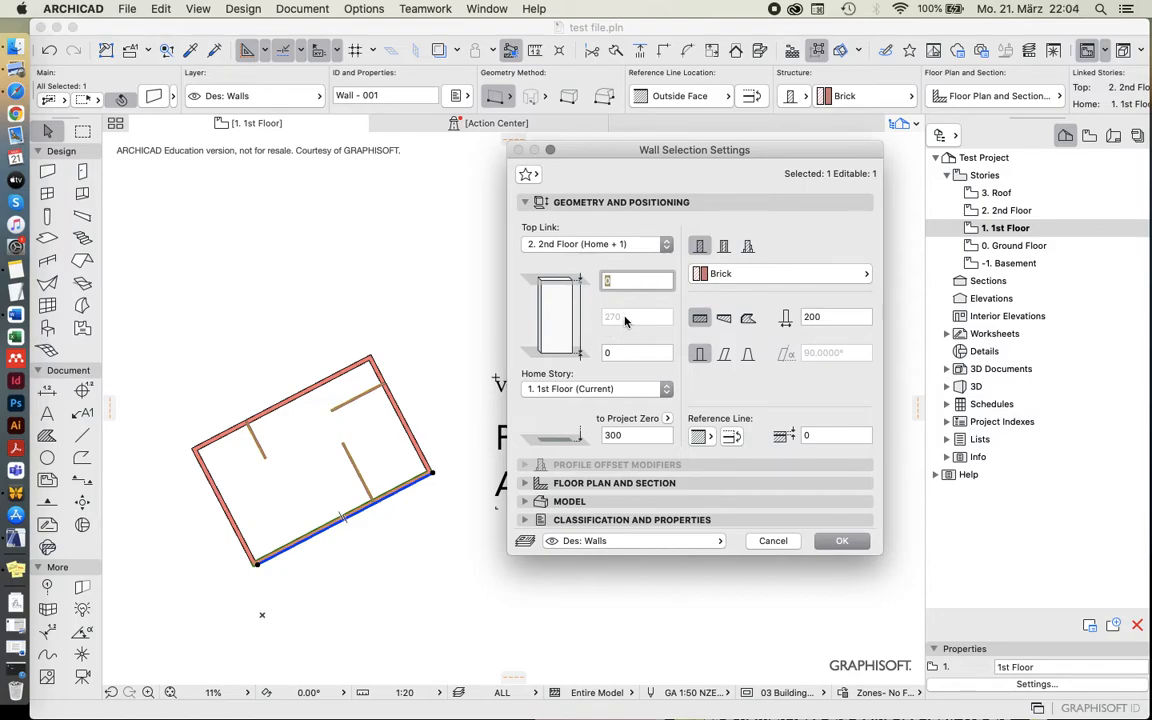
{"action": "mouse_move", "coordinate": [615, 307]}
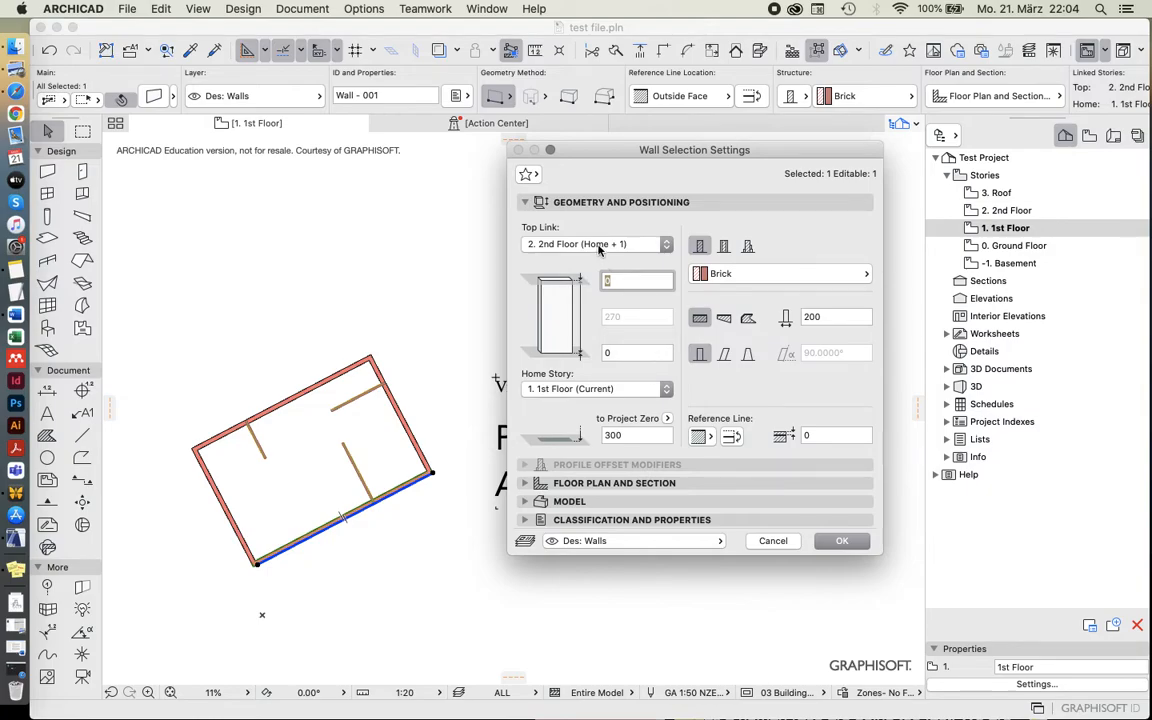
{"action": "mouse_move", "coordinate": [598, 244]}
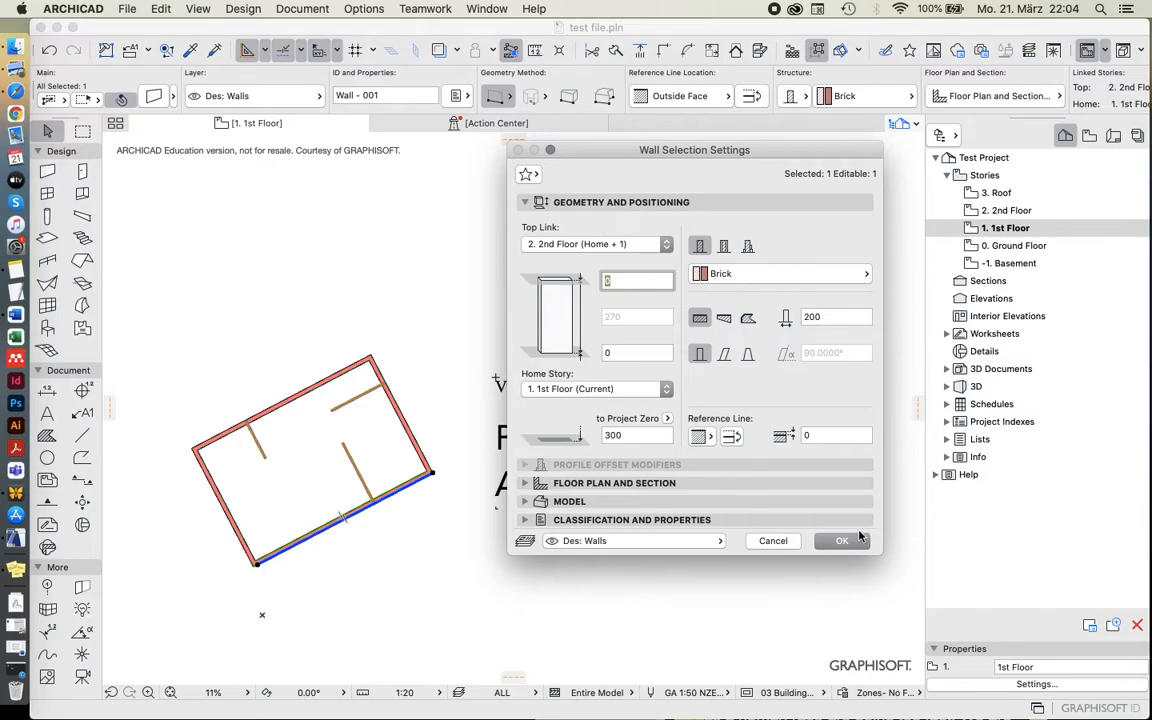
{"action": "mouse_move", "coordinate": [597, 253]}
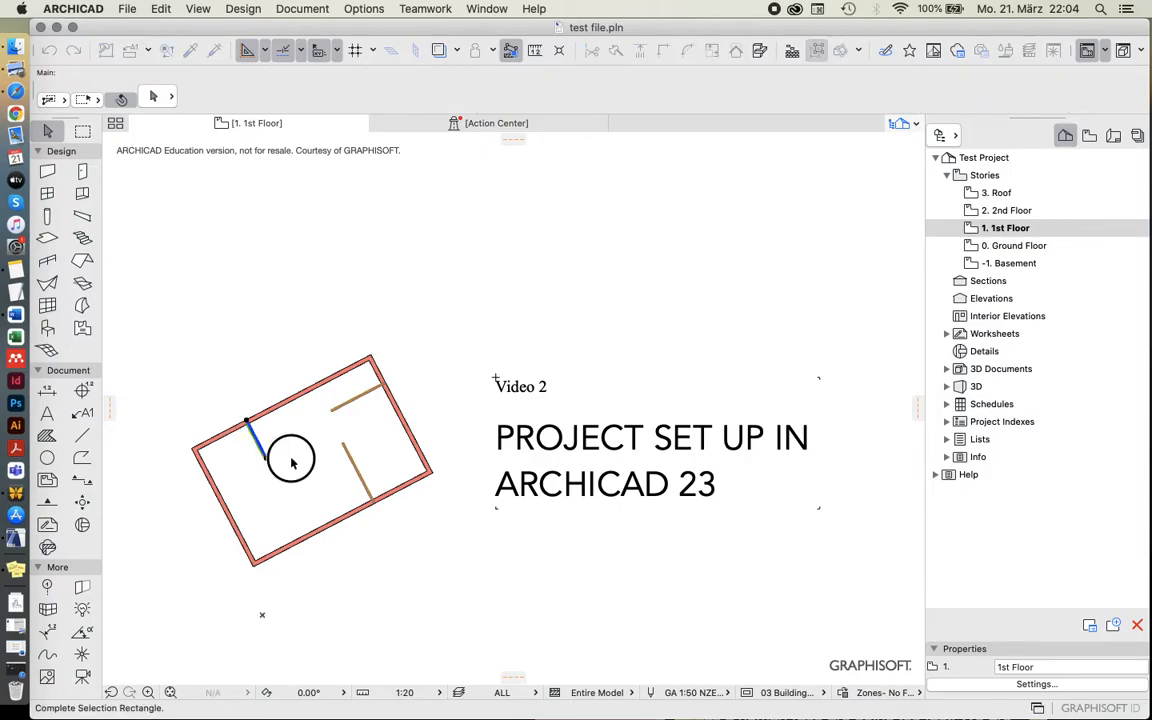
Set the short left interior wall's Top Link to Not Linked with height 100
{"action": "left_click", "coordinate": [250, 430]}
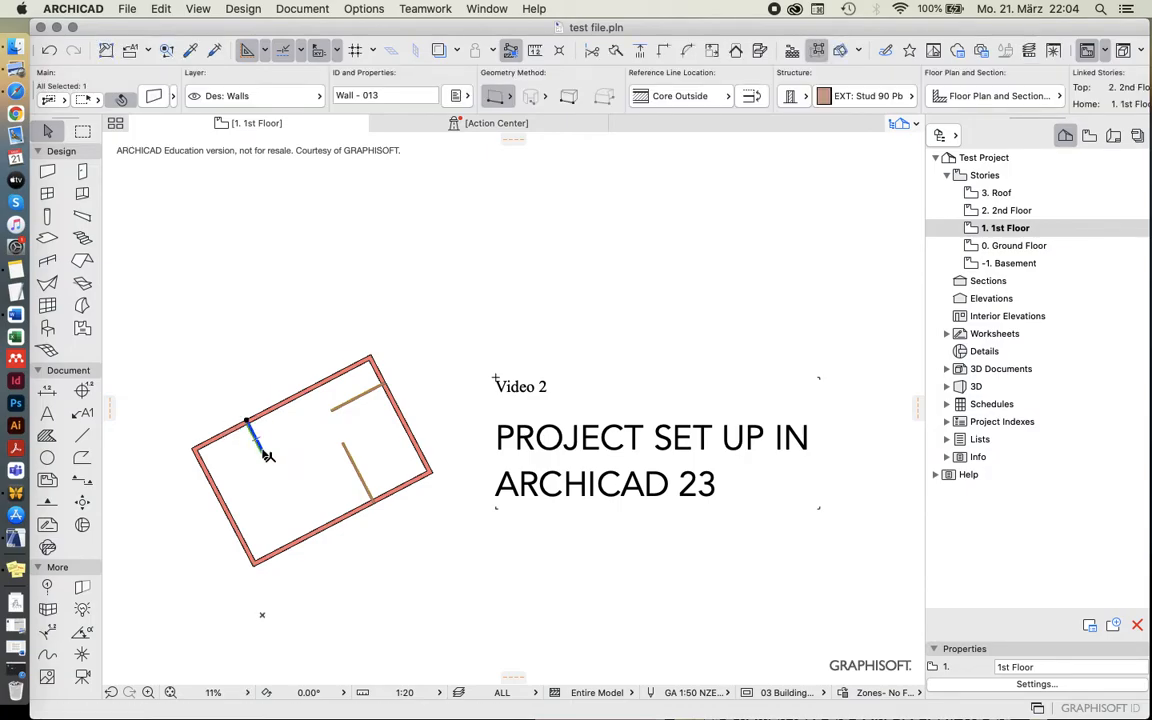
{"action": "mouse_move", "coordinate": [296, 461]}
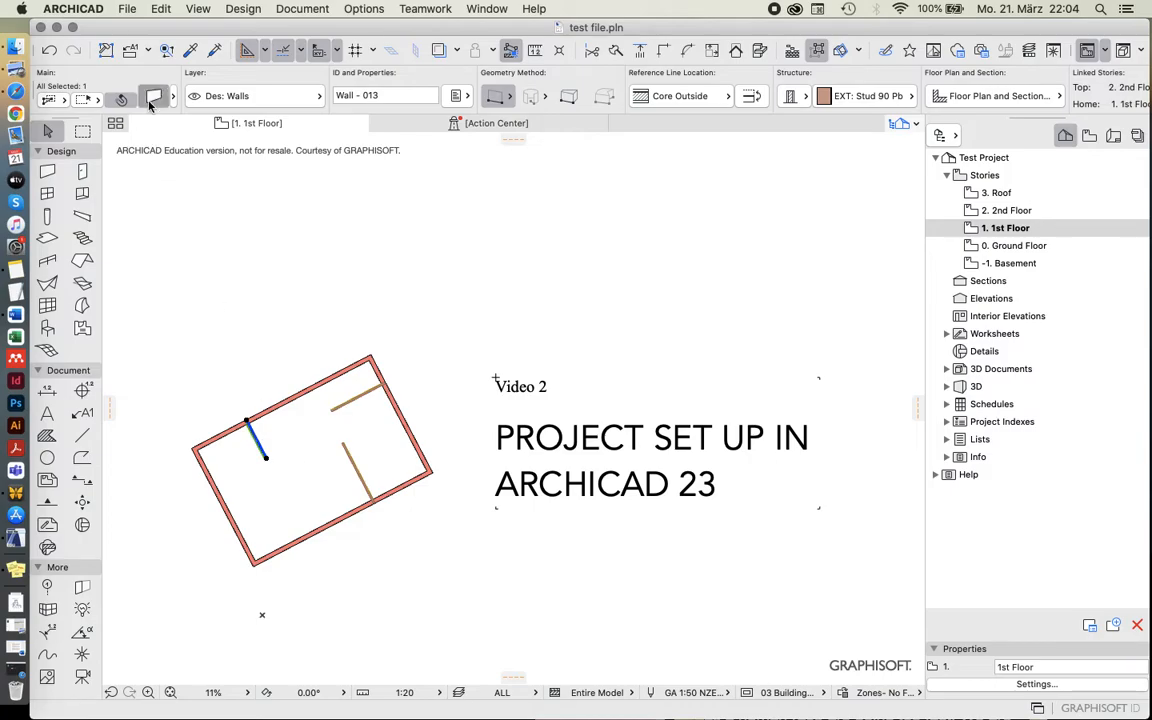
{"action": "left_click", "coordinate": [153, 99]}
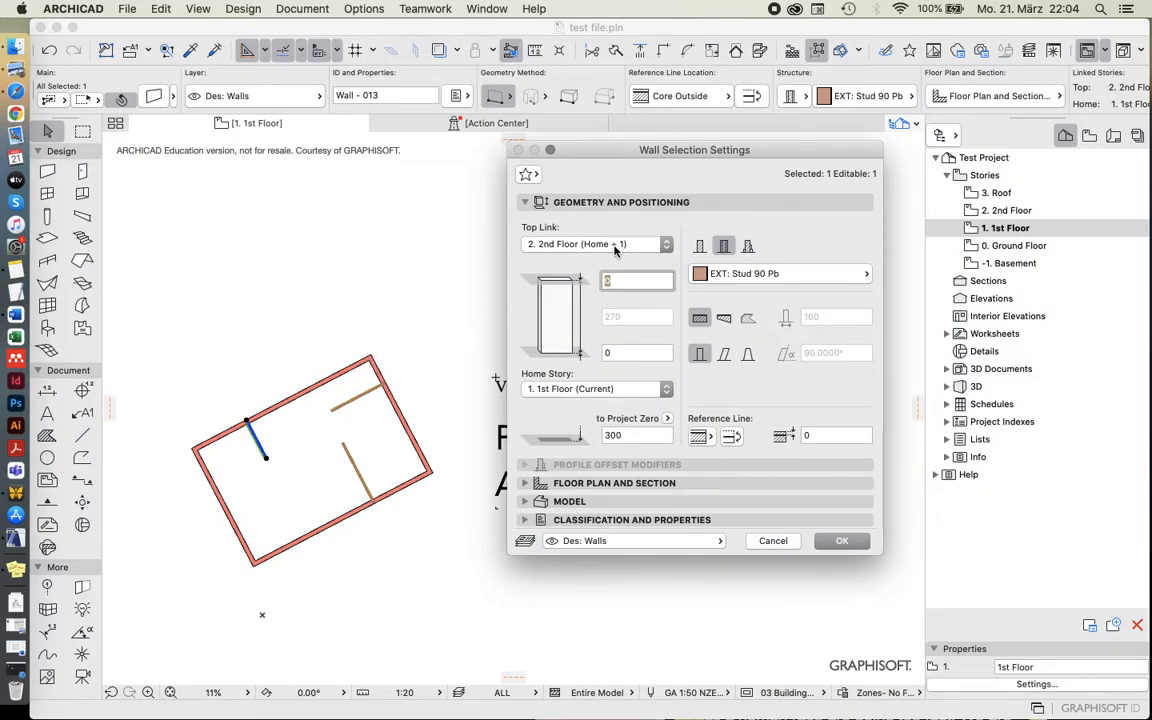
{"action": "left_click", "coordinate": [664, 244]}
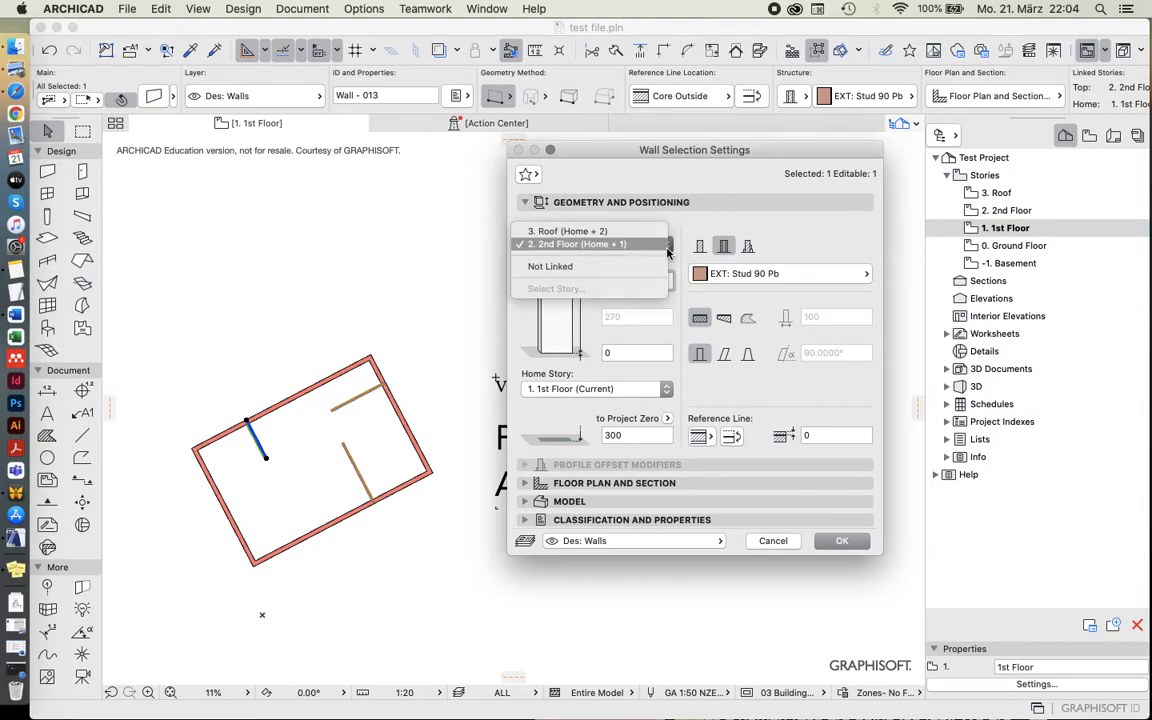
{"action": "left_click", "coordinate": [550, 266]}
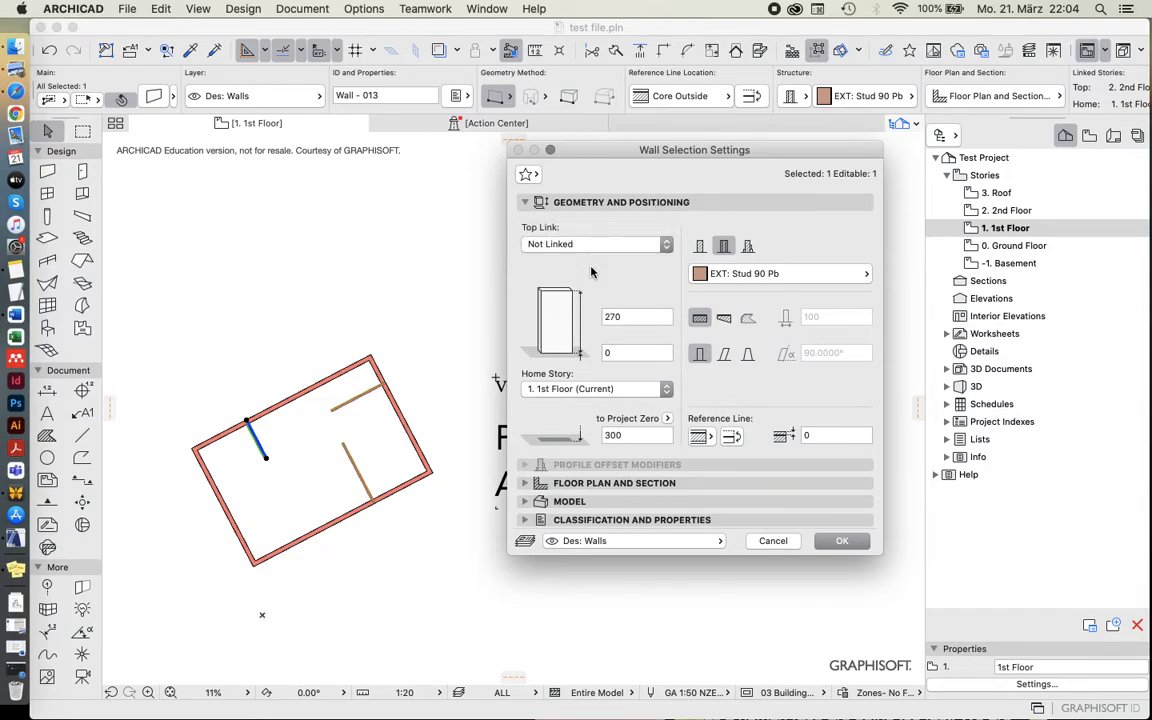
{"action": "mouse_move", "coordinate": [602, 301]}
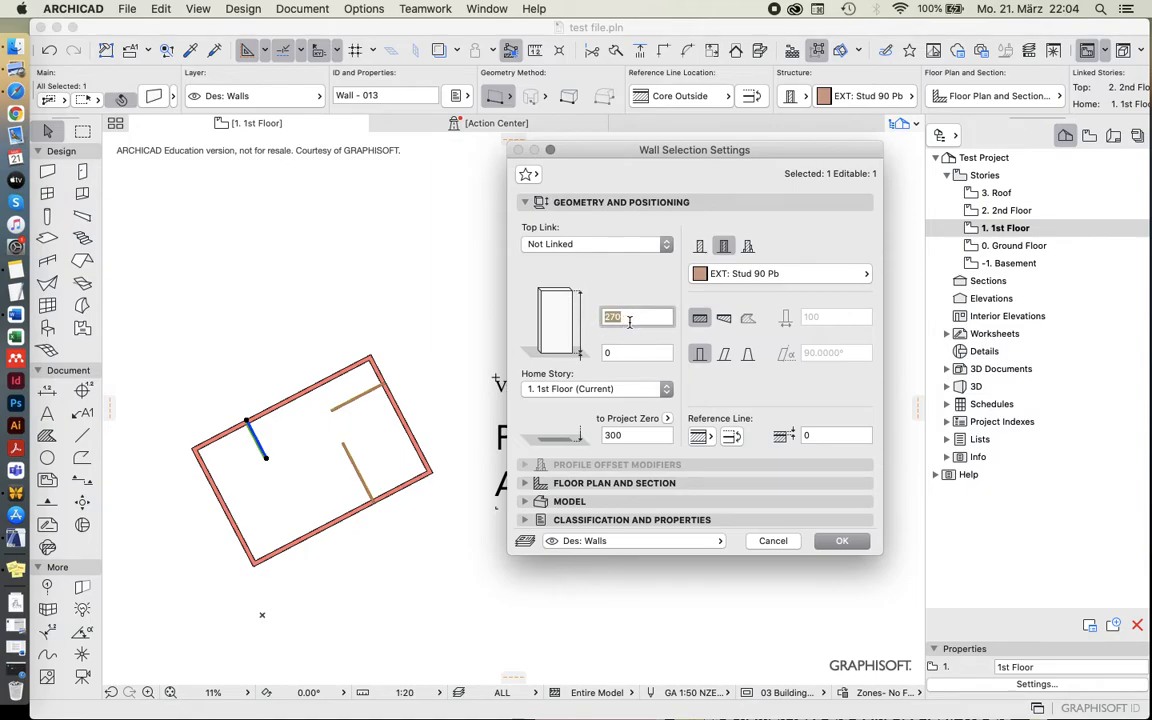
{"action": "mouse_move", "coordinate": [637, 317]}
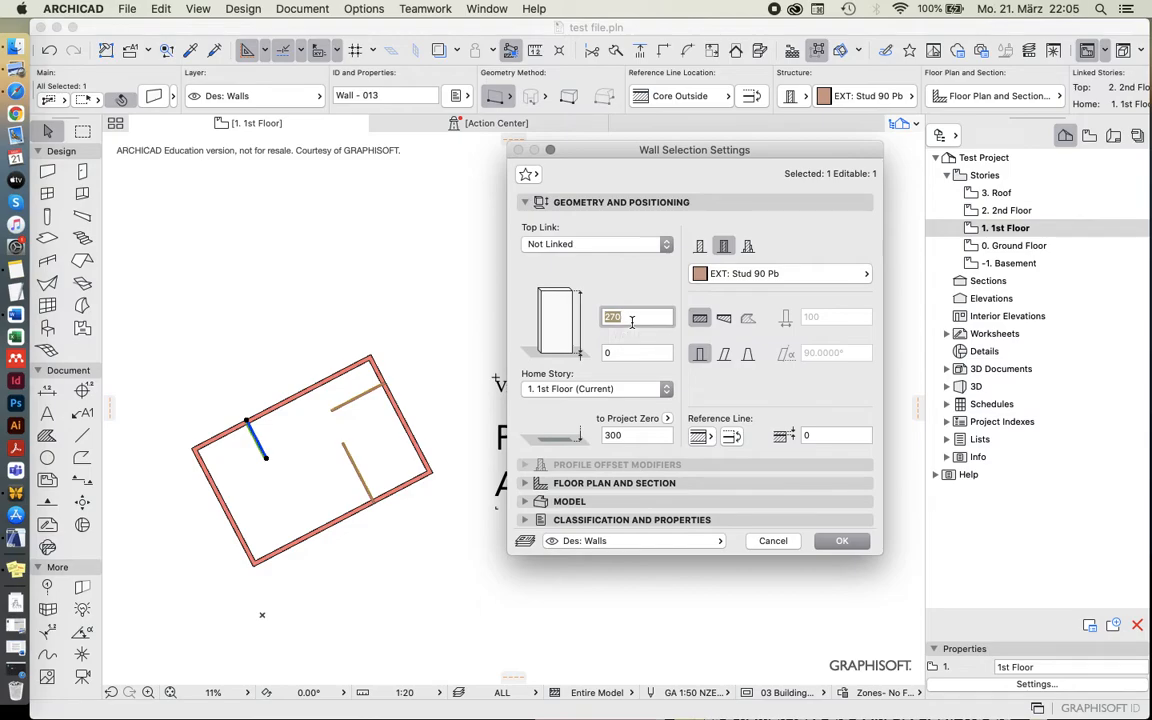
{"action": "type", "text": "100"}
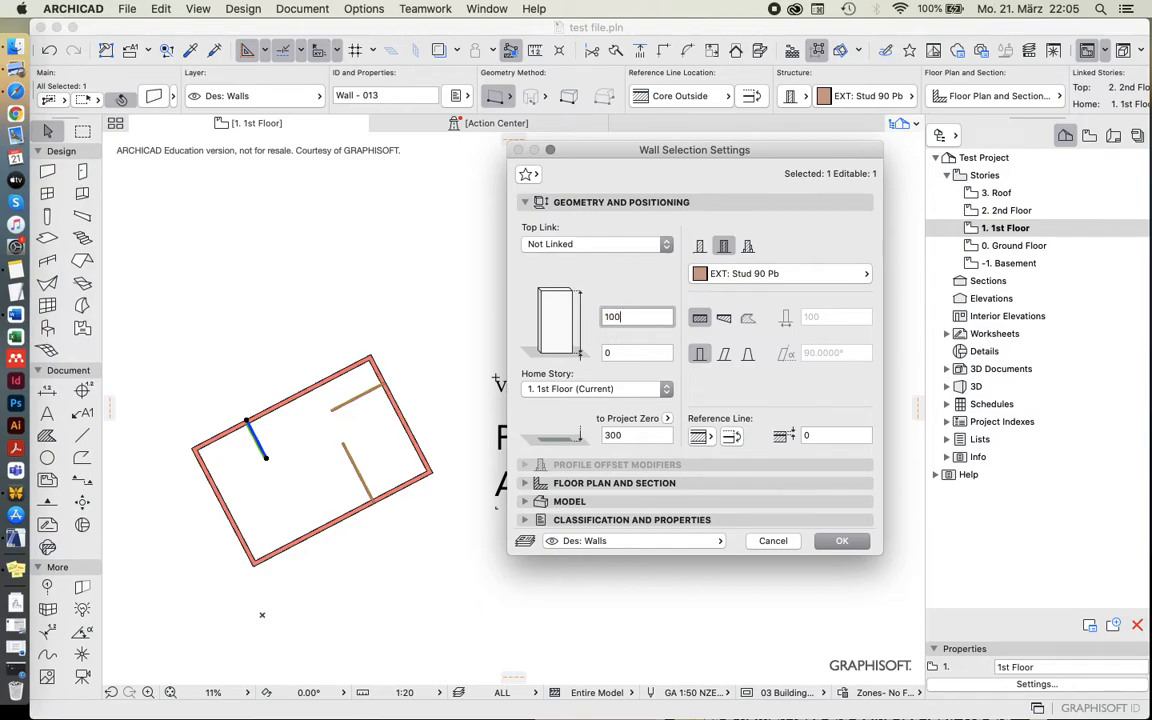
{"action": "left_click", "coordinate": [637, 316]}
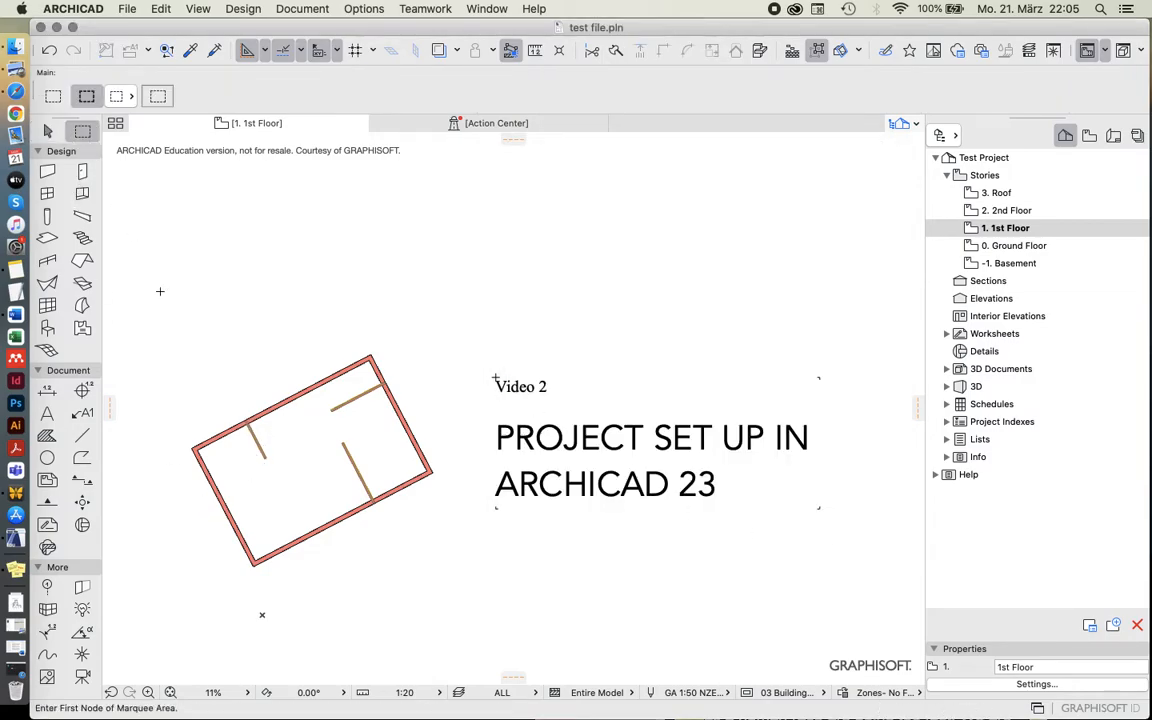
Marquee the whole building and view it in 3D perspective
{"action": "left_click_drag", "start_coordinate": [161, 293], "coordinate": [455, 574]}
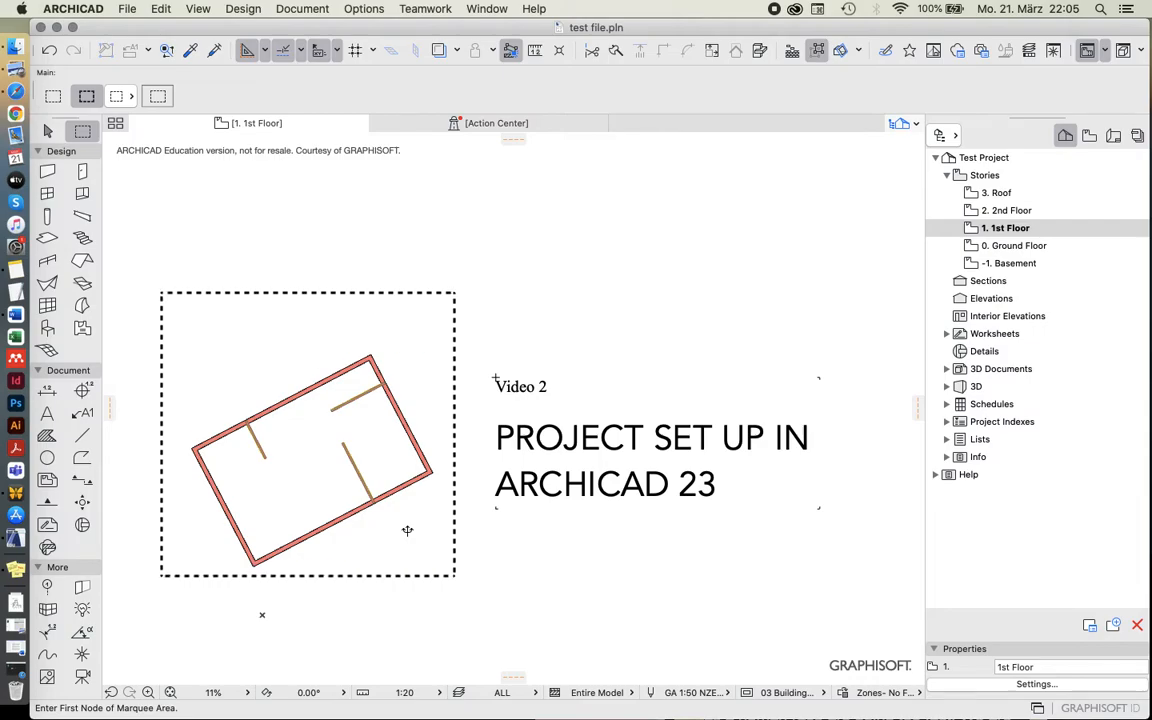
{"action": "mouse_move", "coordinate": [428, 330]}
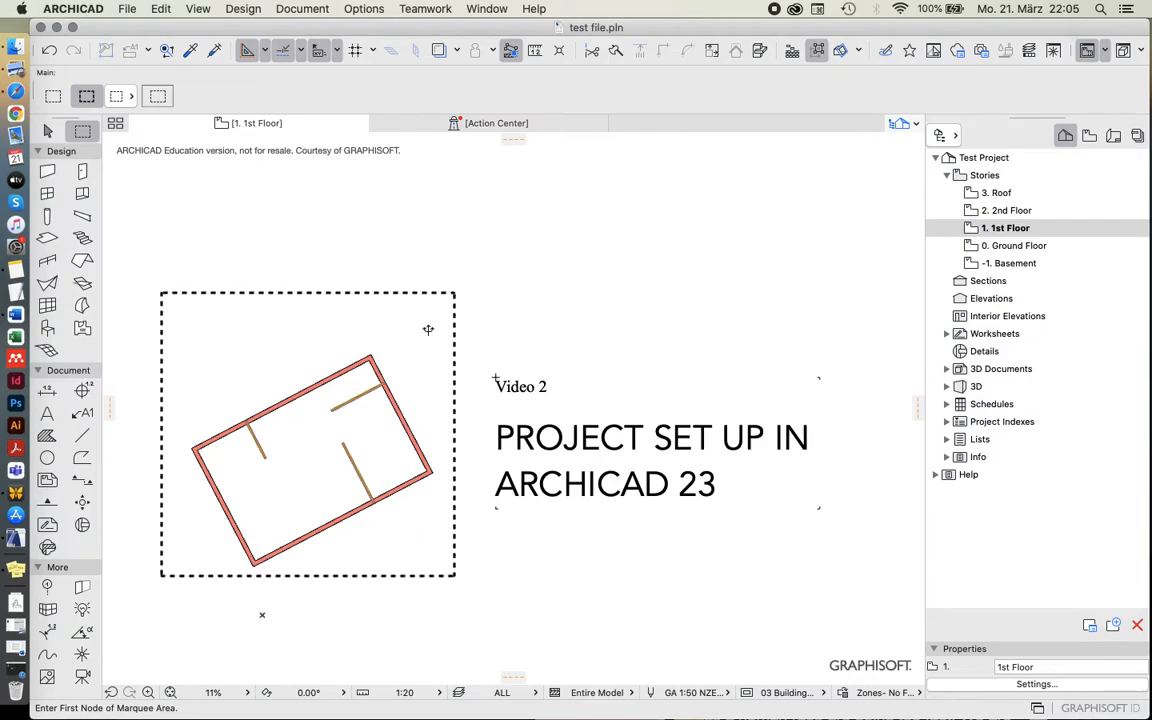
{"action": "mouse_move", "coordinate": [455, 28]}
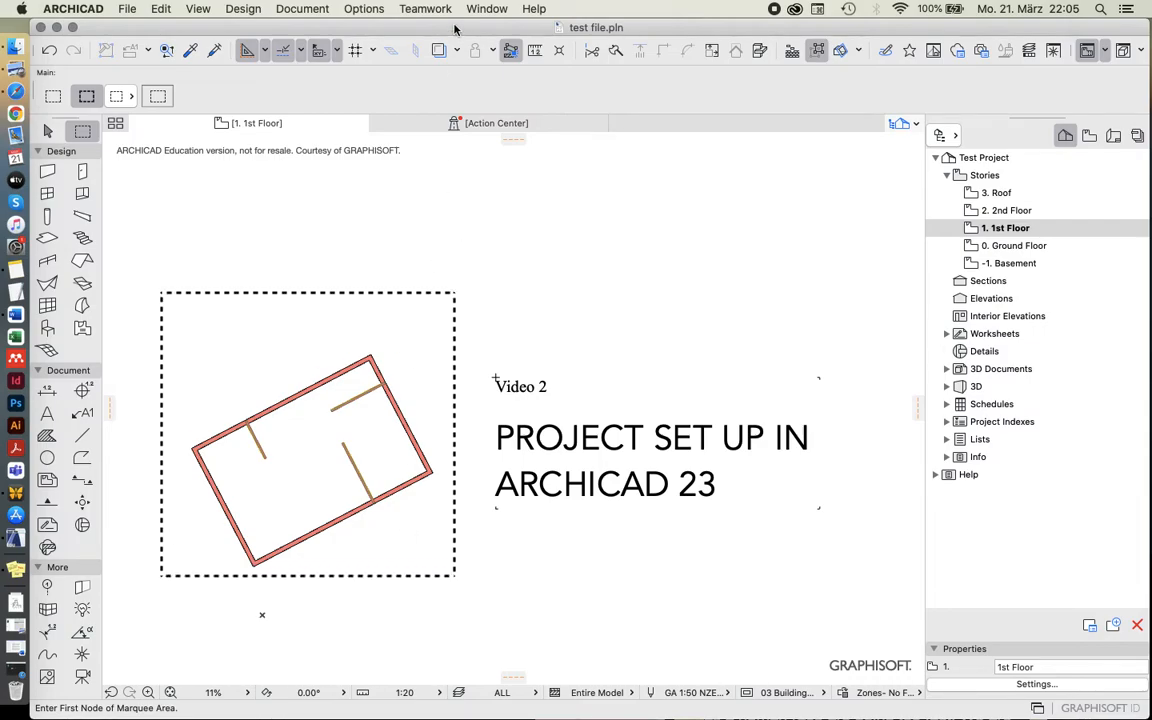
{"action": "left_click", "coordinate": [487, 8]}
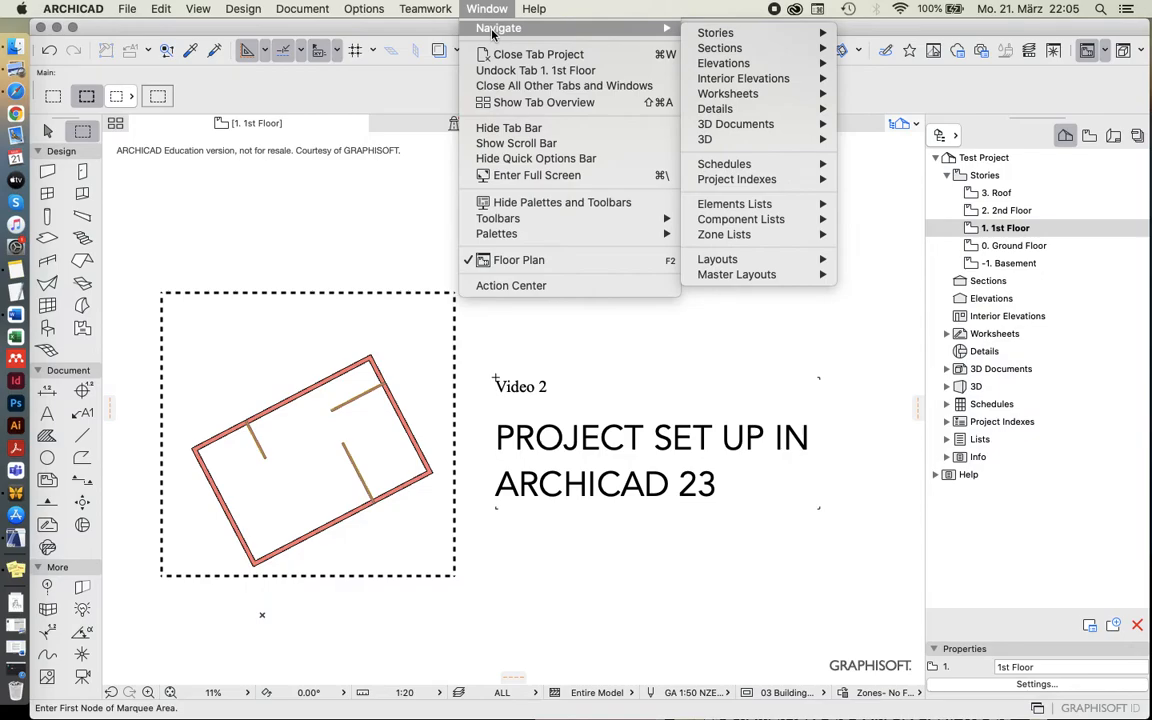
{"action": "mouse_move", "coordinate": [705, 139]}
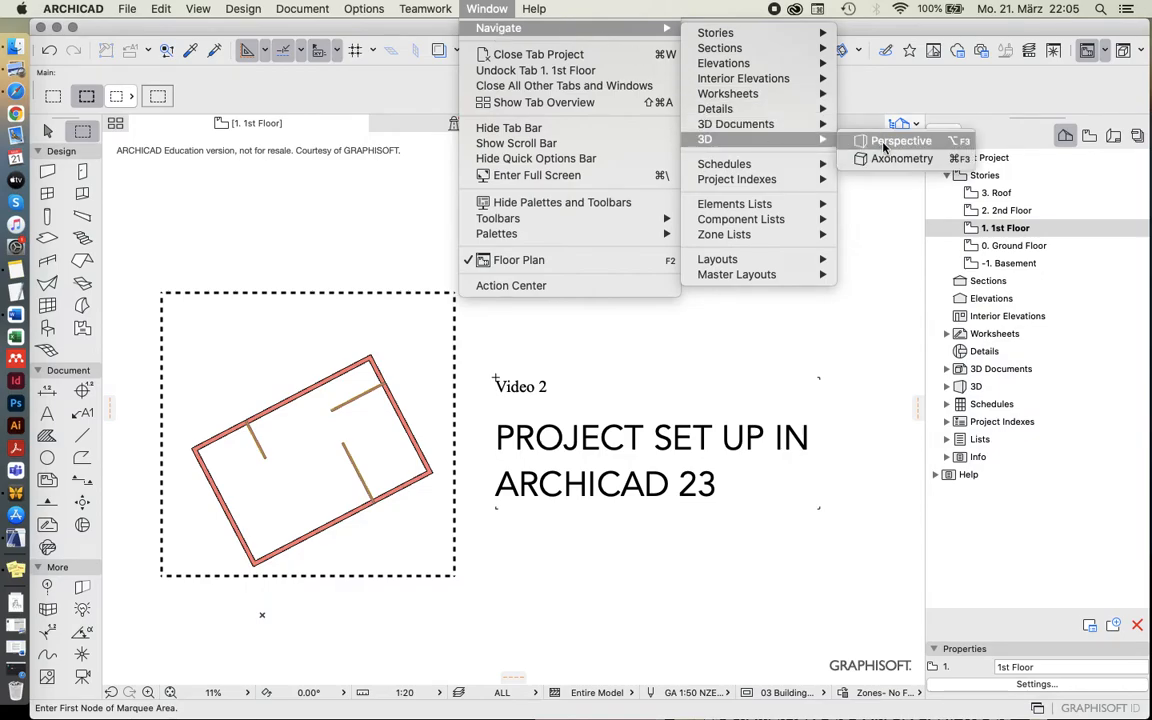
{"action": "left_click", "coordinate": [901, 140]}
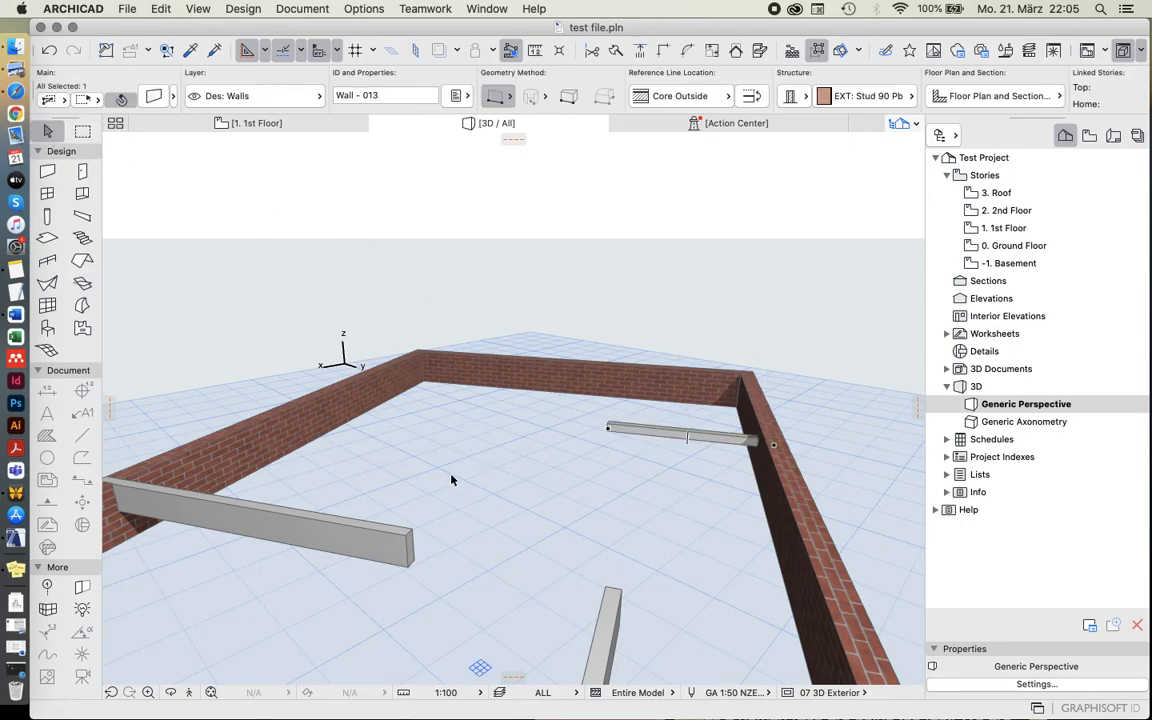
Deselect everything in the 3D view and return to the 1. 1st Floor plan tab
{"action": "left_click", "coordinate": [260, 530]}
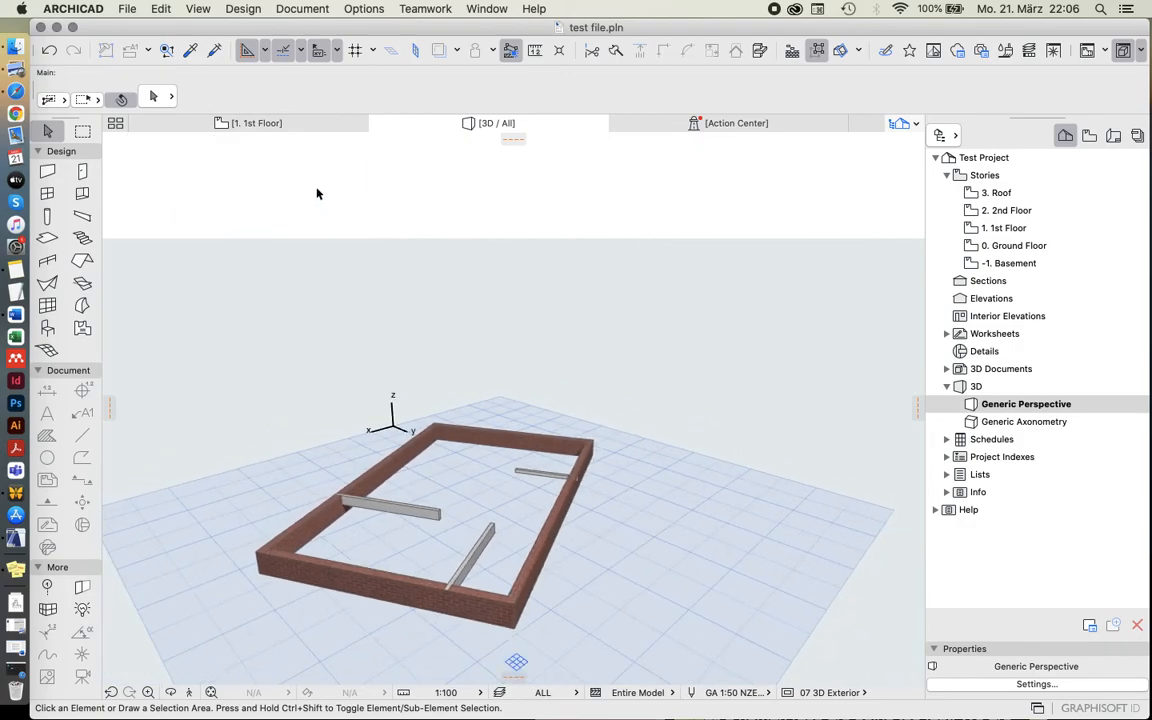
{"action": "mouse_move", "coordinate": [256, 122]}
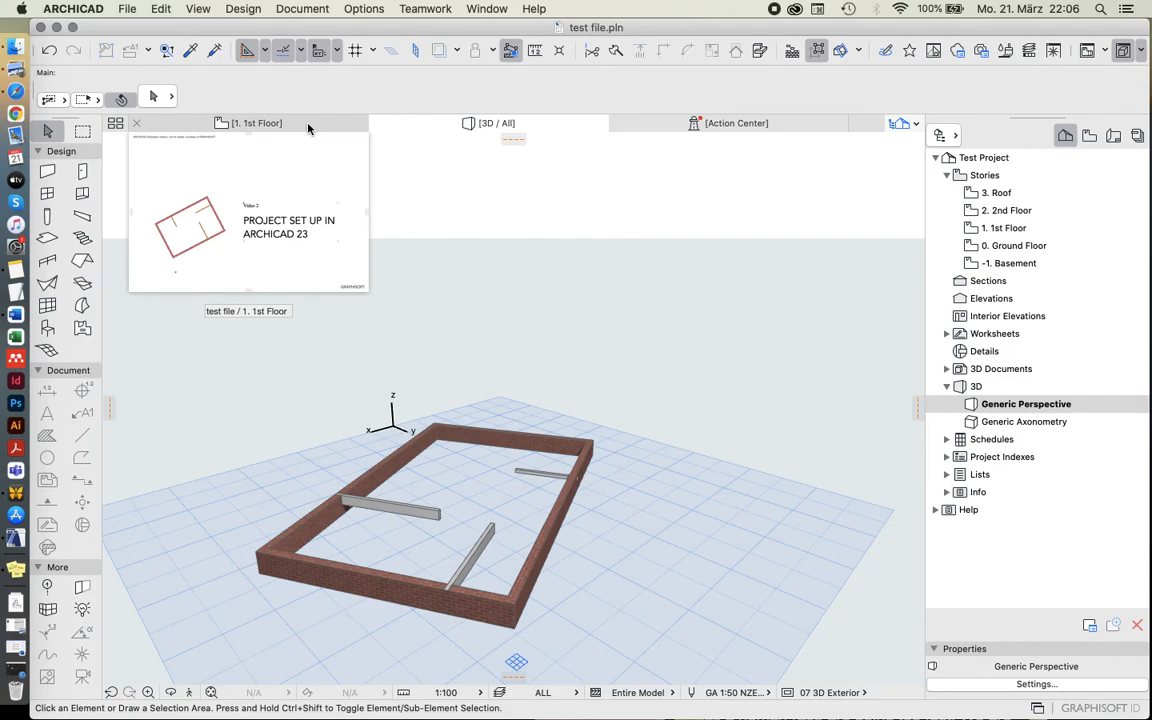
{"action": "left_click", "coordinate": [256, 122]}
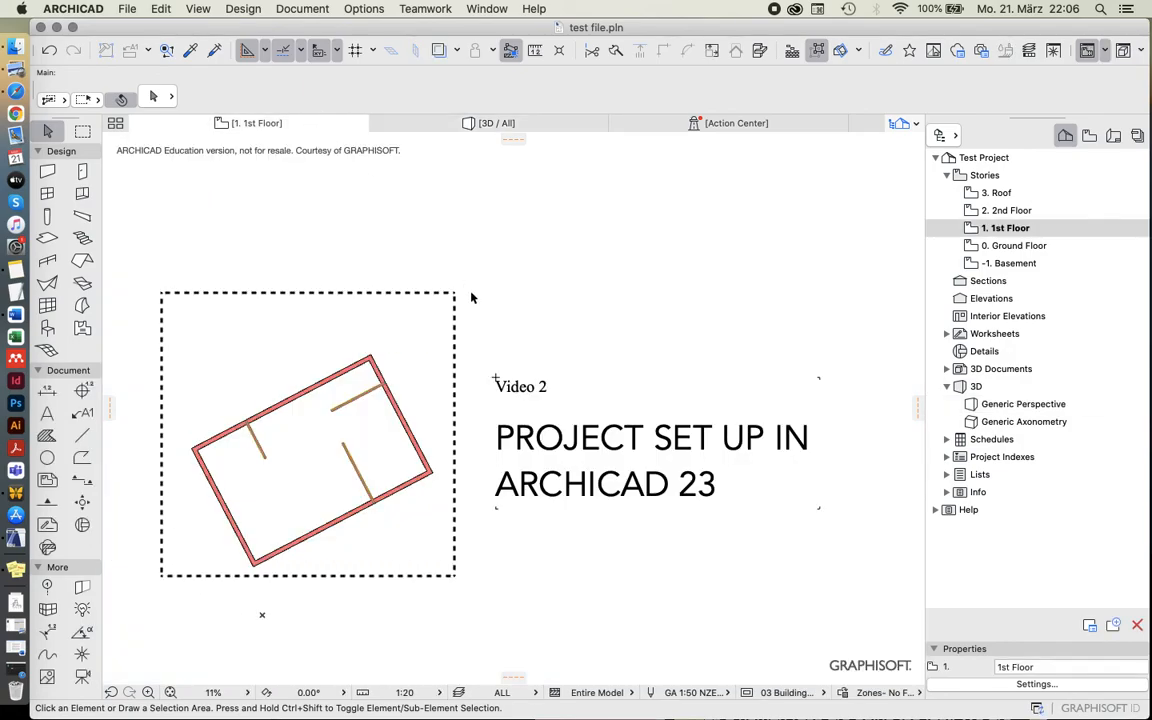